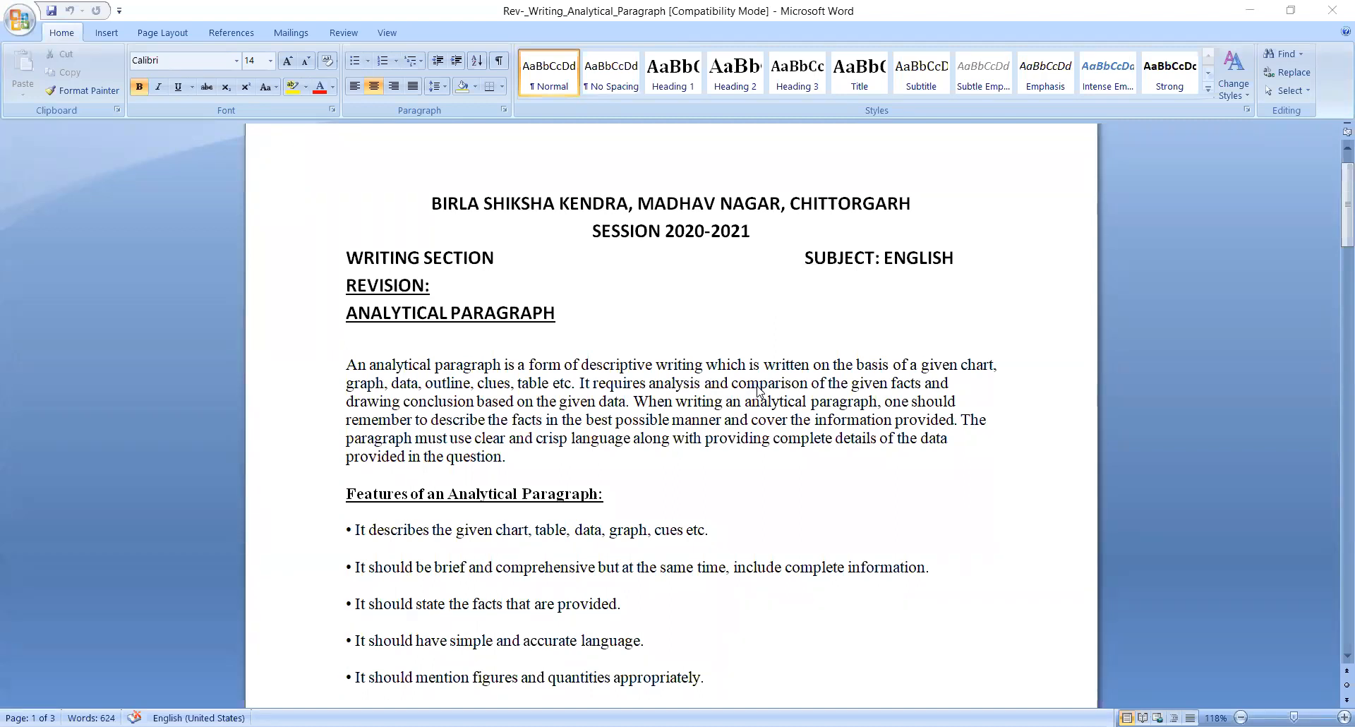
{"action": "mouse_move", "coordinate": [734, 351]}
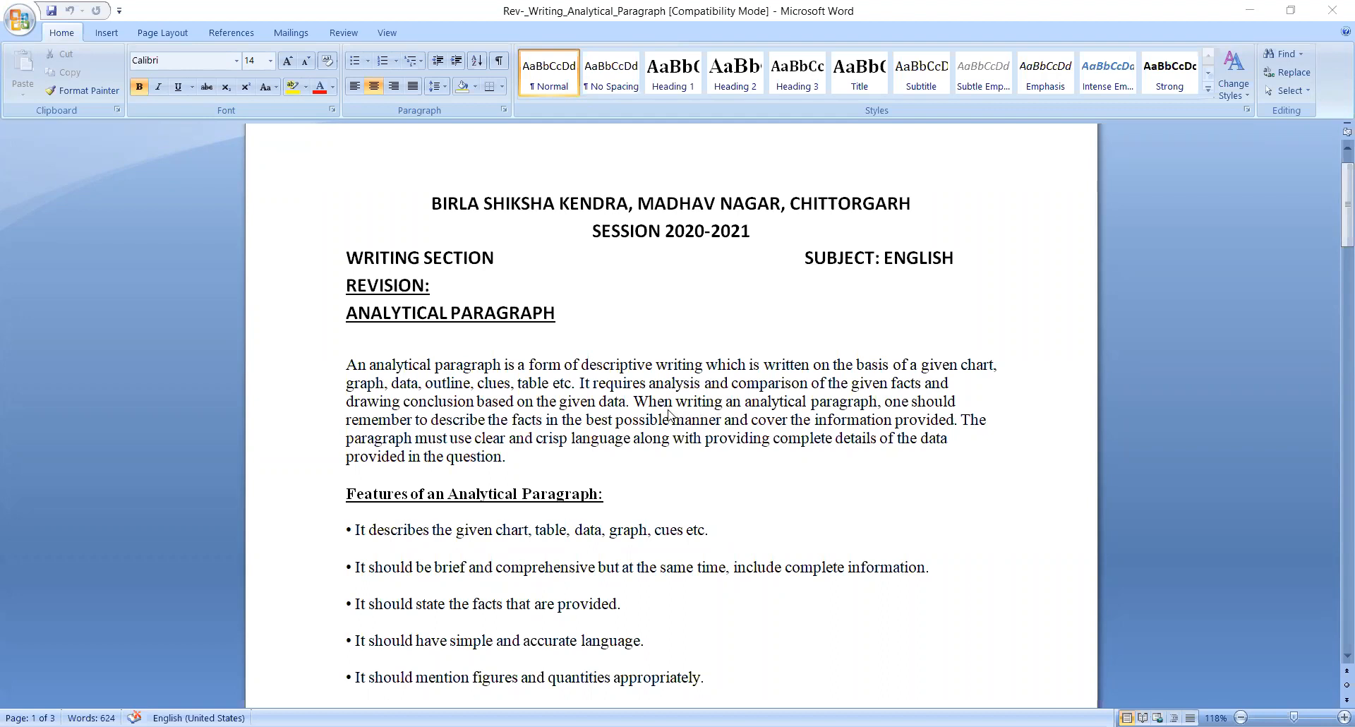
{"action": "mouse_move", "coordinate": [534, 406]}
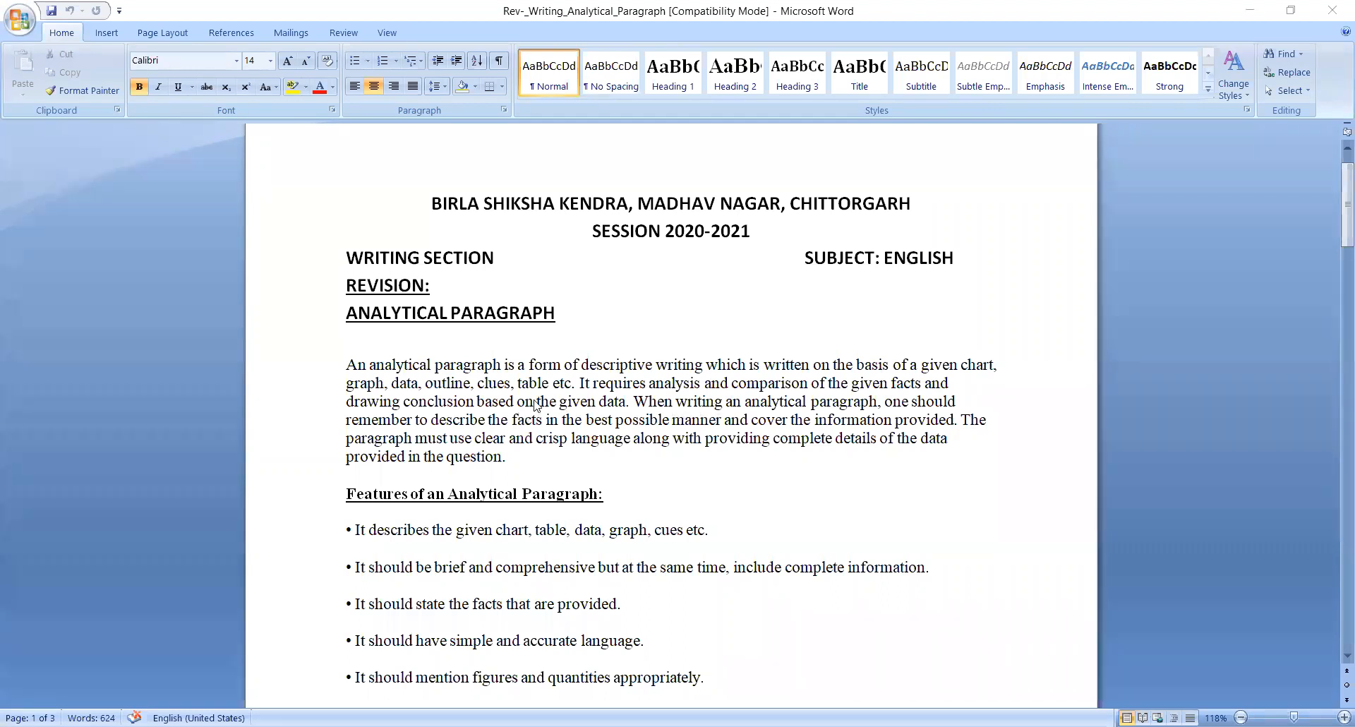
{"action": "scroll", "scroll_direction": "down", "scroll_amount": 3}
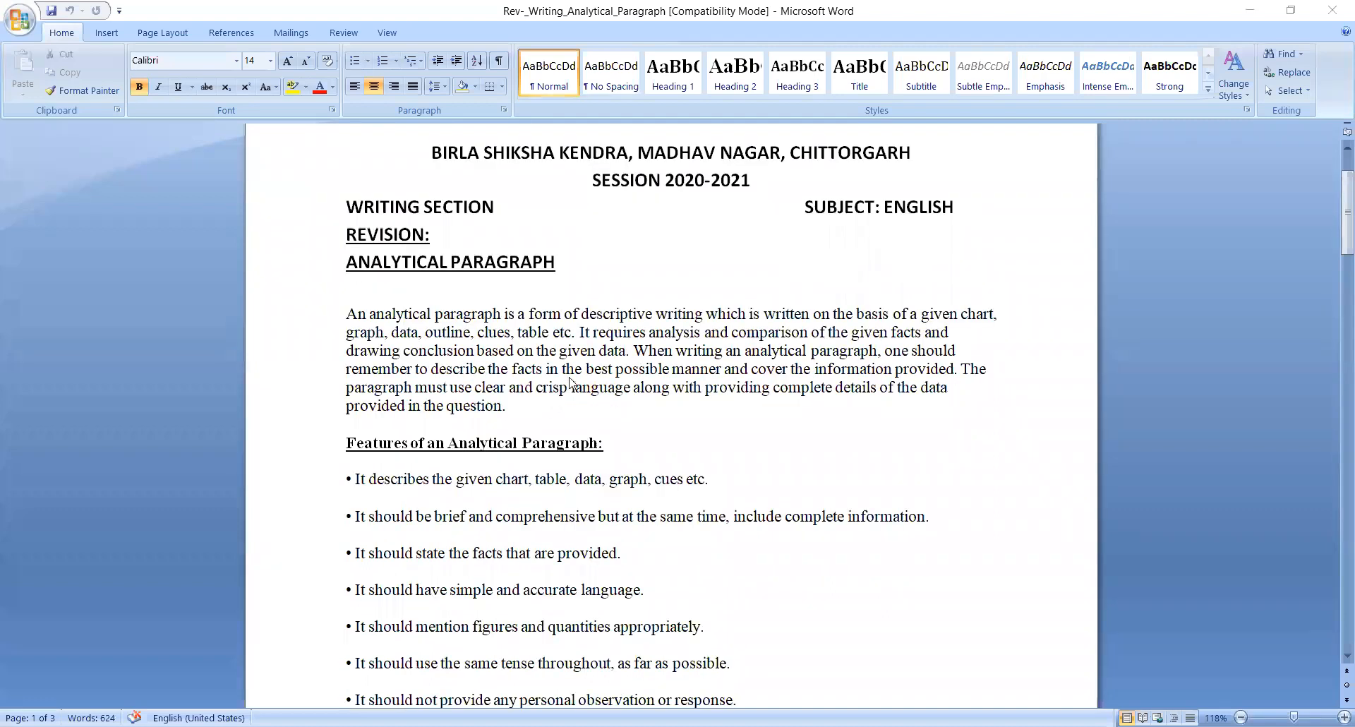
{"action": "scroll", "scroll_direction": "down", "scroll_amount": 3}
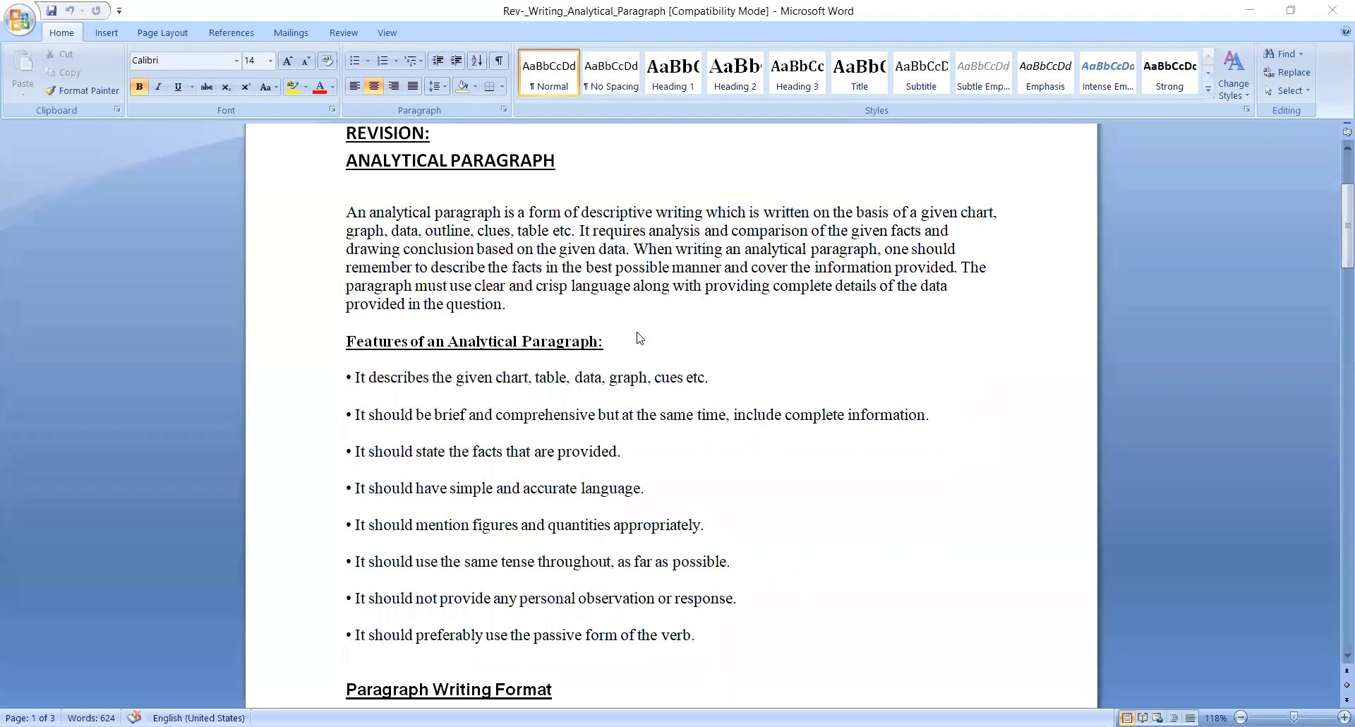
{"action": "mouse_move", "coordinate": [644, 331]}
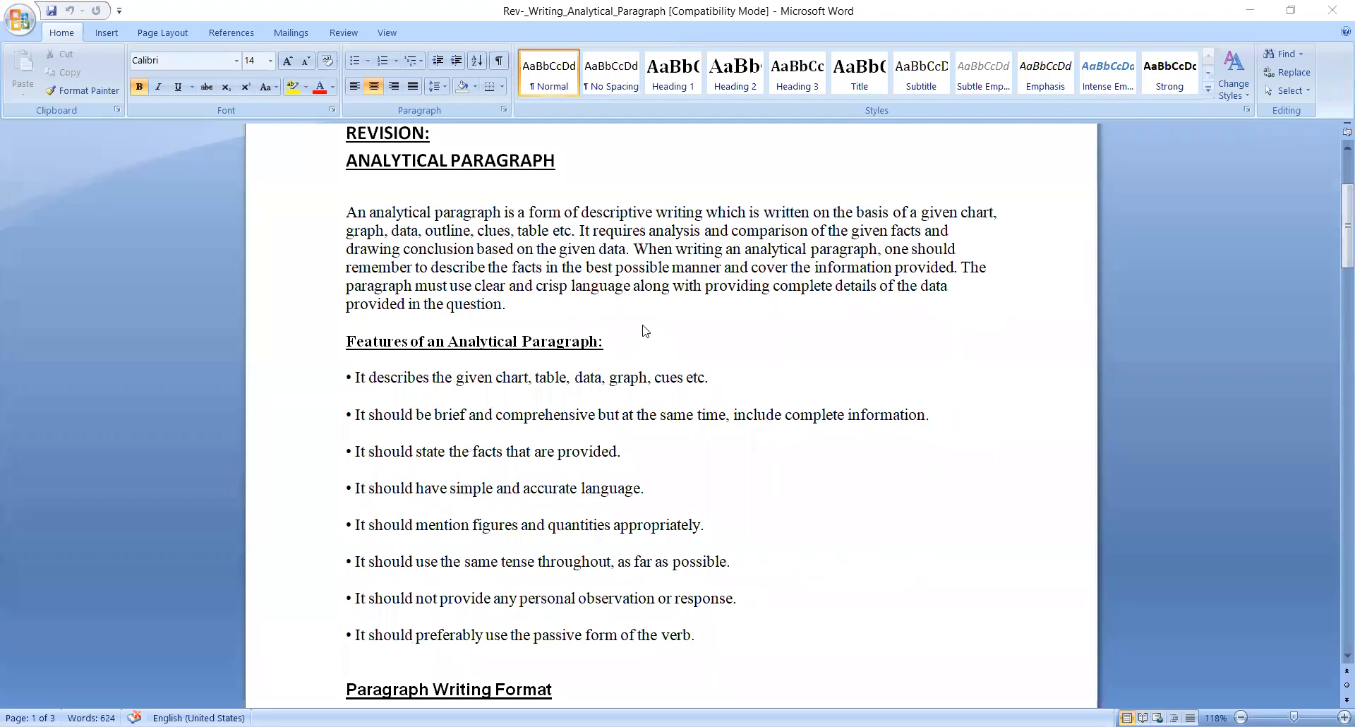
{"action": "mouse_move", "coordinate": [533, 356]}
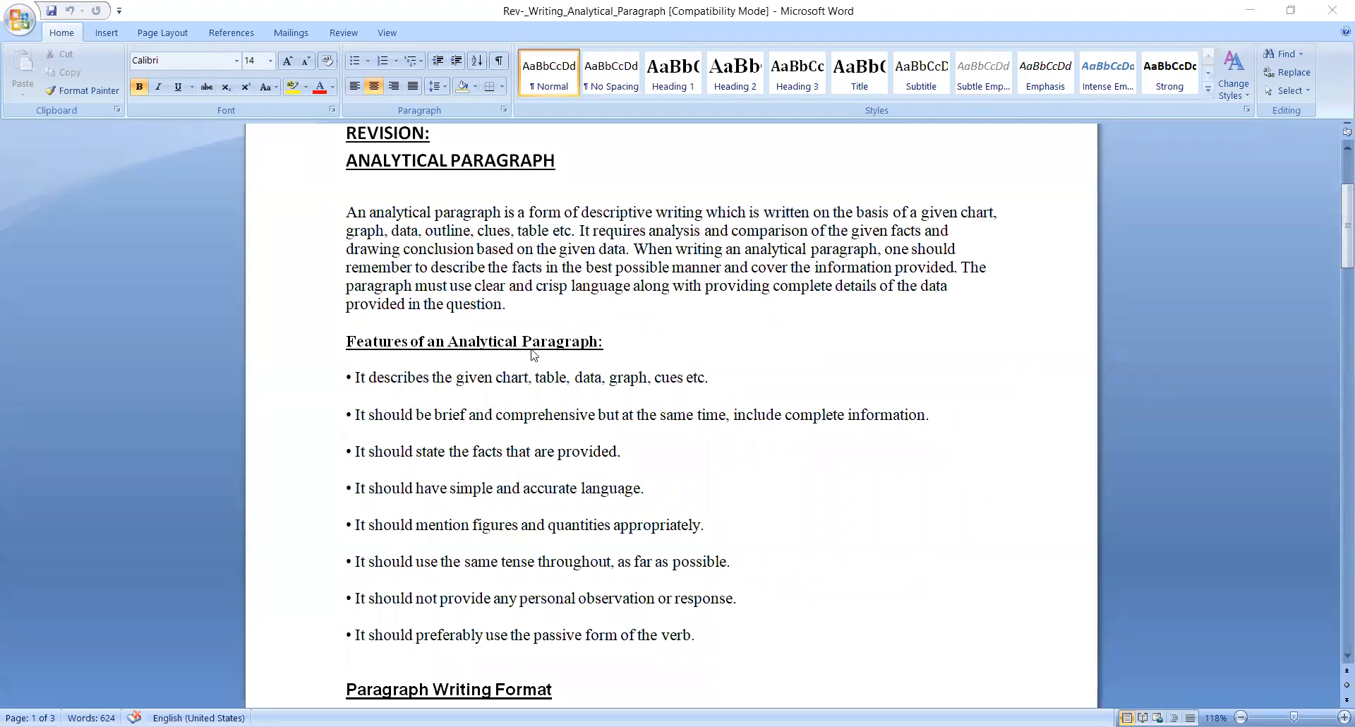
{"action": "mouse_move", "coordinate": [498, 384]}
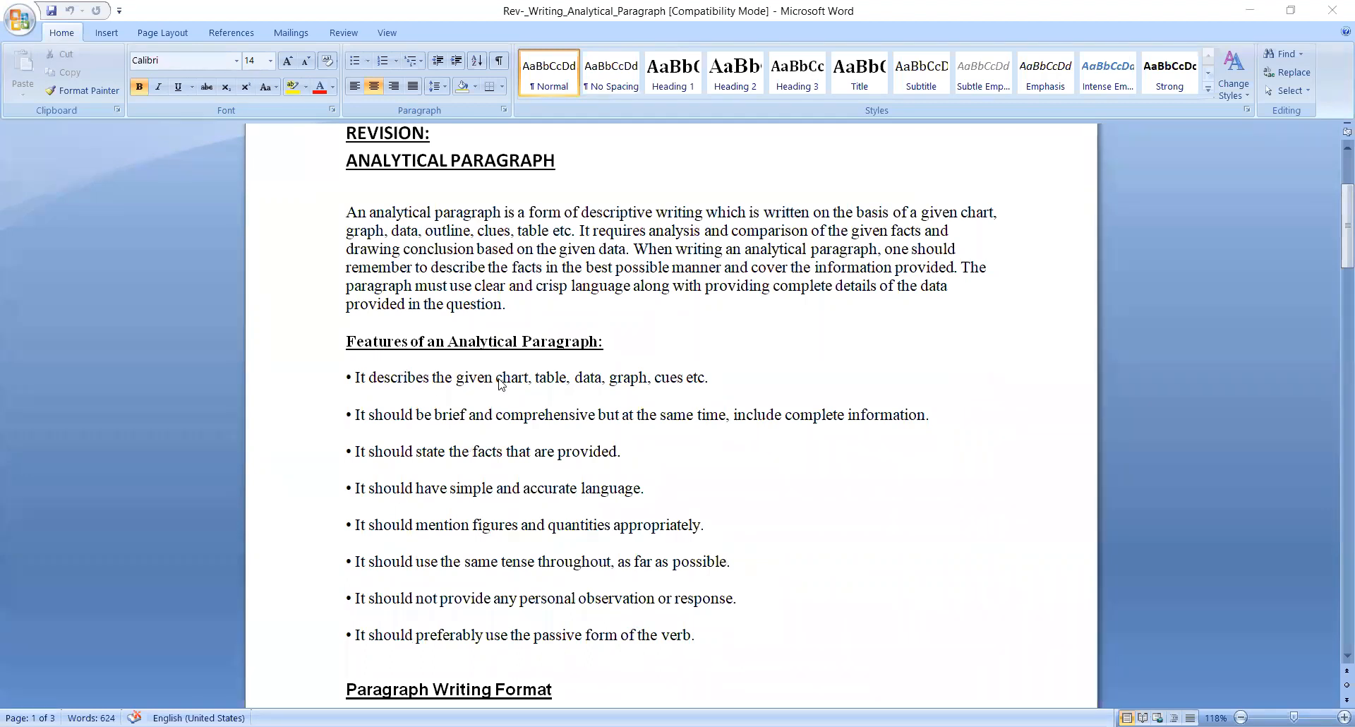
{"action": "scroll", "scroll_direction": "down", "scroll_amount": 3}
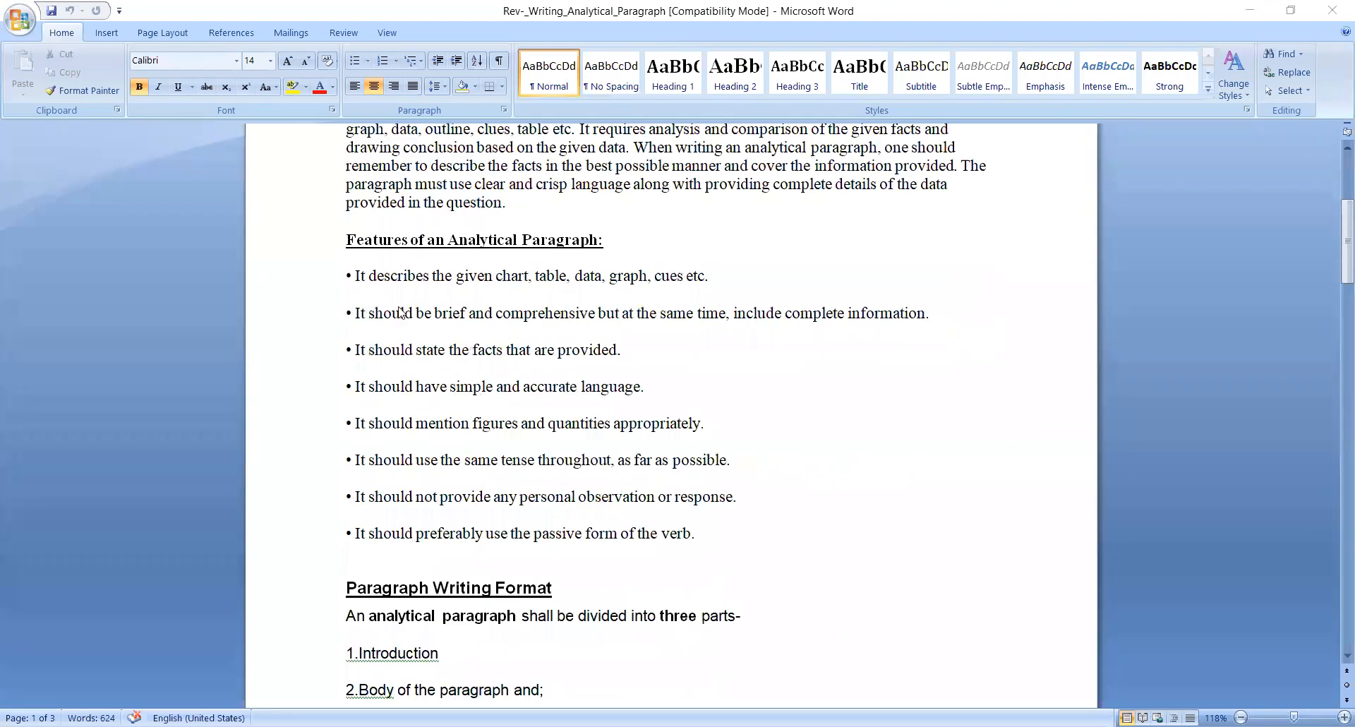
{"action": "mouse_move", "coordinate": [530, 305]}
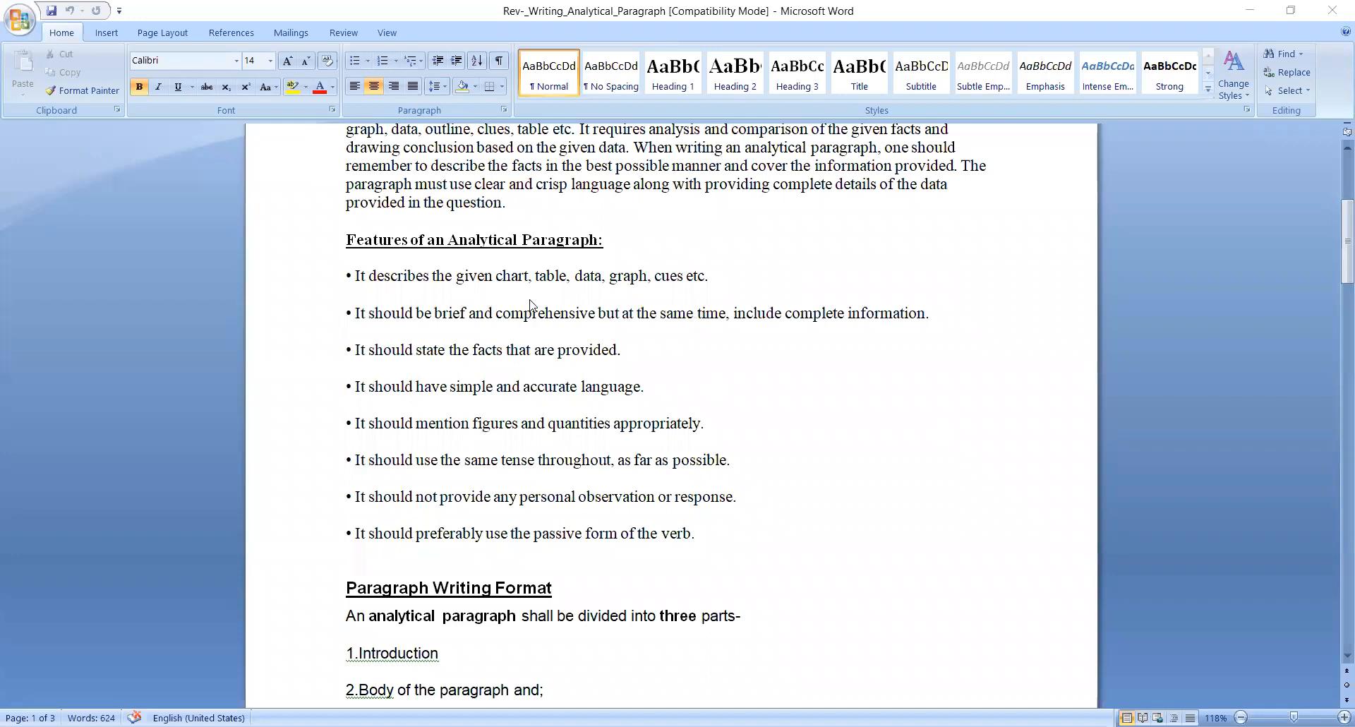
{"action": "mouse_move", "coordinate": [648, 297]}
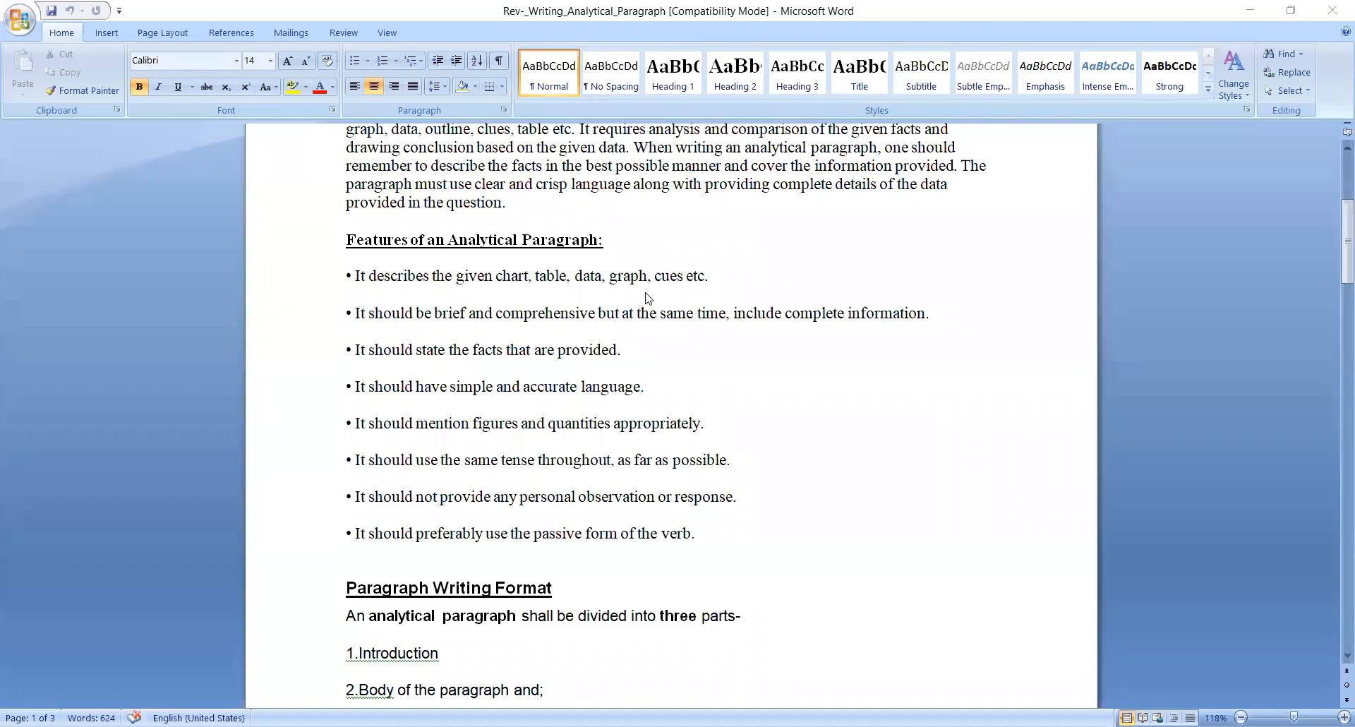
{"action": "mouse_move", "coordinate": [456, 374]}
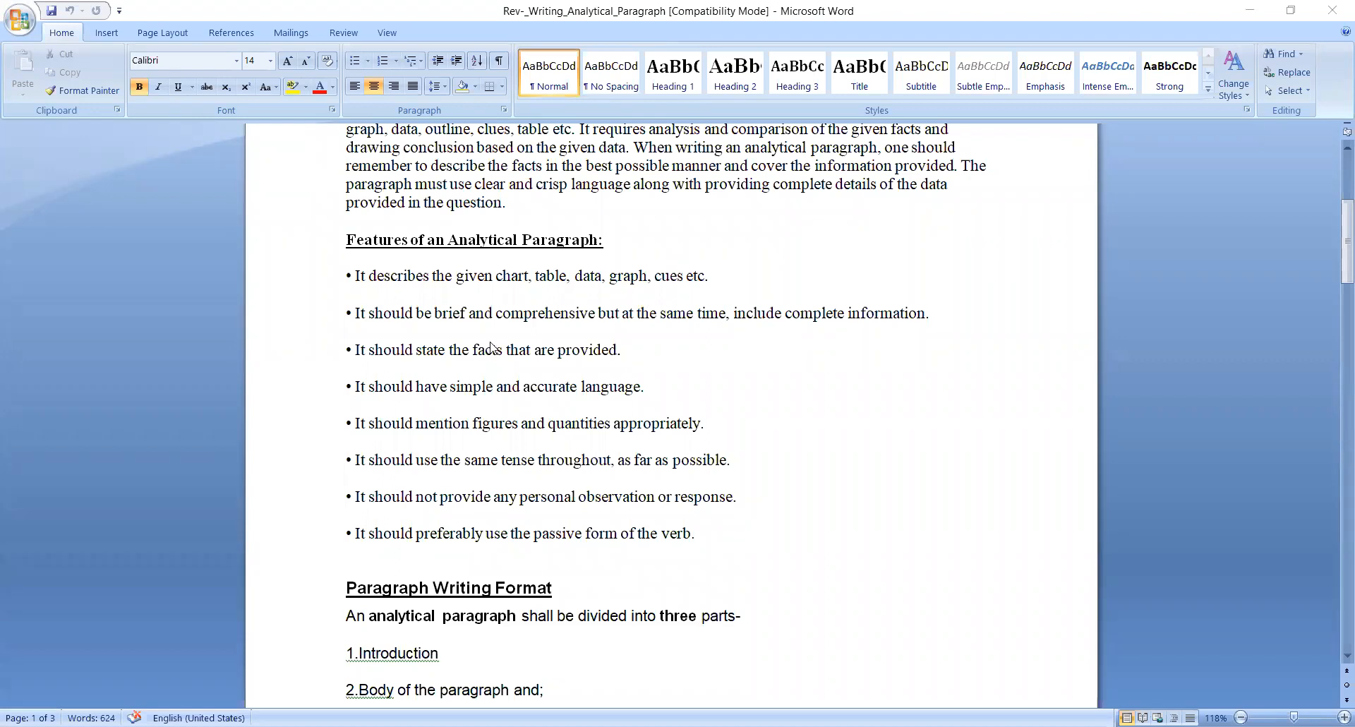
{"action": "mouse_move", "coordinate": [623, 345]}
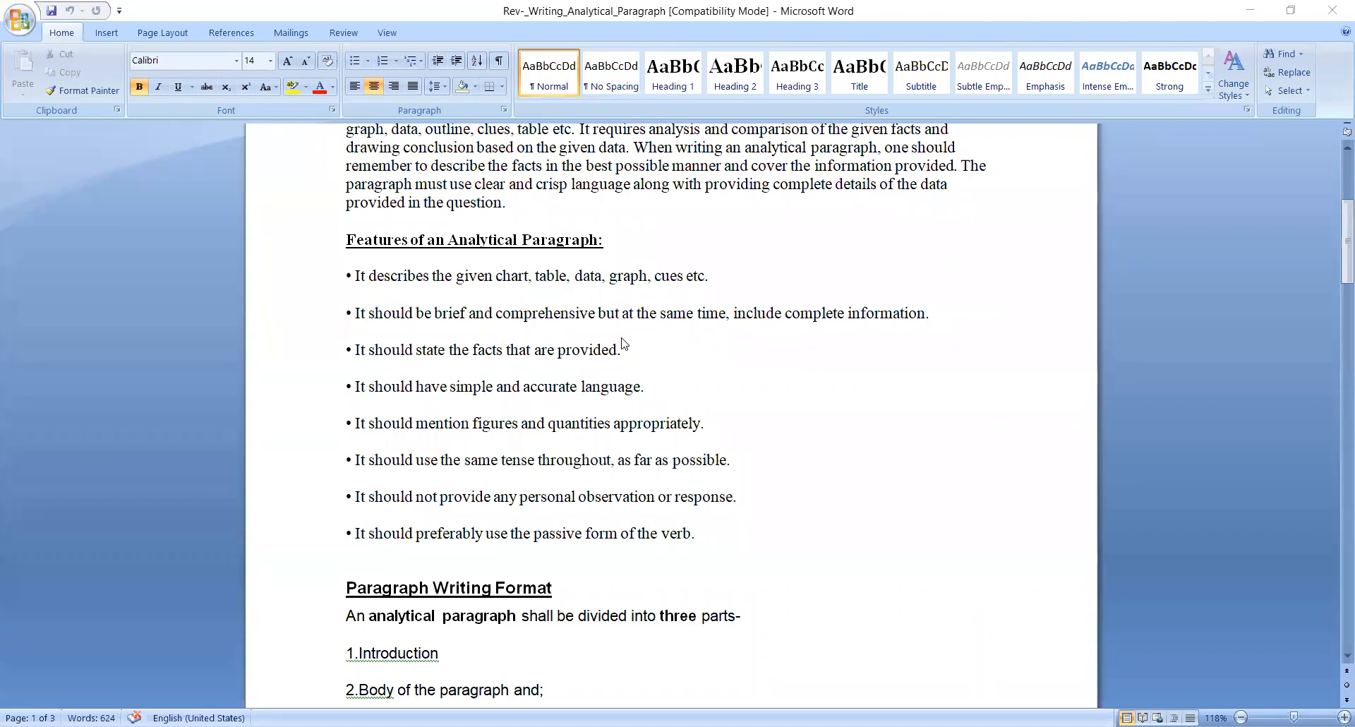
{"action": "scroll", "scroll_direction": "down", "scroll_amount": 3}
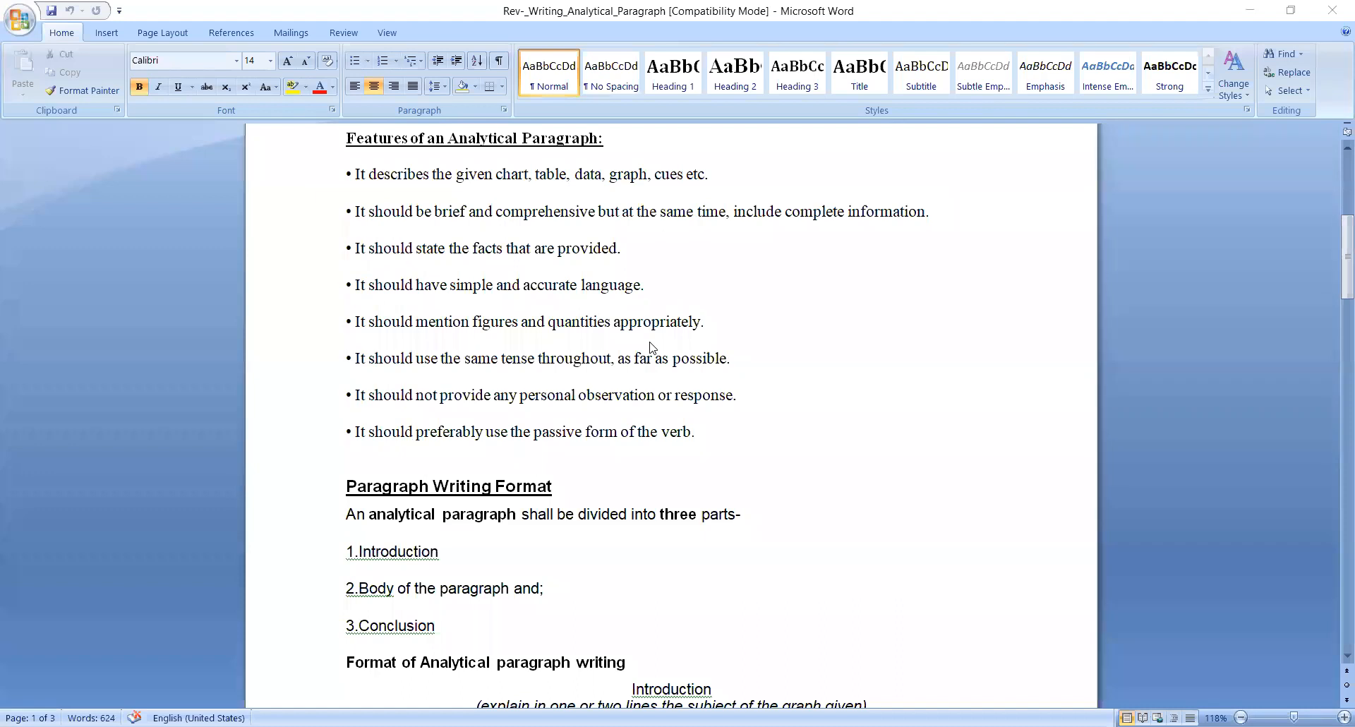
{"action": "mouse_move", "coordinate": [517, 321]}
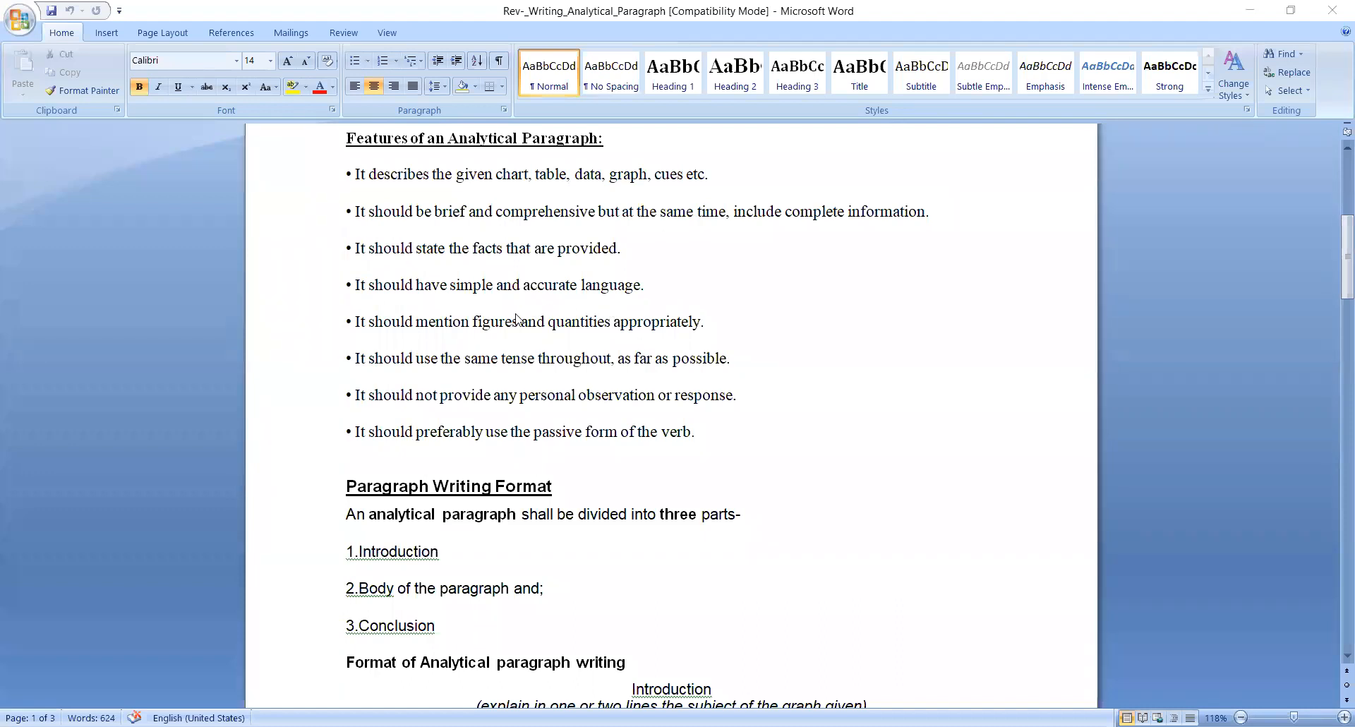
{"action": "mouse_move", "coordinate": [484, 305]}
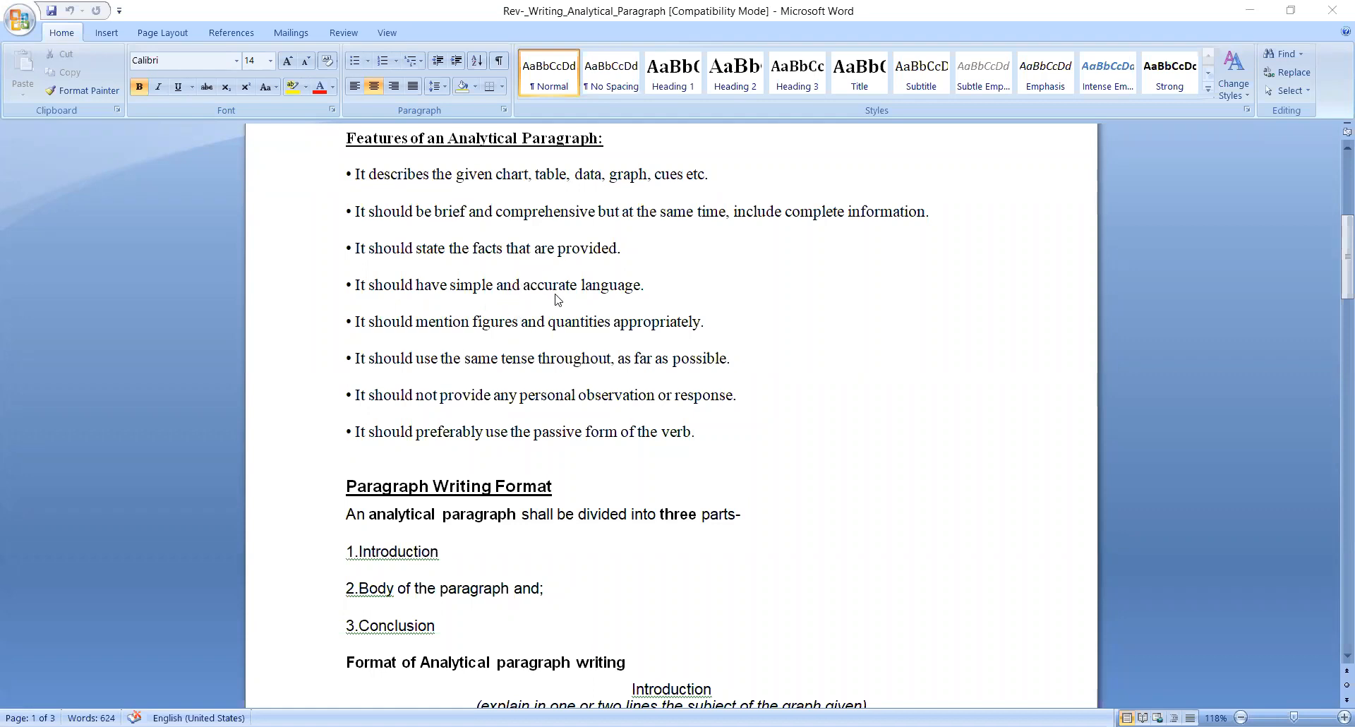
{"action": "scroll", "scroll_direction": "down", "scroll_amount": 3}
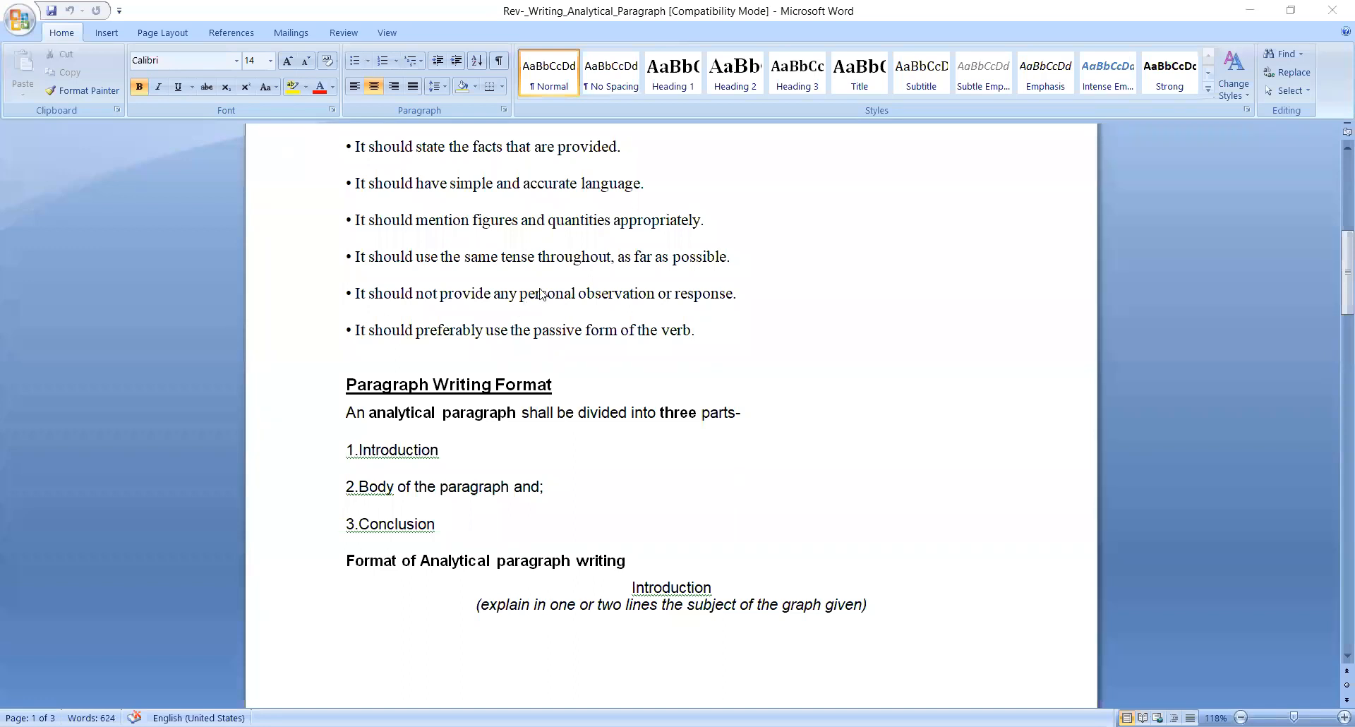
{"action": "mouse_move", "coordinate": [621, 259]}
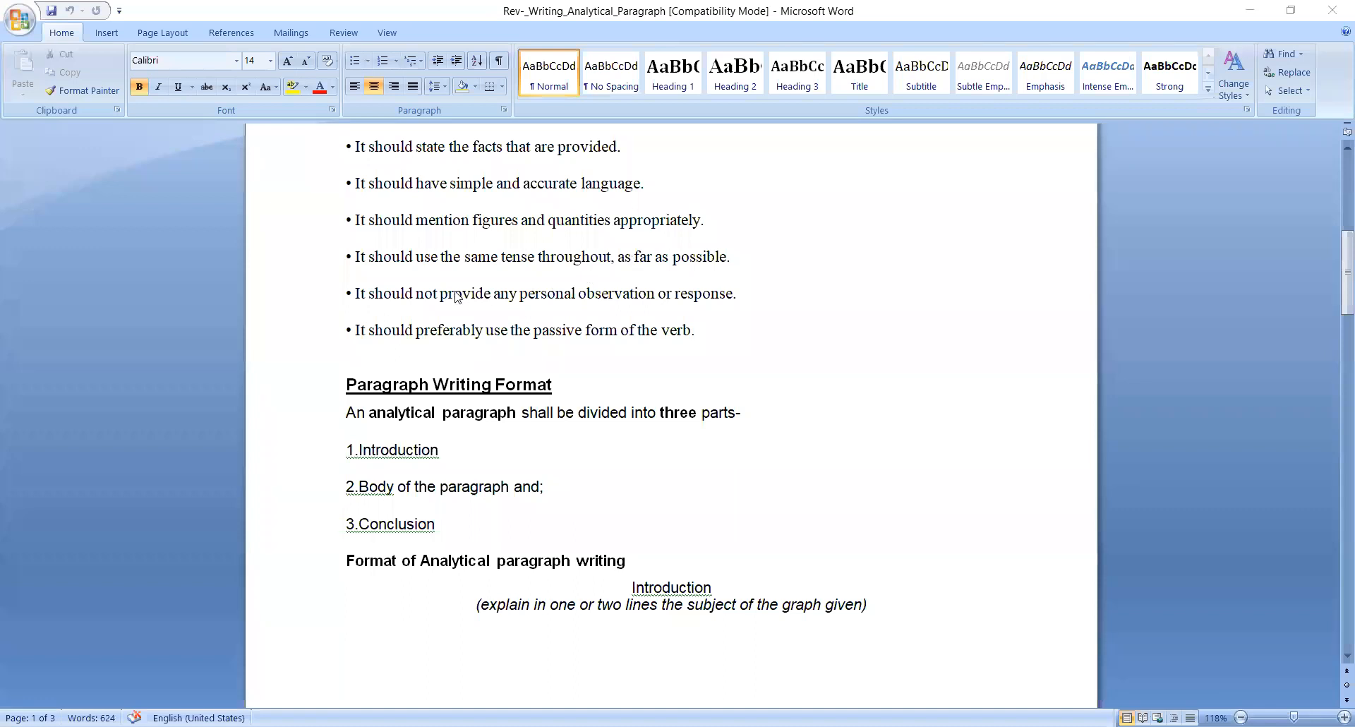
{"action": "mouse_move", "coordinate": [549, 278]}
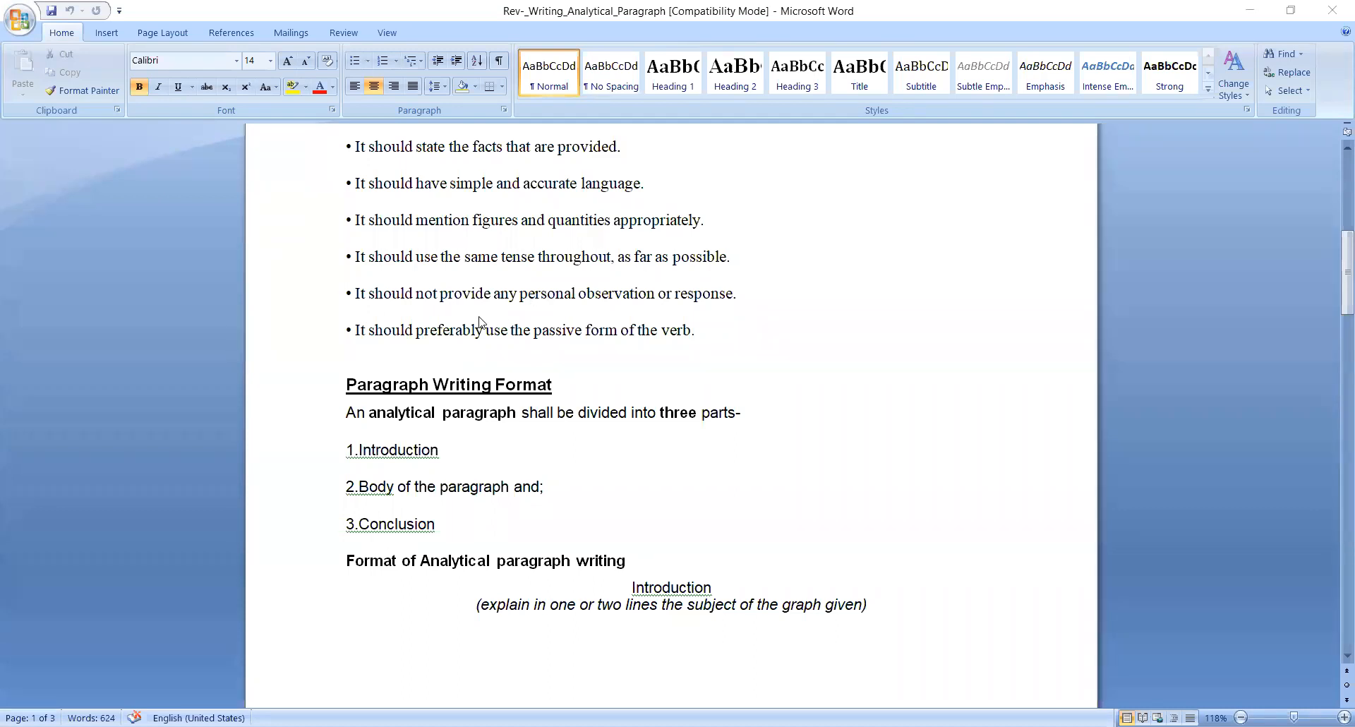
{"action": "mouse_move", "coordinate": [473, 363]}
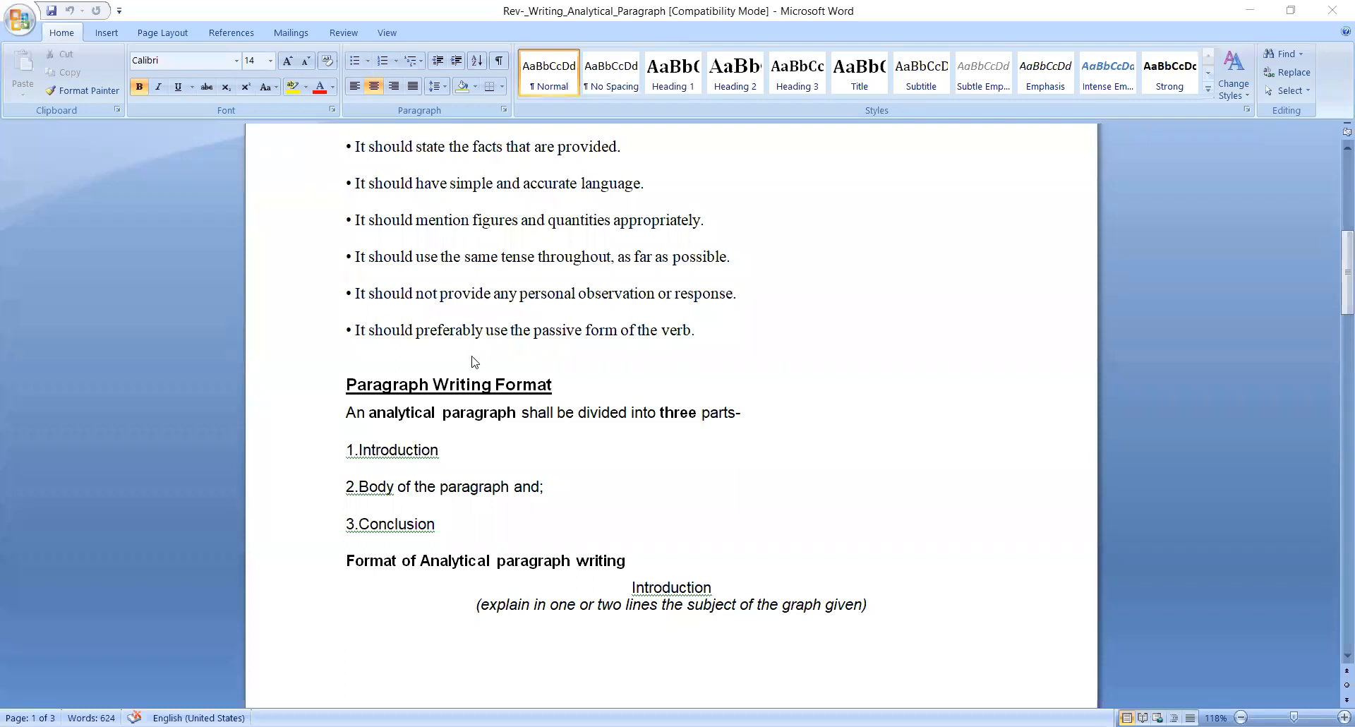
{"action": "mouse_move", "coordinate": [630, 358]}
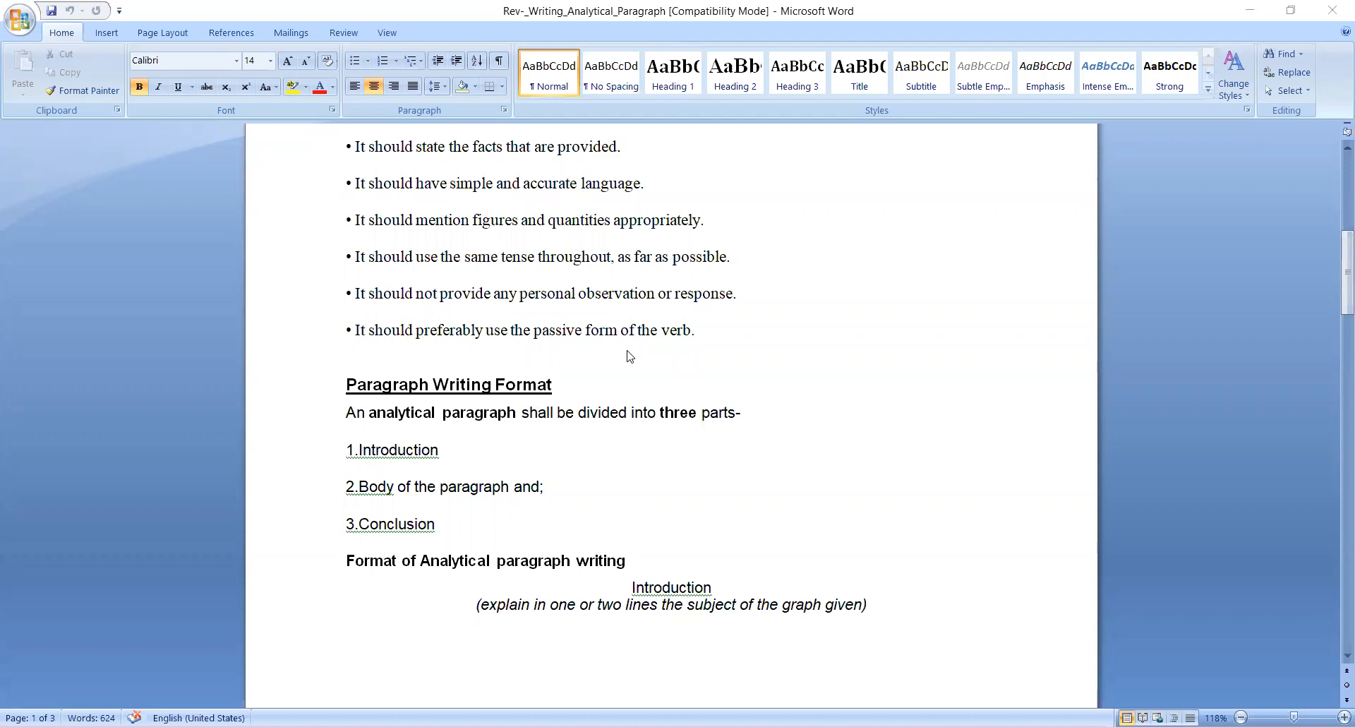
{"action": "scroll", "scroll_direction": "down", "scroll_amount": 3}
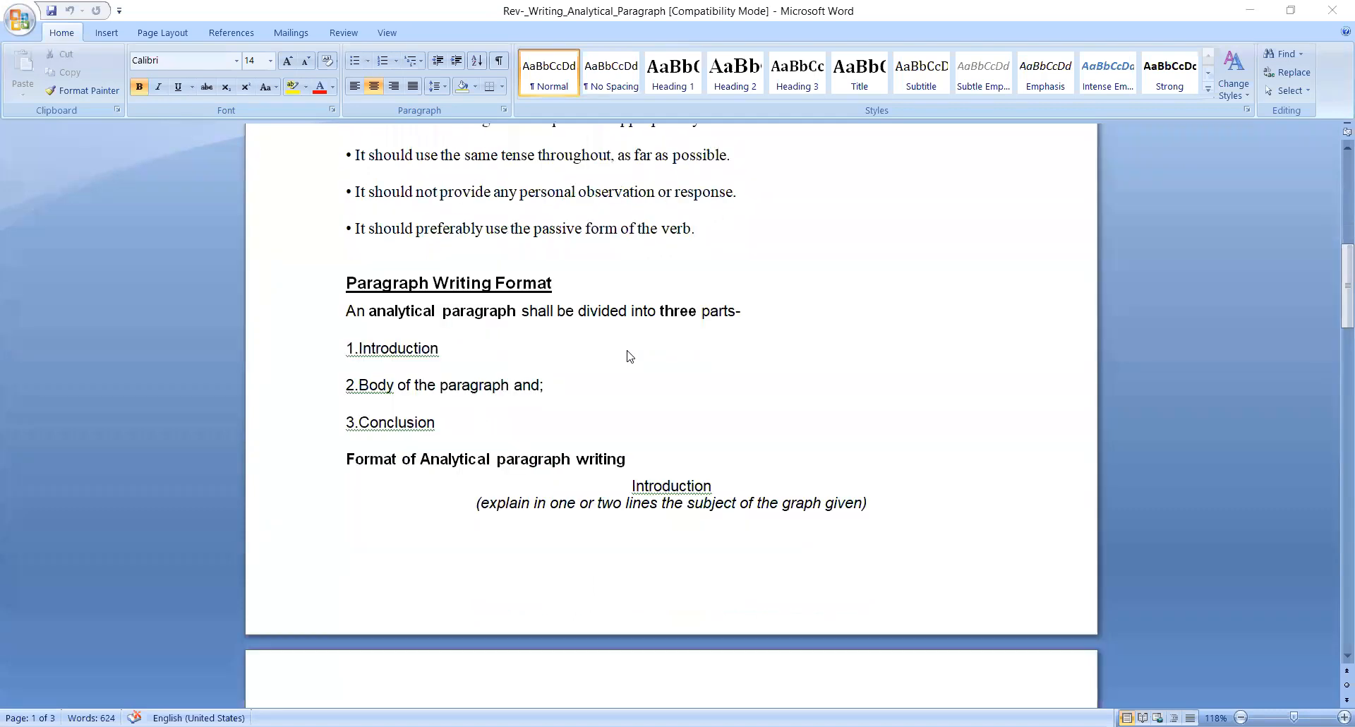
{"action": "scroll", "scroll_direction": "down", "scroll_amount": 3}
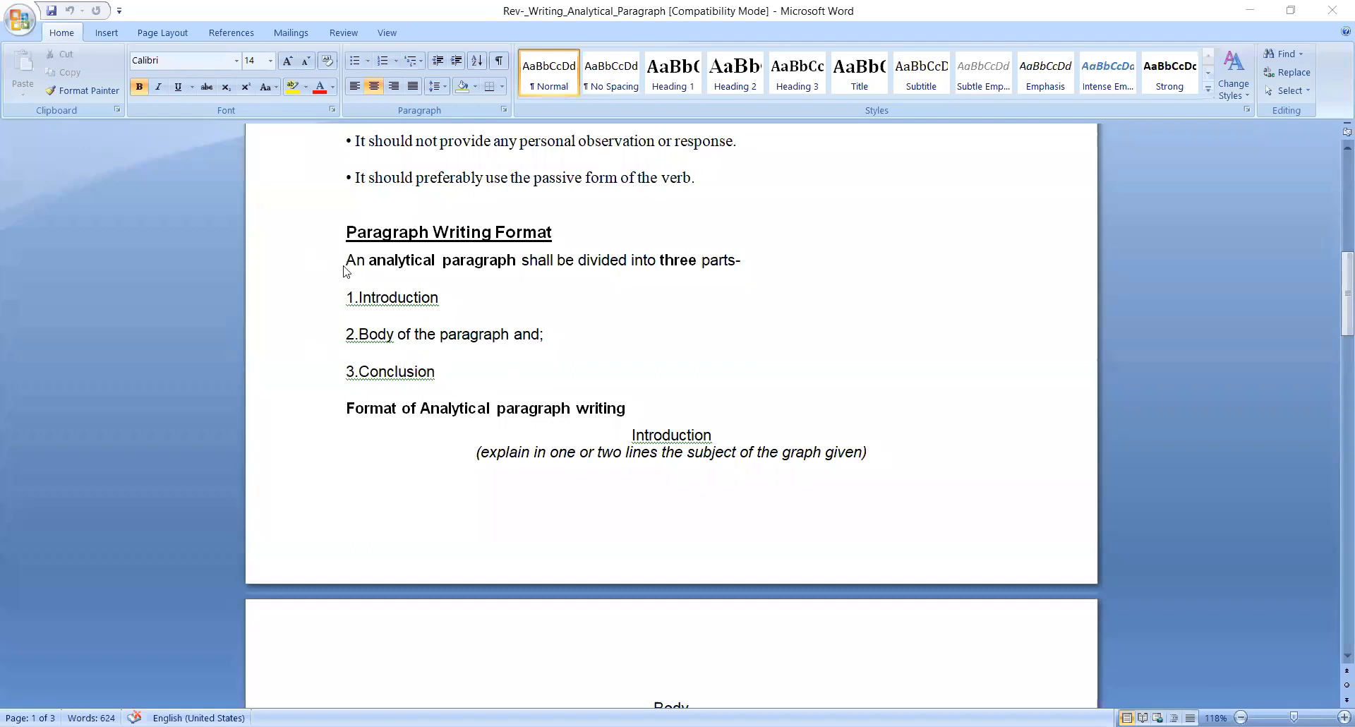
{"action": "mouse_move", "coordinate": [517, 310]}
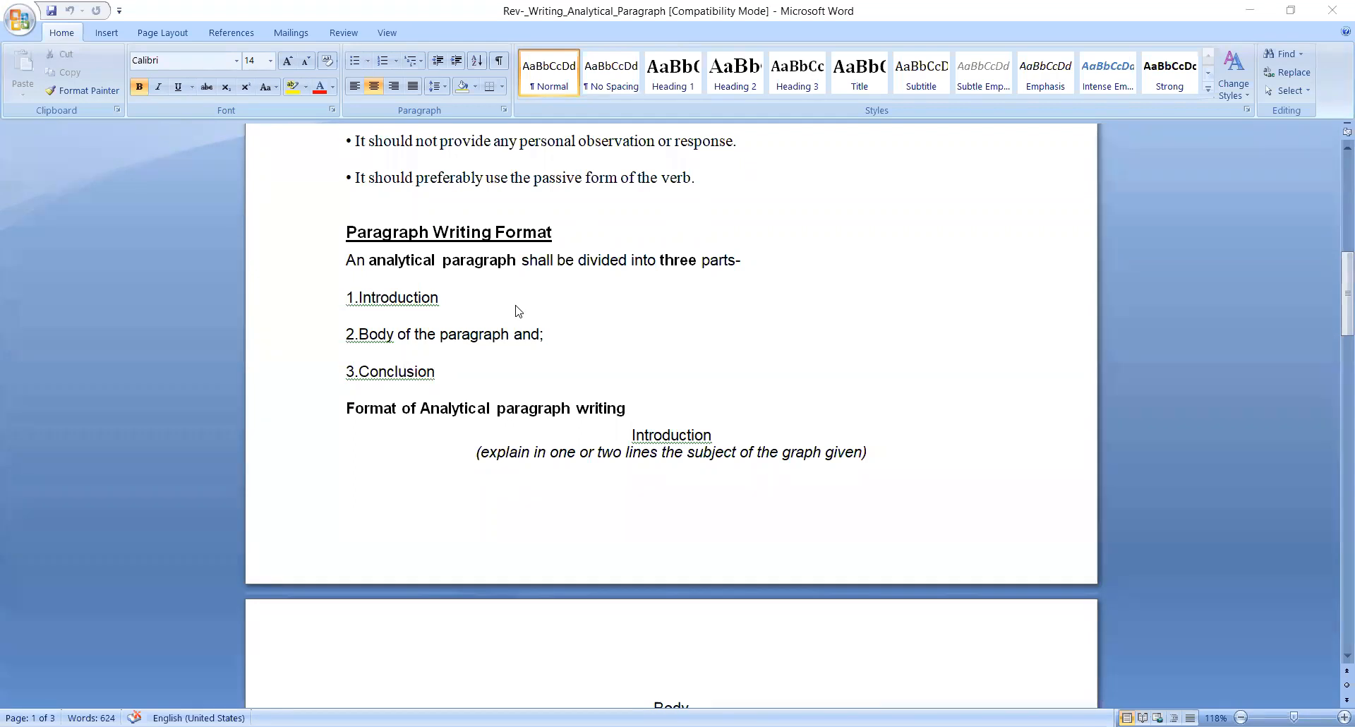
{"action": "mouse_move", "coordinate": [278, 379]}
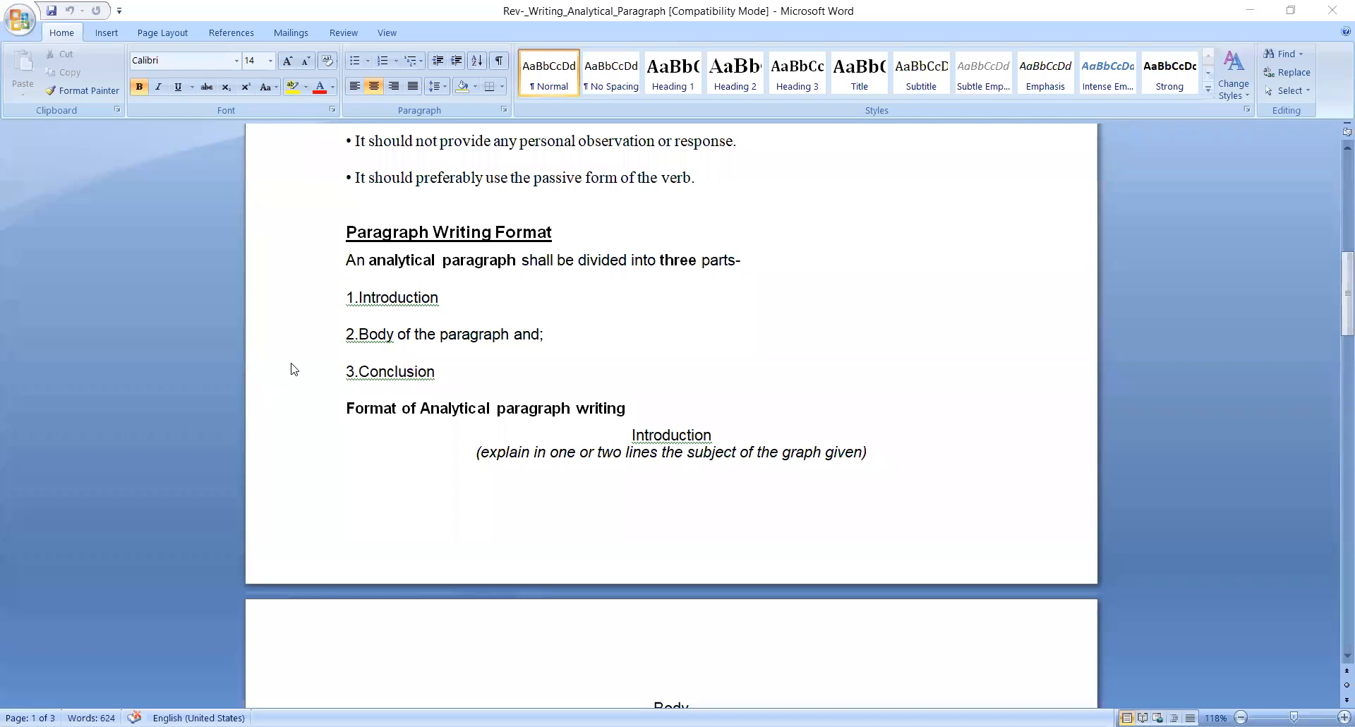
{"action": "mouse_move", "coordinate": [286, 371]}
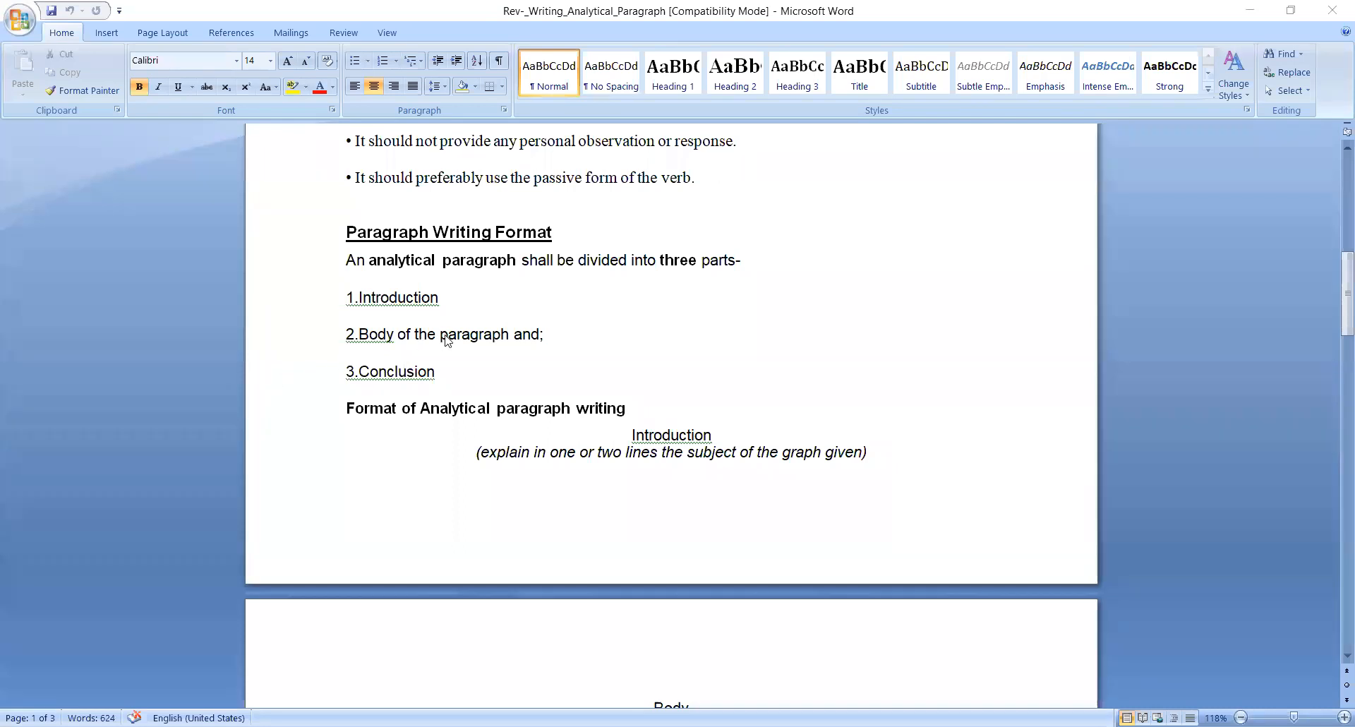
{"action": "mouse_move", "coordinate": [525, 345]}
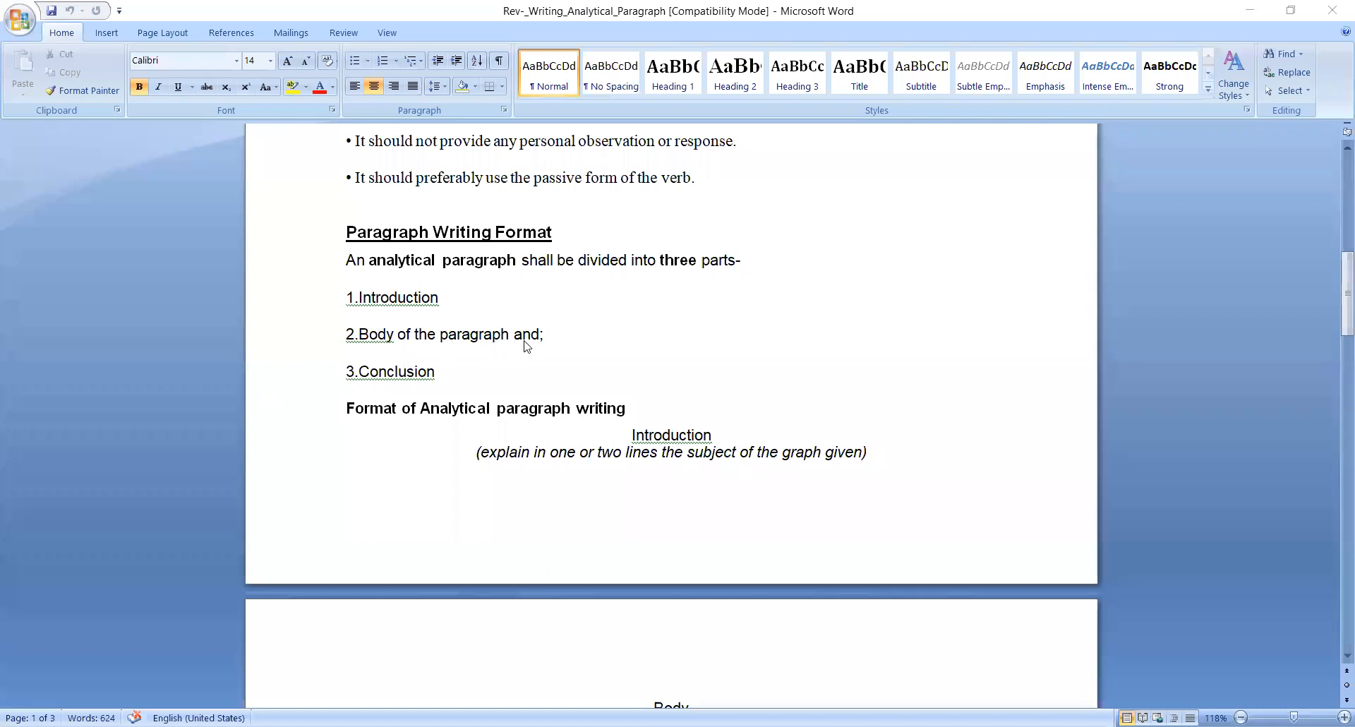
{"action": "mouse_move", "coordinate": [422, 368]}
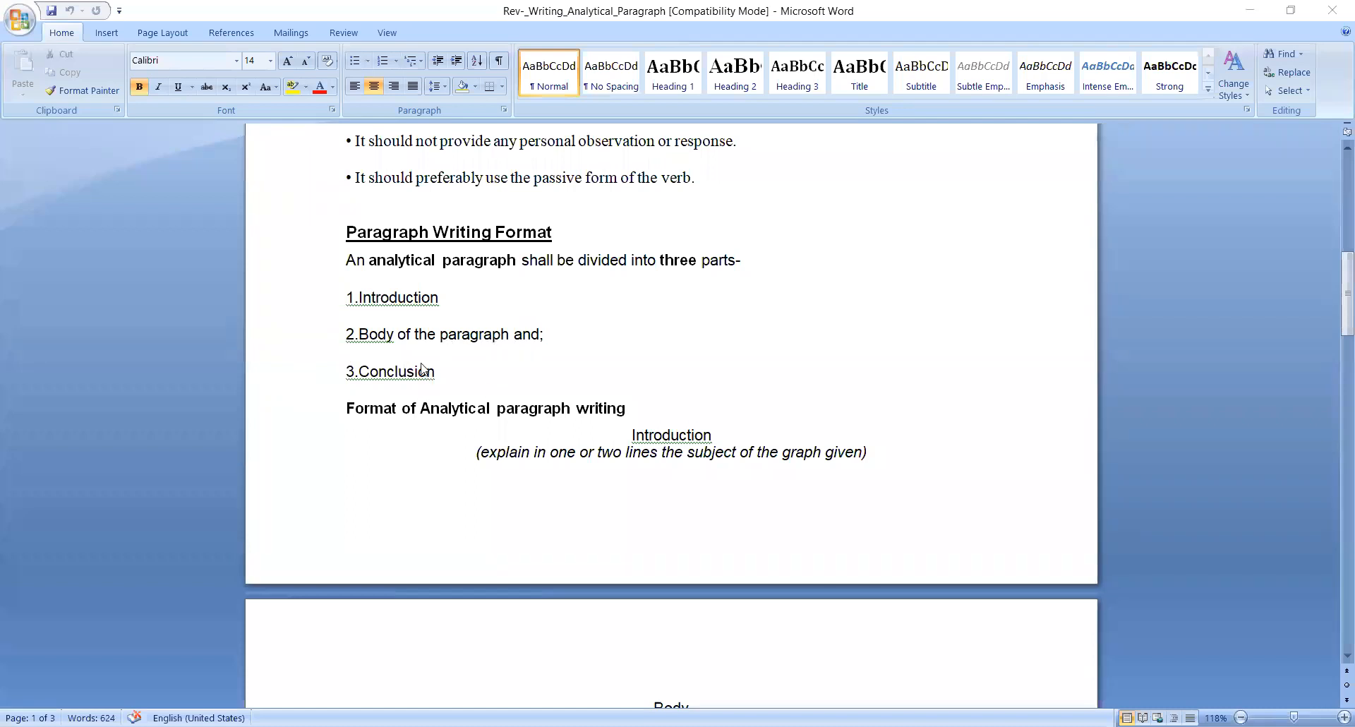
{"action": "mouse_move", "coordinate": [379, 375]}
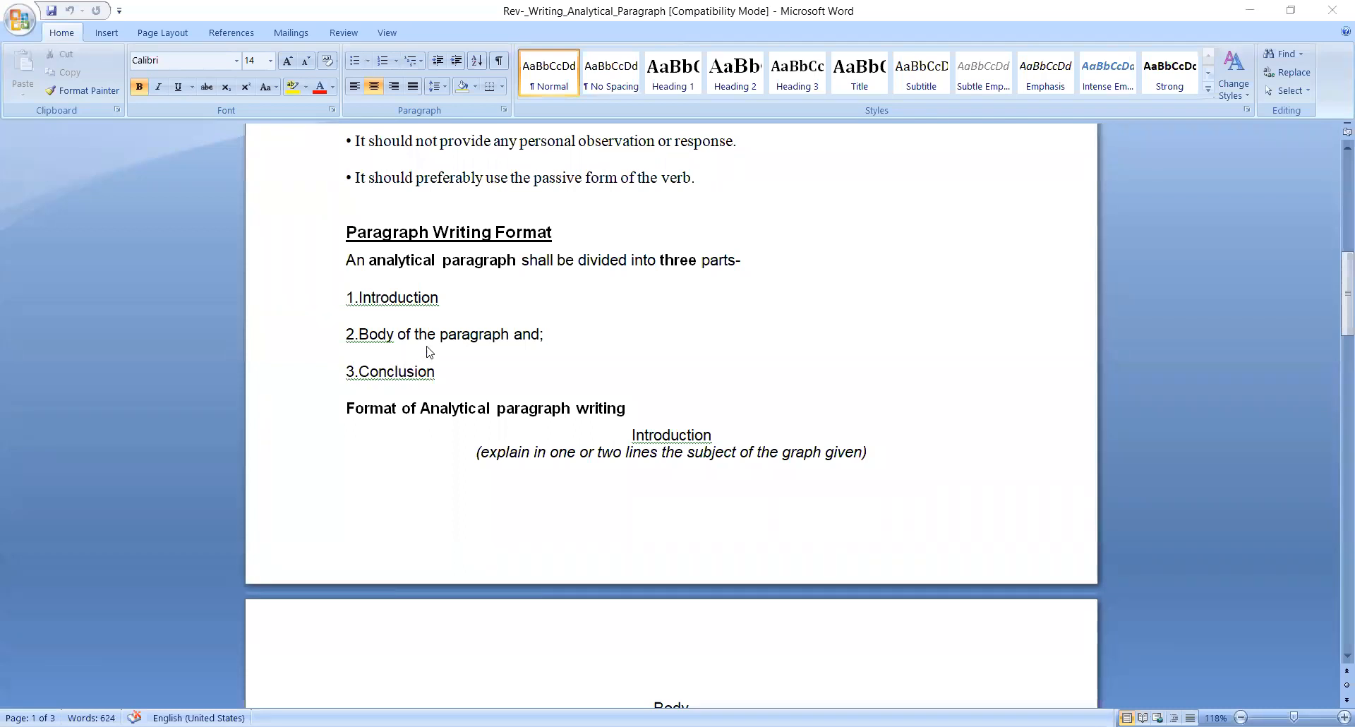
{"action": "scroll", "scroll_direction": "down", "scroll_amount": 3}
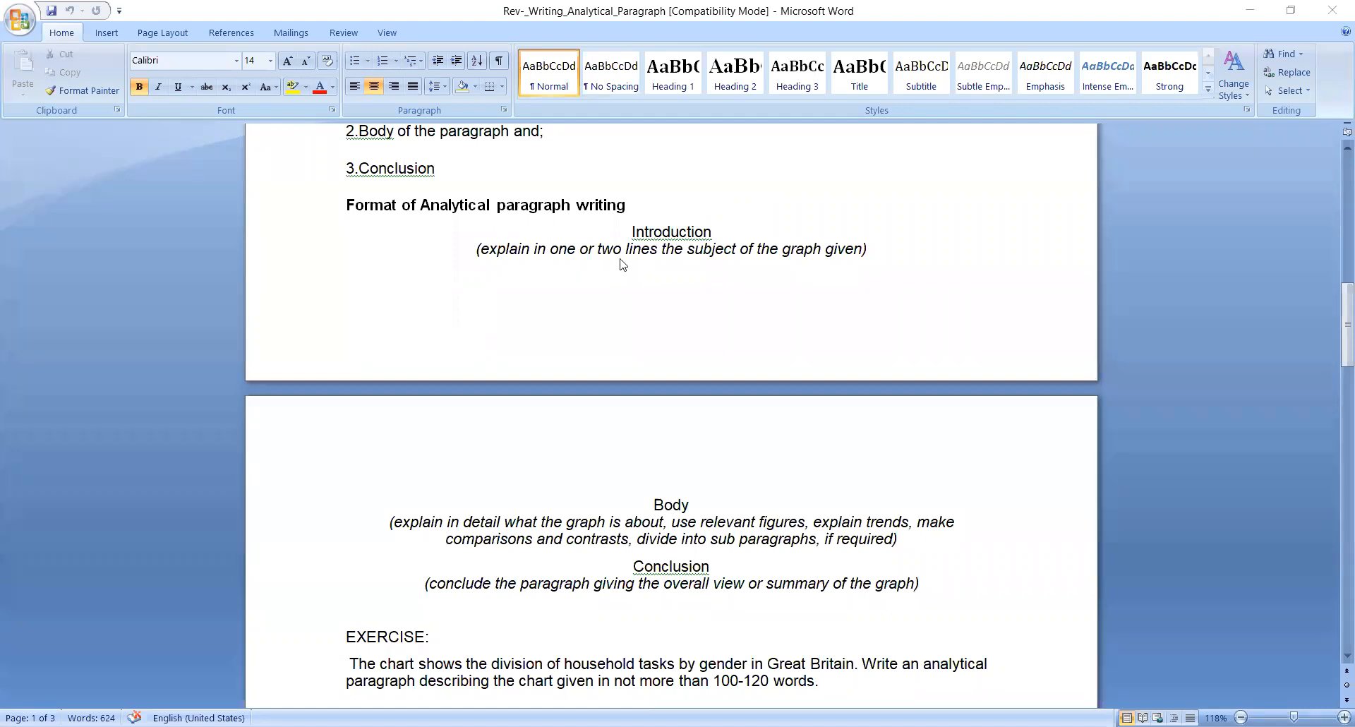
{"action": "mouse_move", "coordinate": [610, 265]}
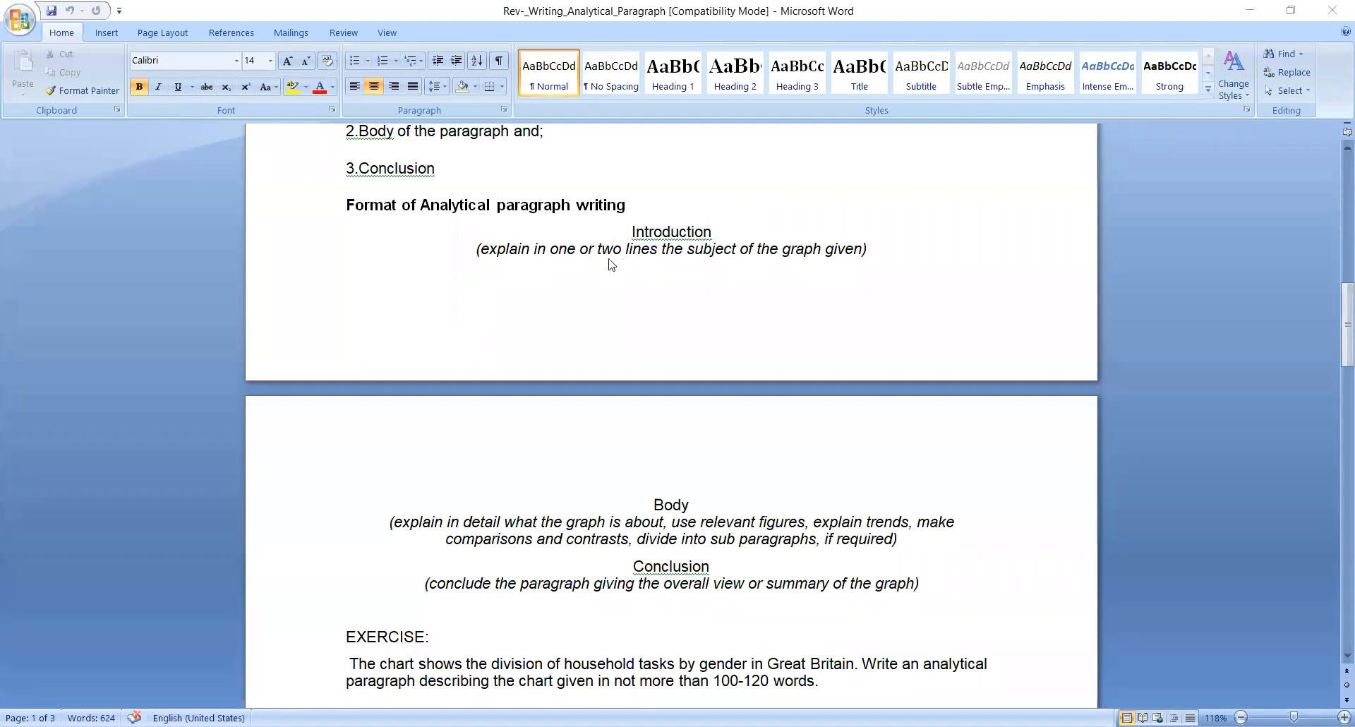
{"action": "scroll", "scroll_direction": "down", "scroll_amount": 3}
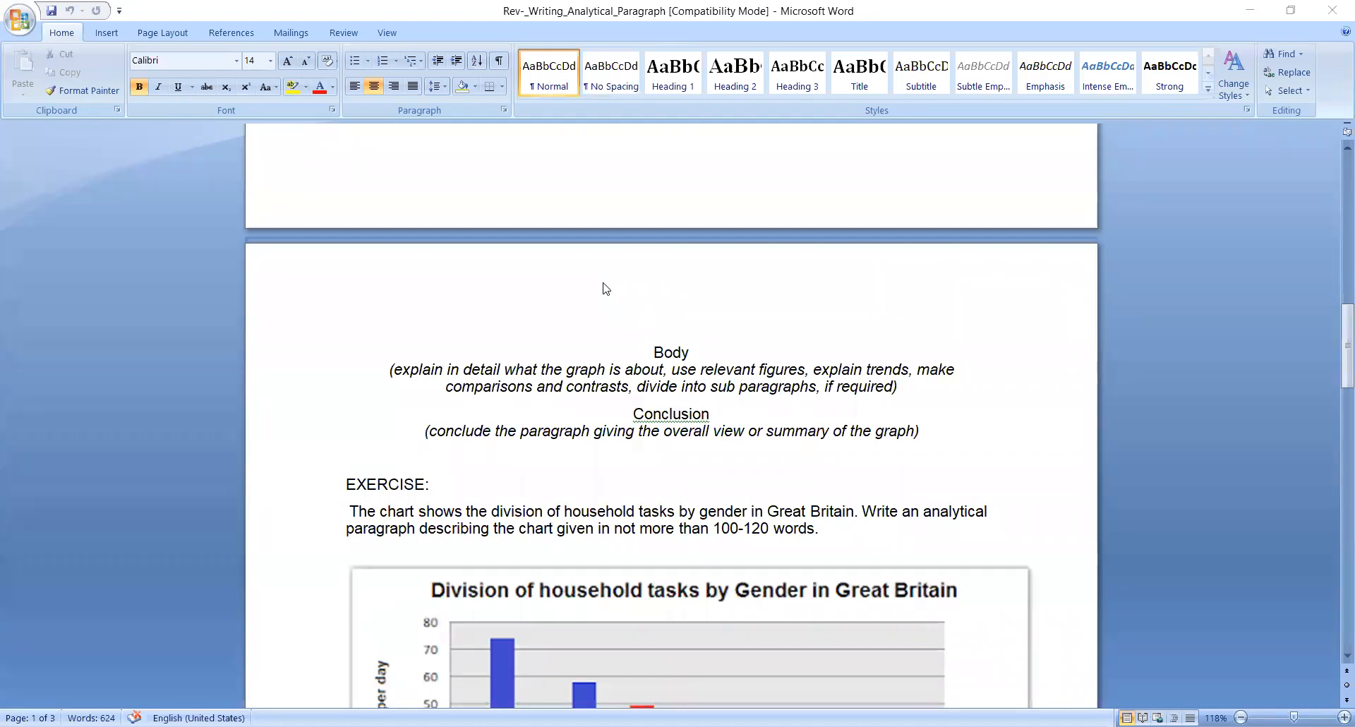
{"action": "mouse_move", "coordinate": [620, 312]}
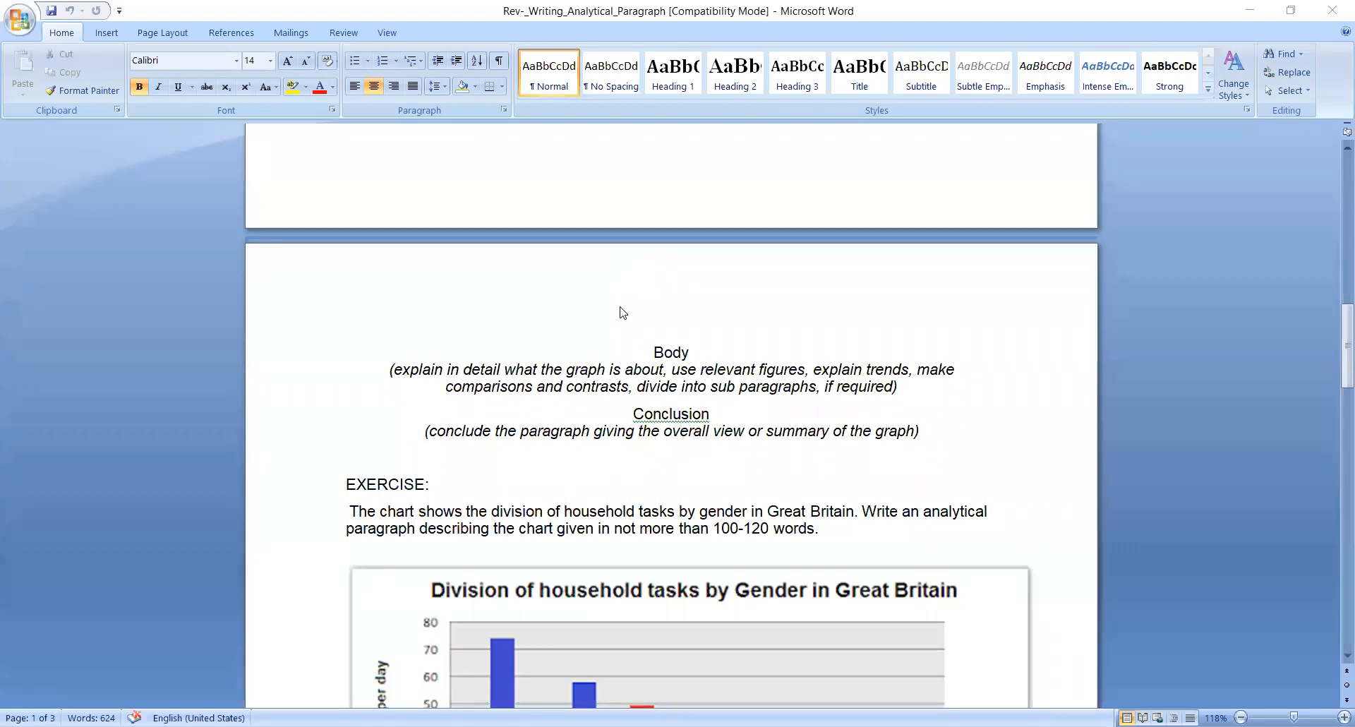
{"action": "mouse_move", "coordinate": [707, 367]}
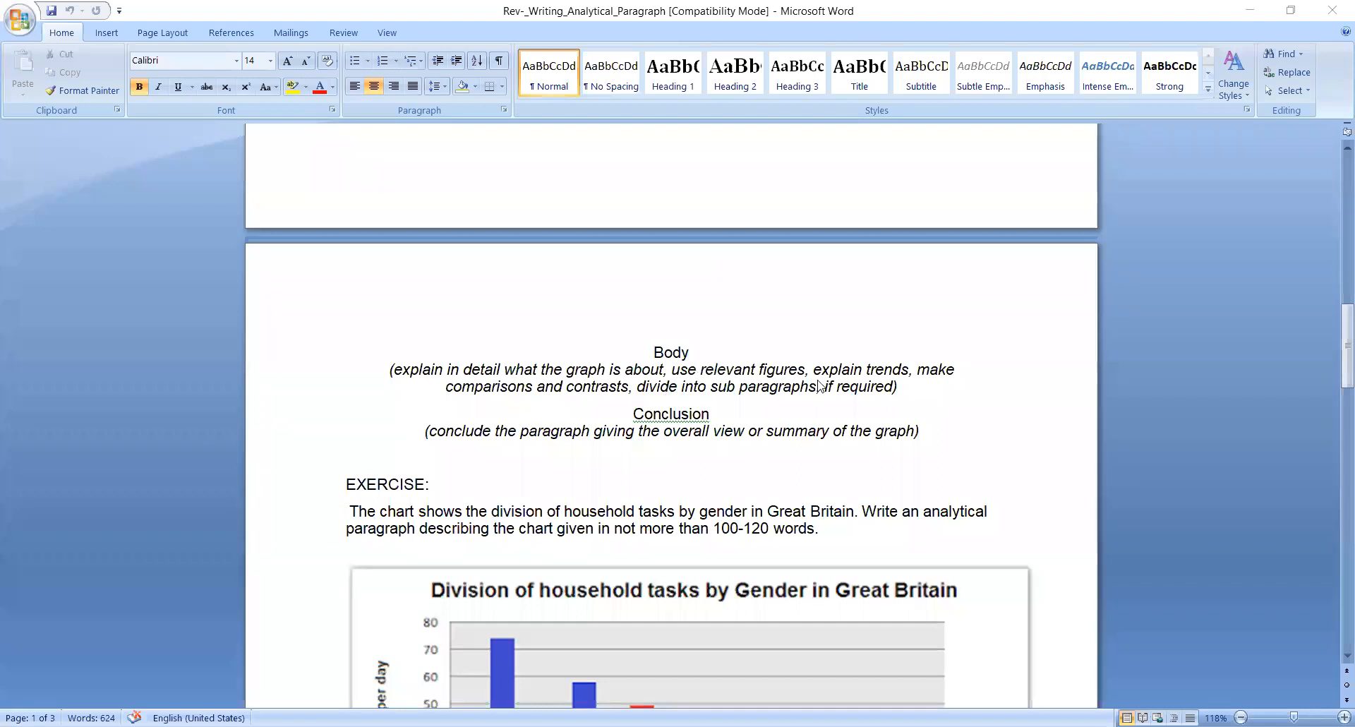
{"action": "scroll", "scroll_direction": "down", "scroll_amount": 3}
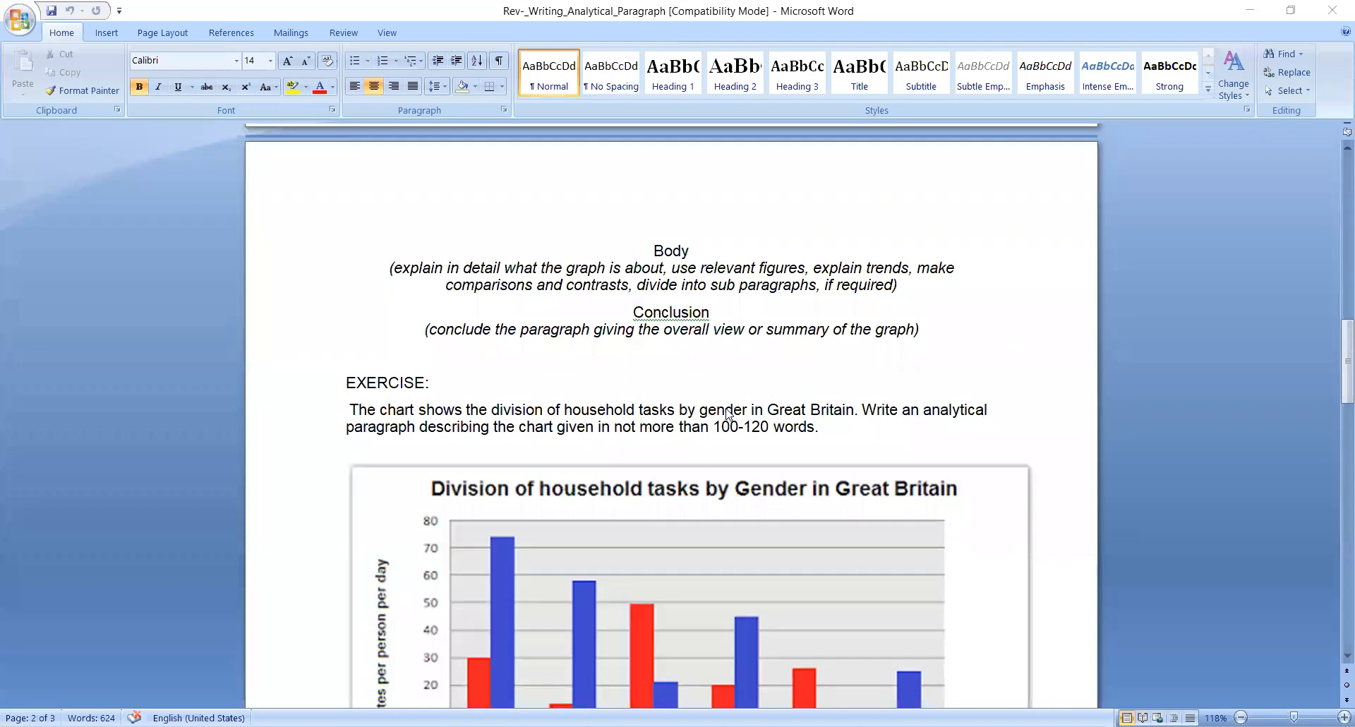
{"action": "mouse_move", "coordinate": [641, 423]}
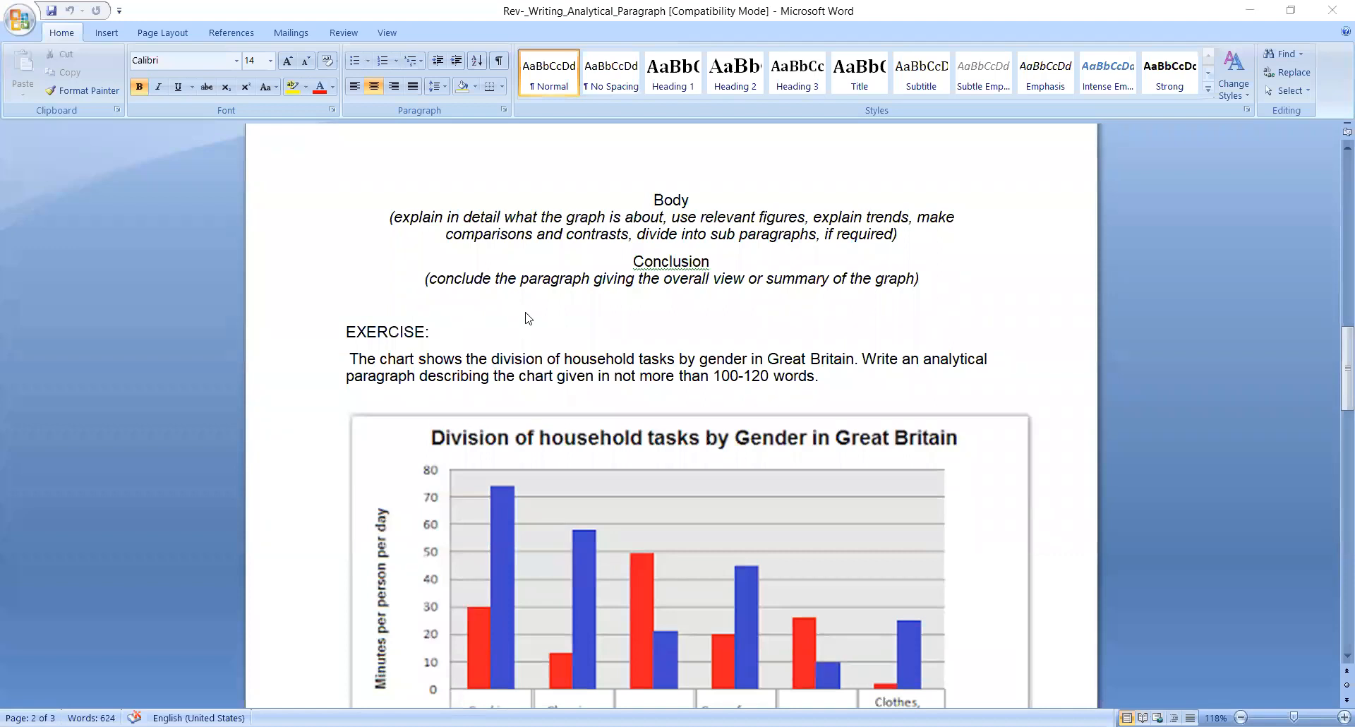
{"action": "scroll", "scroll_direction": "down", "scroll_amount": 3}
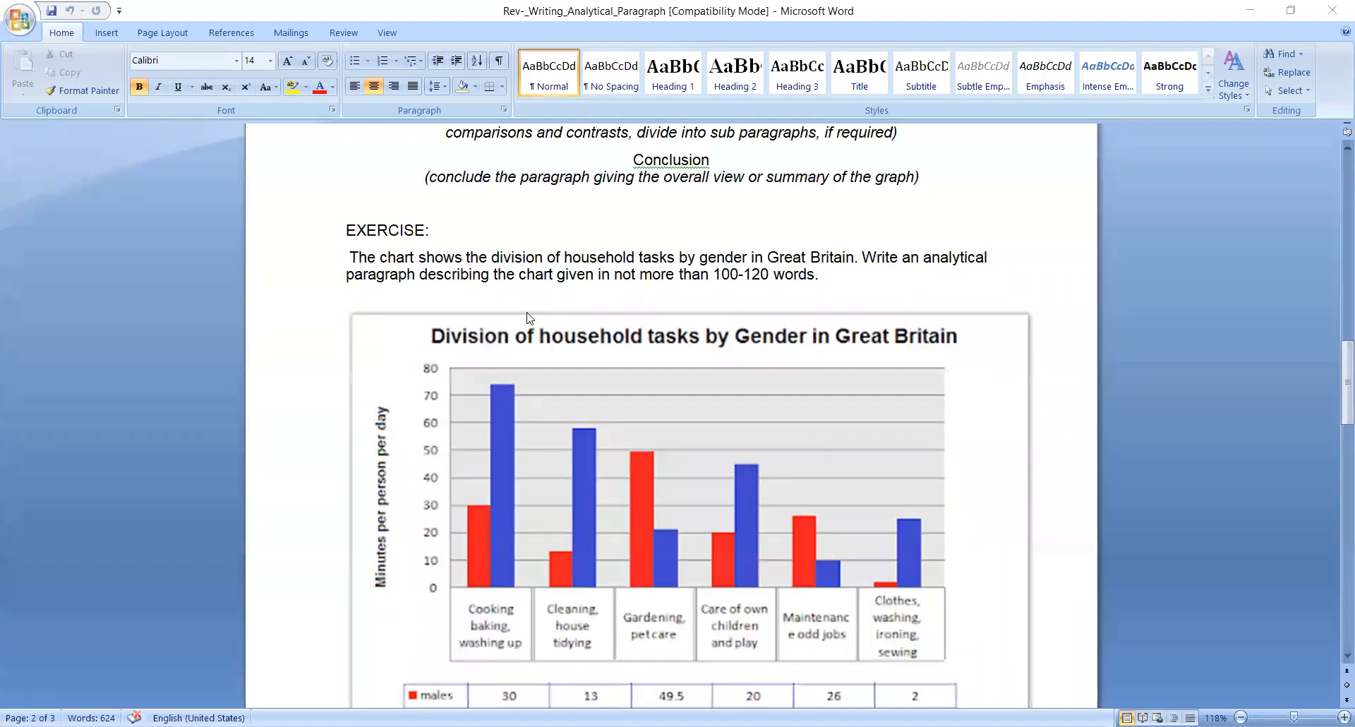
{"action": "mouse_move", "coordinate": [533, 316]}
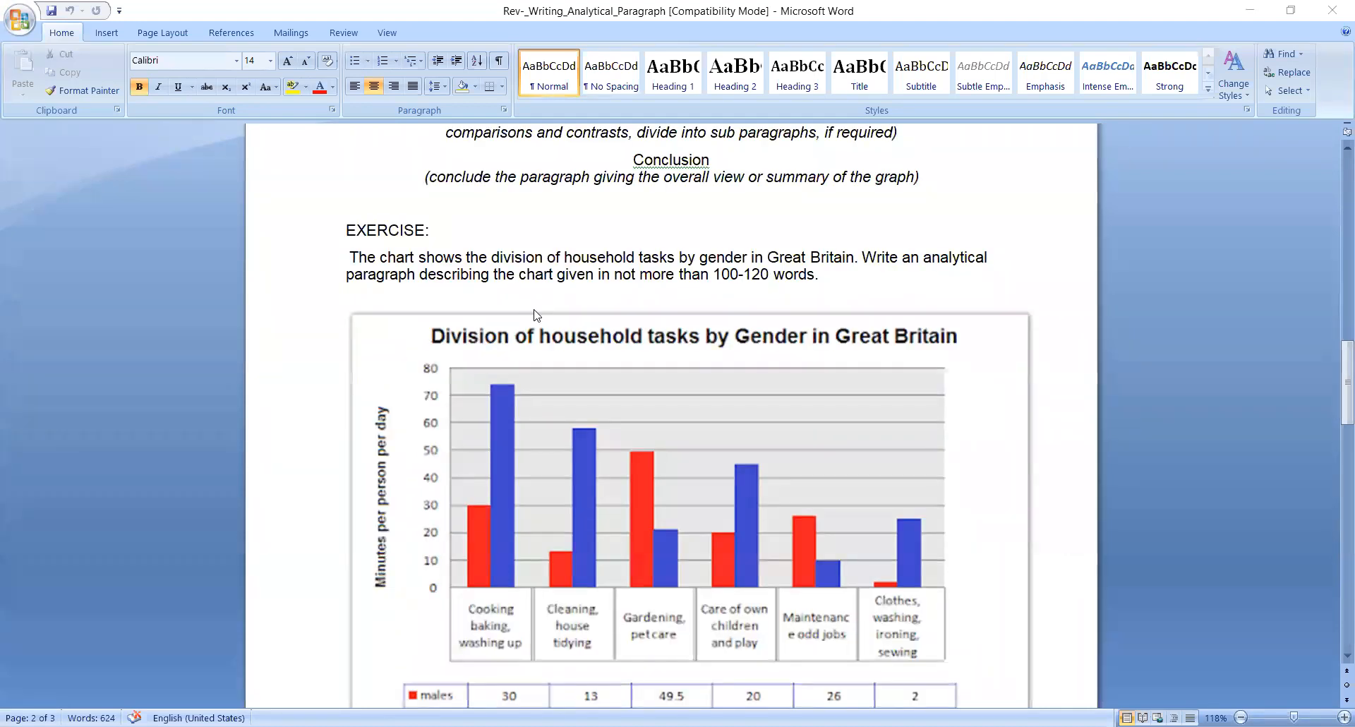
{"action": "scroll", "scroll_direction": "down", "scroll_amount": 3}
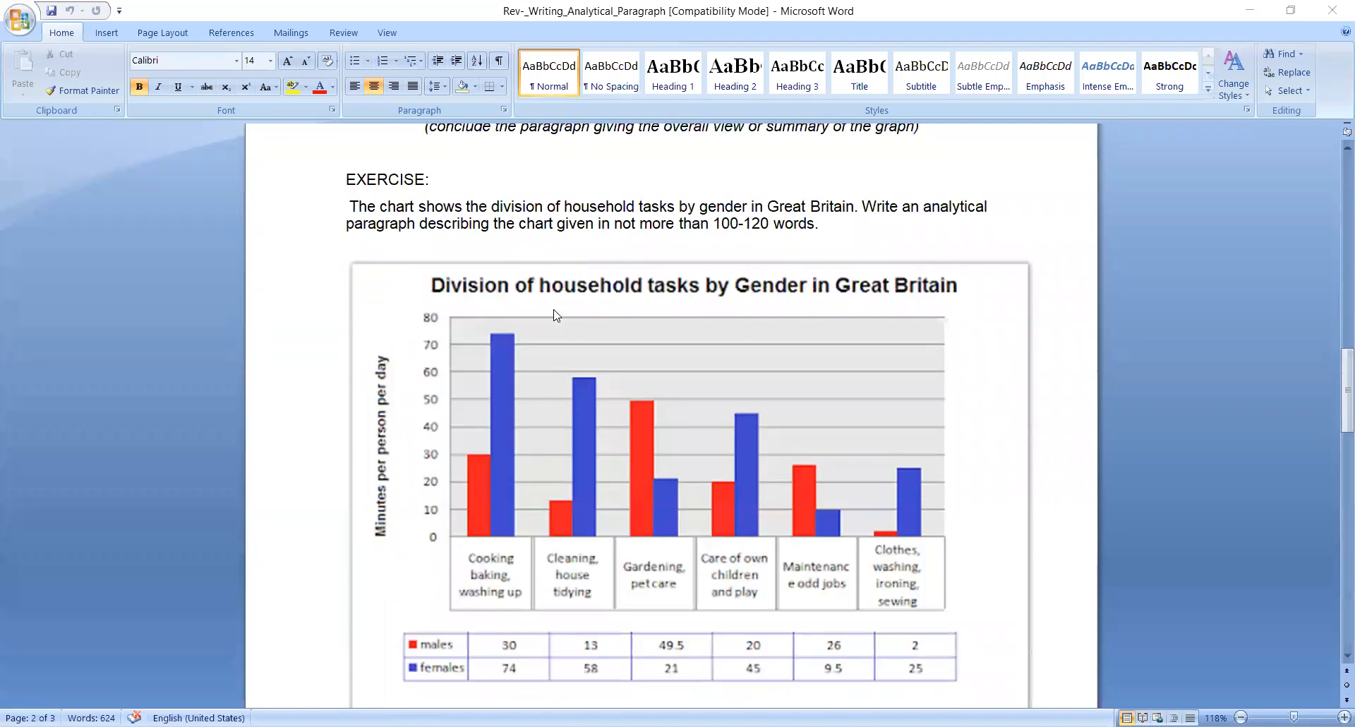
{"action": "mouse_move", "coordinate": [496, 329]}
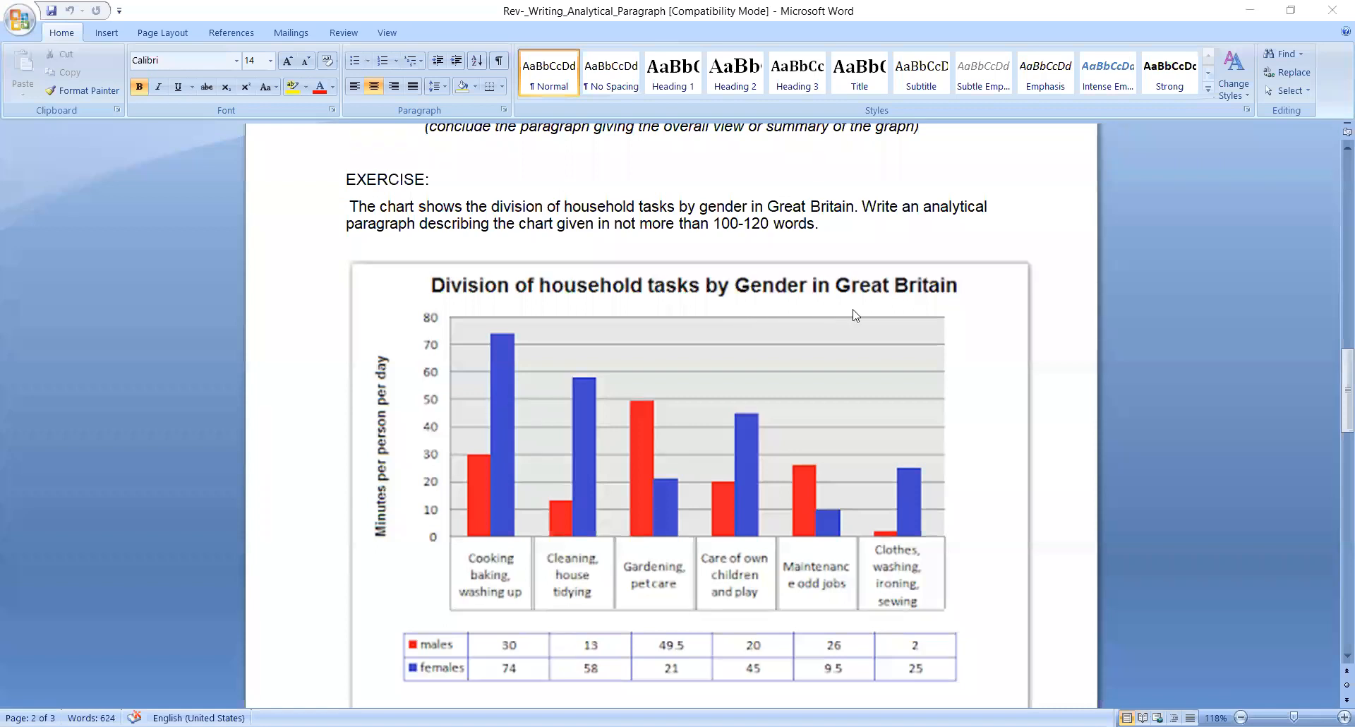
{"action": "scroll", "scroll_direction": "down", "scroll_amount": 3}
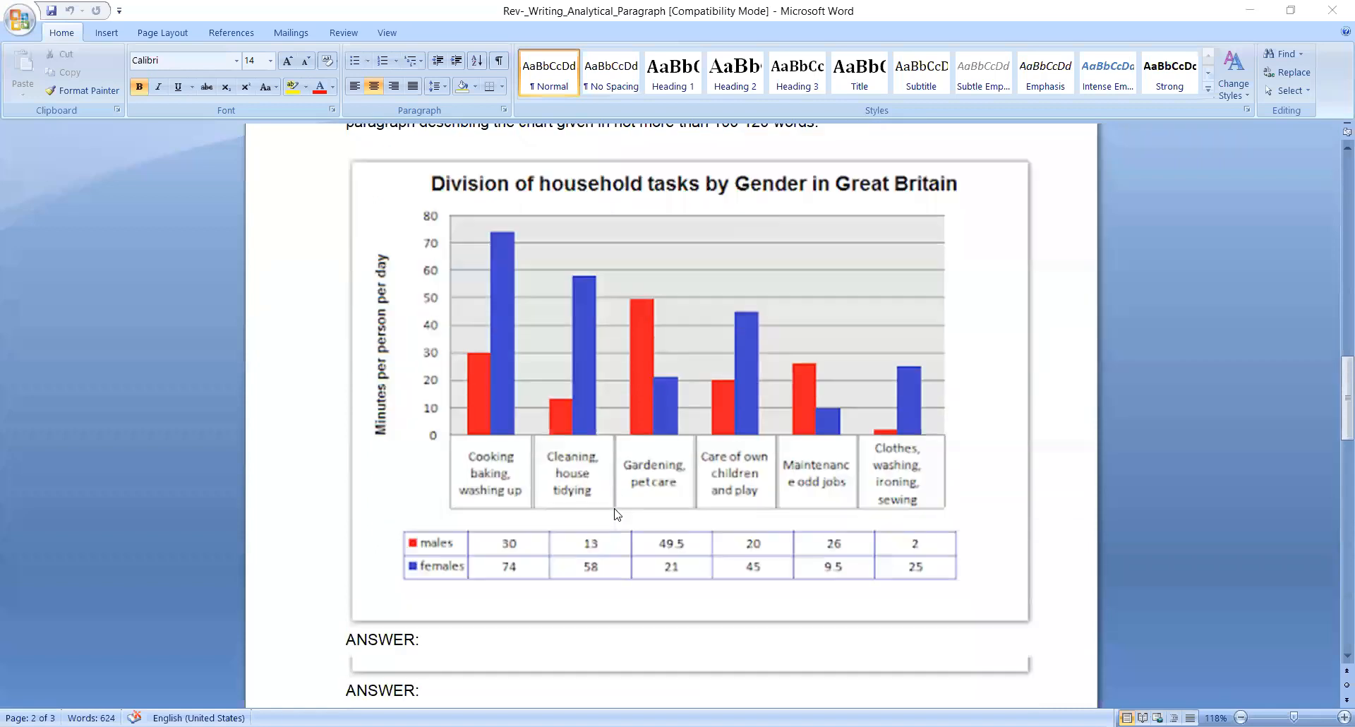
{"action": "scroll", "scroll_direction": "down", "scroll_amount": 3}
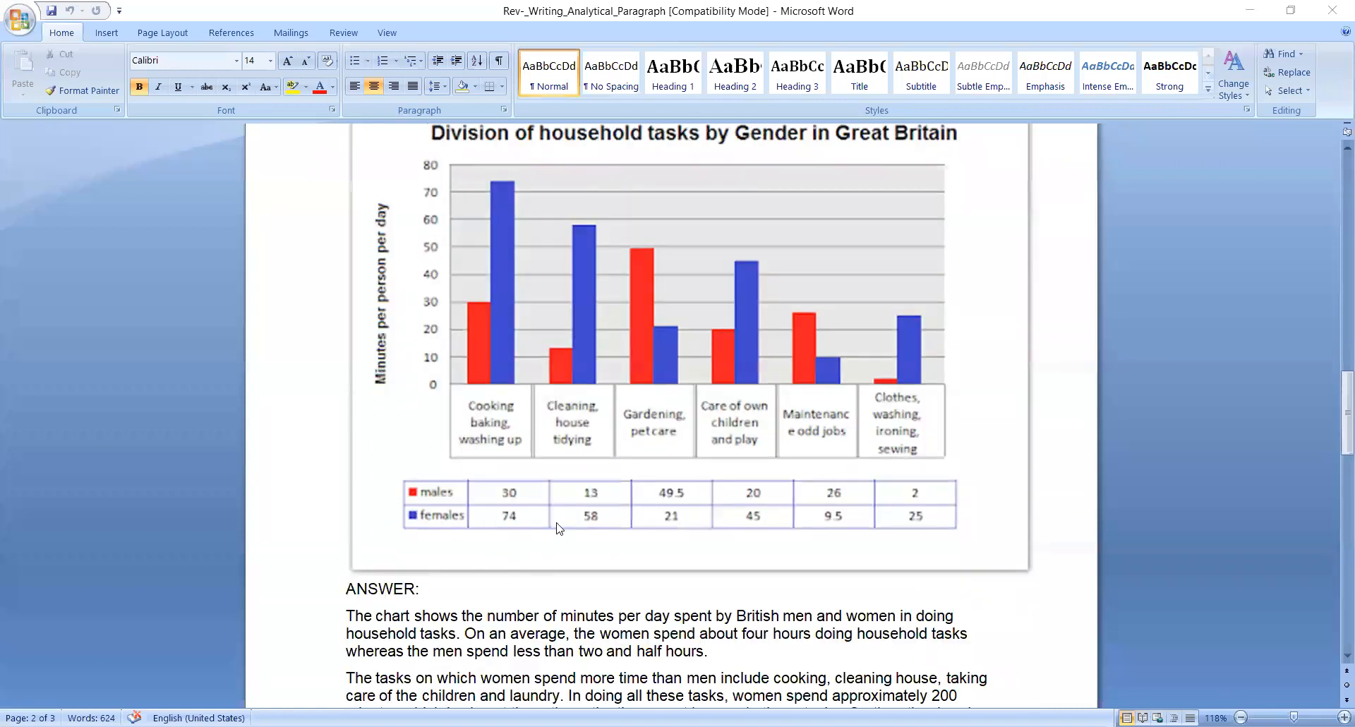
{"action": "mouse_move", "coordinate": [505, 471]}
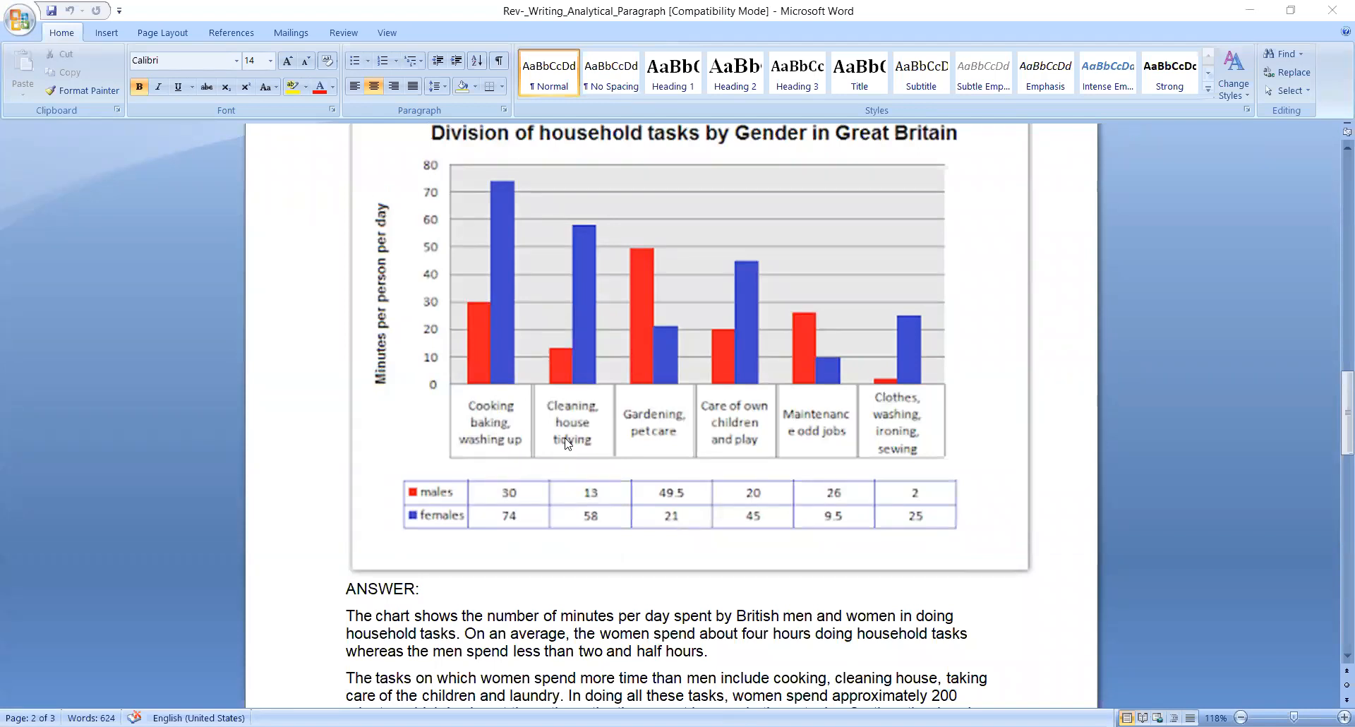
{"action": "mouse_move", "coordinate": [576, 458]}
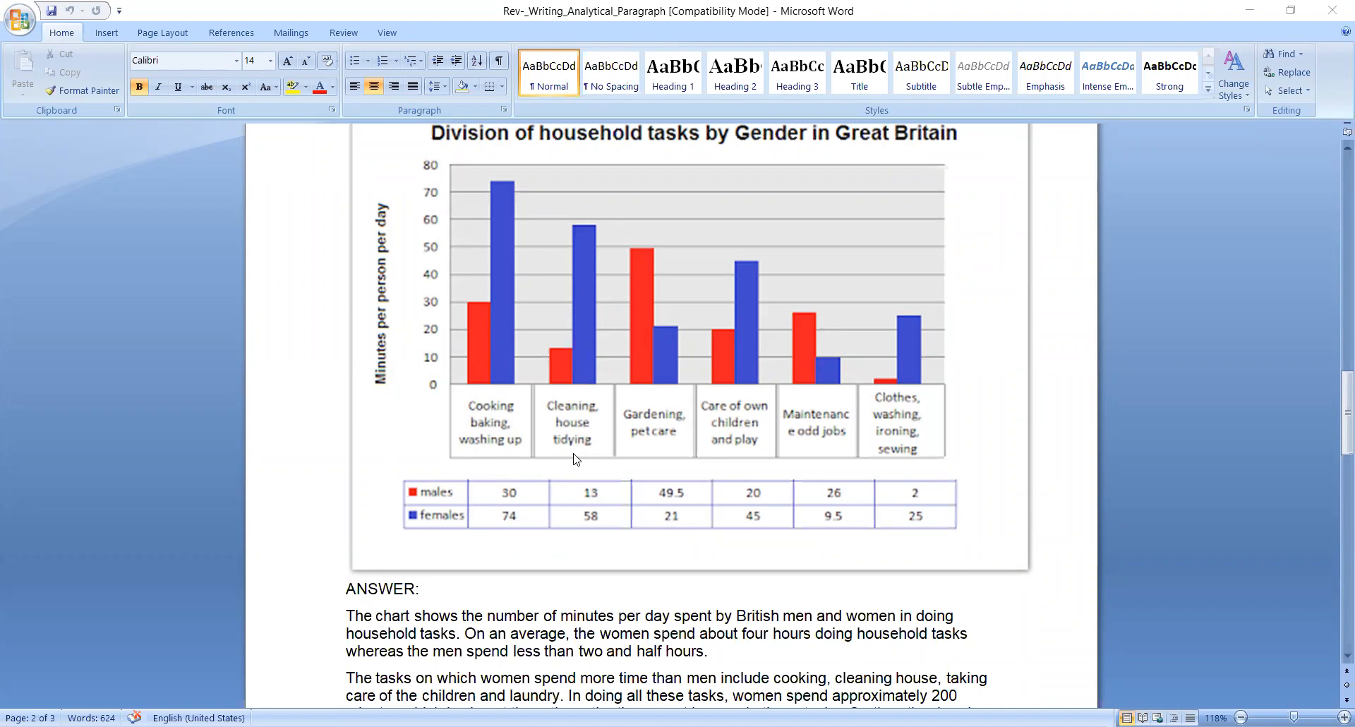
{"action": "mouse_move", "coordinate": [669, 446]}
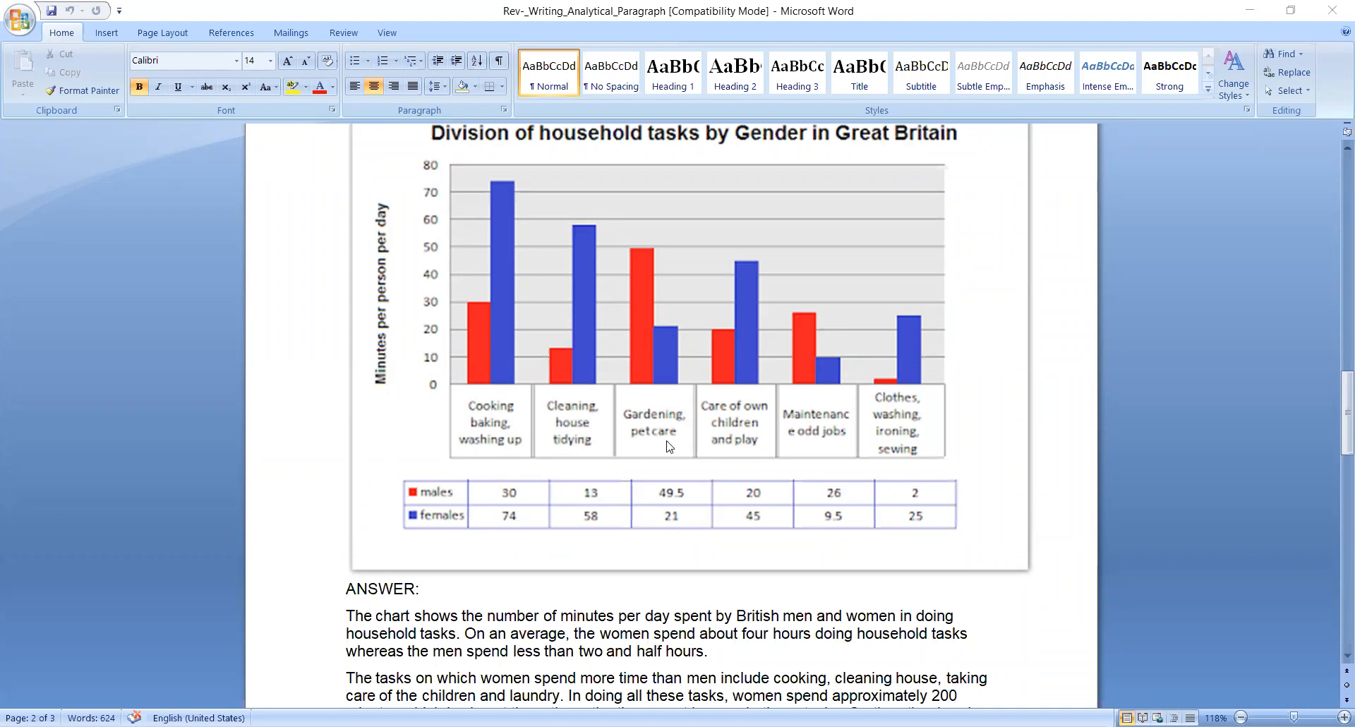
{"action": "mouse_move", "coordinate": [736, 437]}
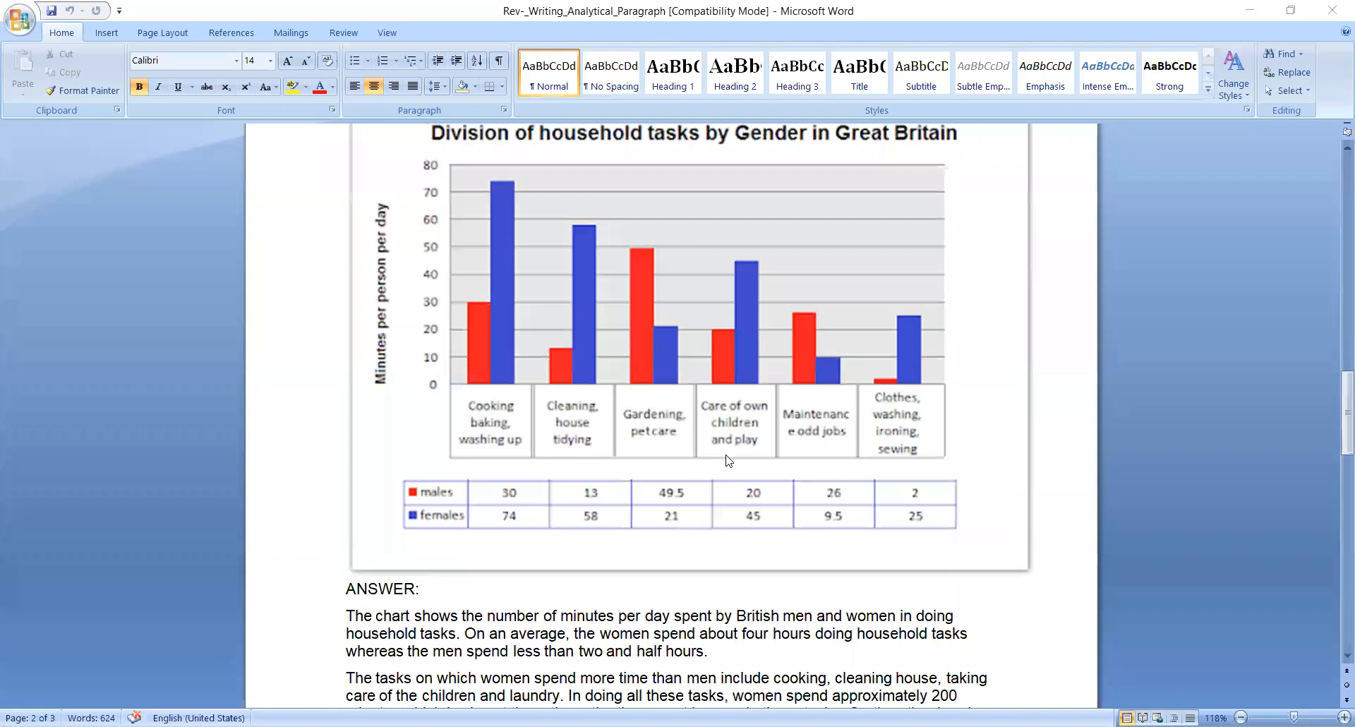
{"action": "mouse_move", "coordinate": [746, 459]}
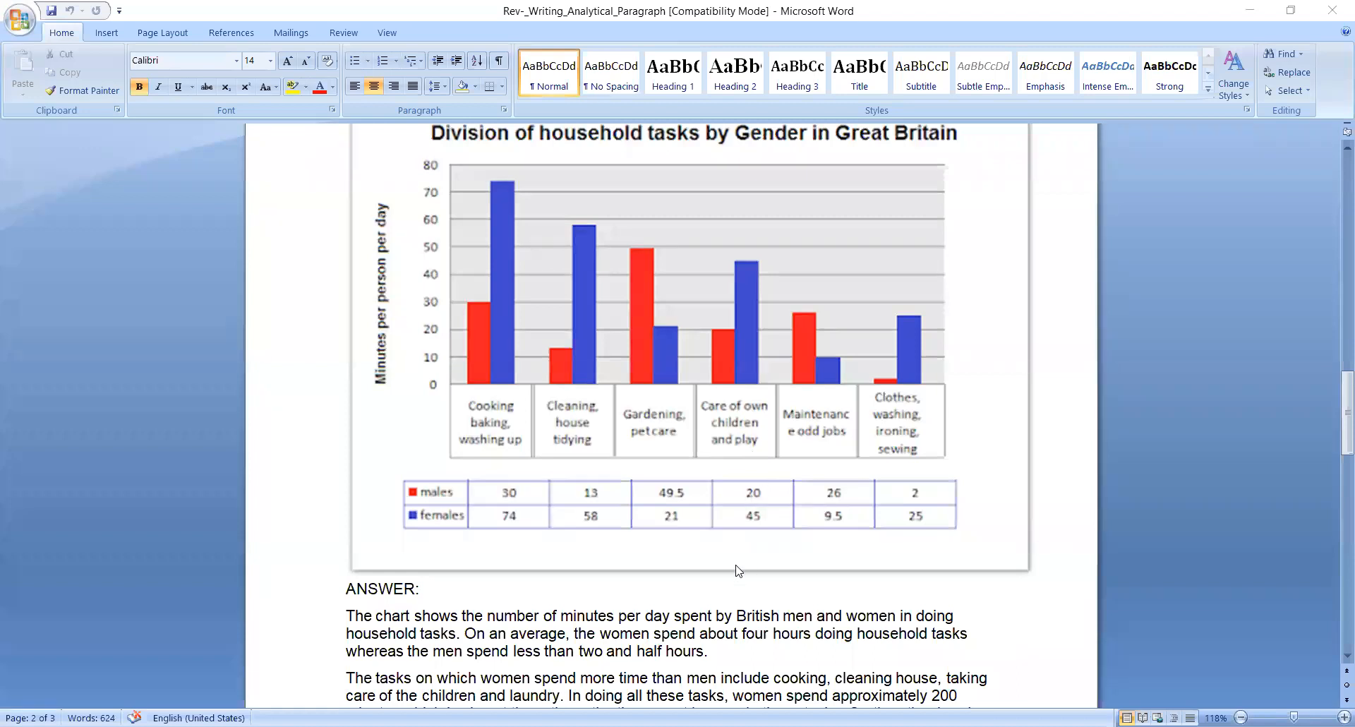
{"action": "mouse_move", "coordinate": [654, 501]}
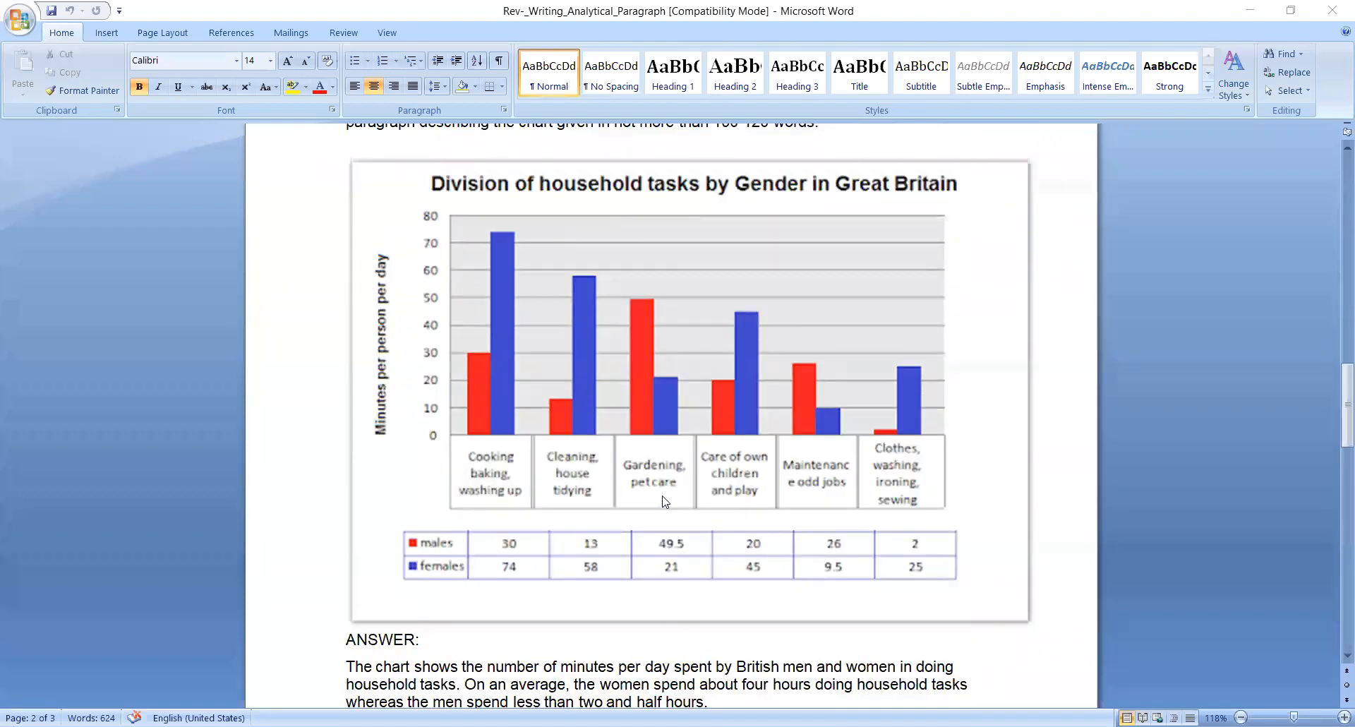
{"action": "scroll", "scroll_direction": "down", "scroll_amount": 3}
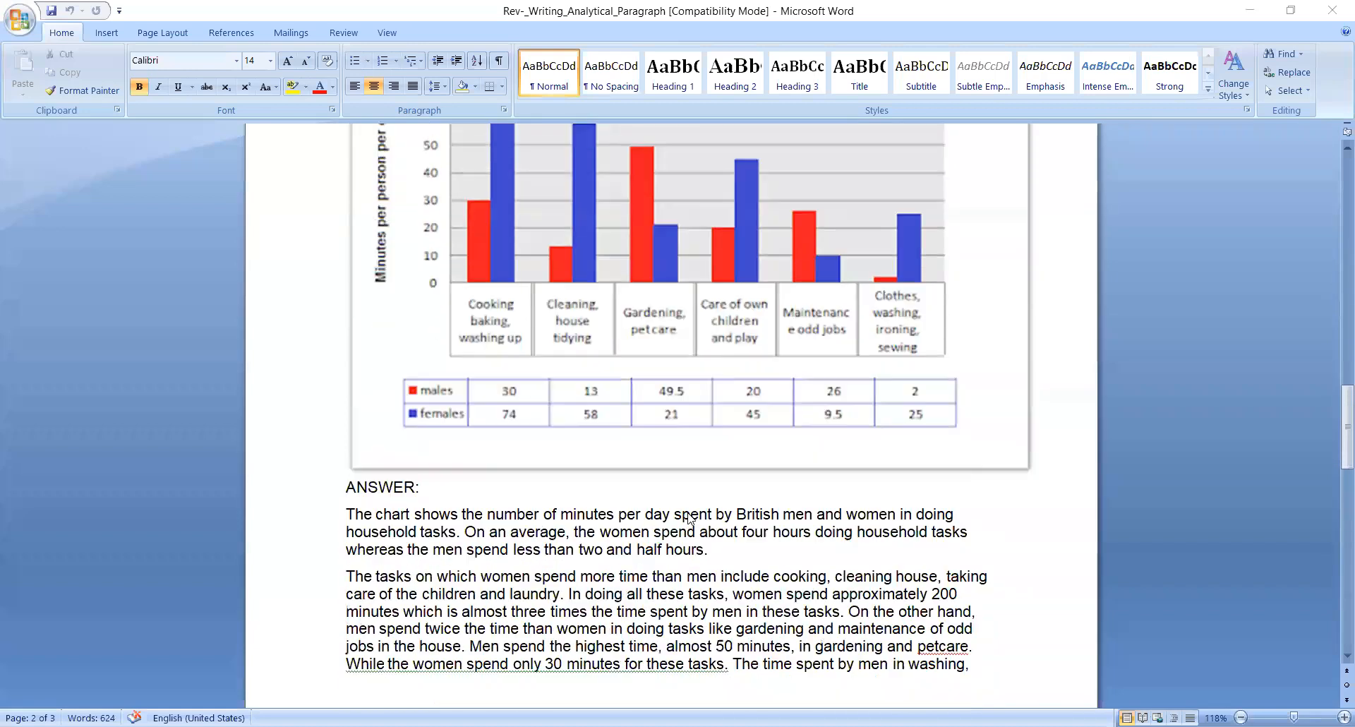
{"action": "scroll", "scroll_direction": "down", "scroll_amount": 3}
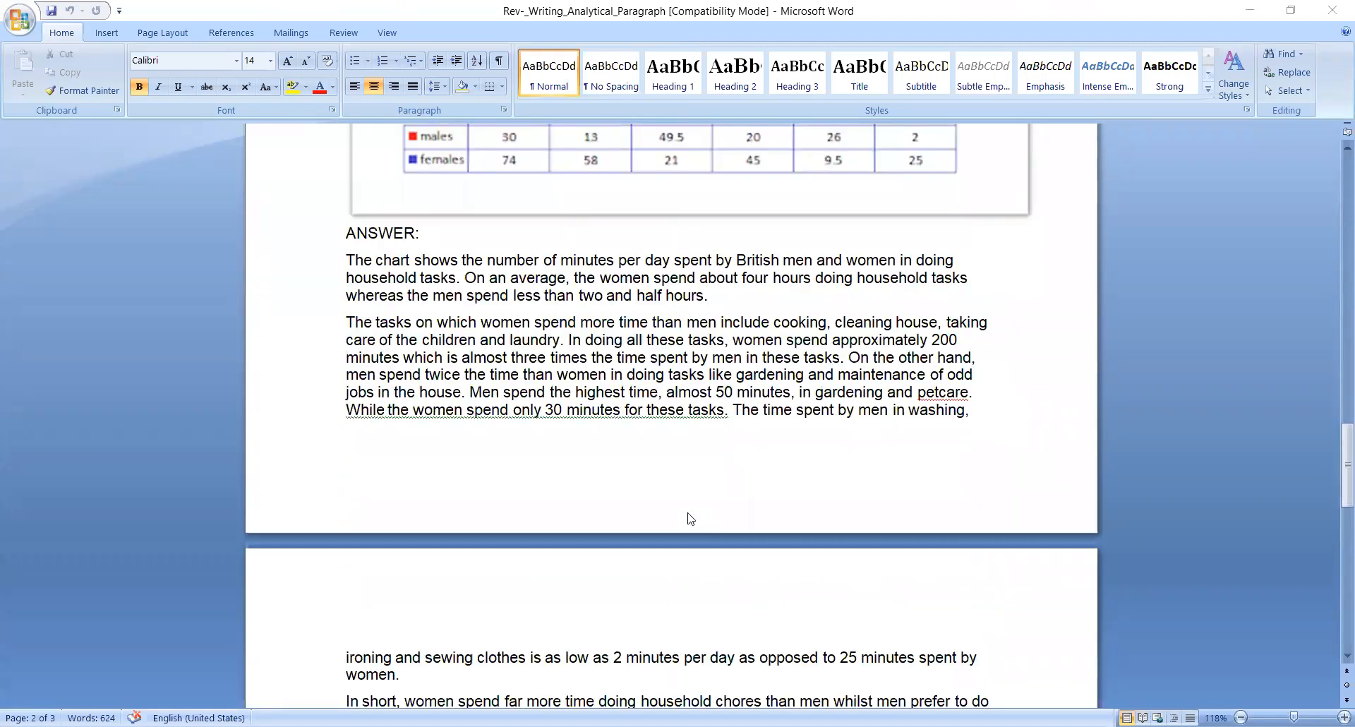
{"action": "scroll", "scroll_direction": "down", "scroll_amount": 3}
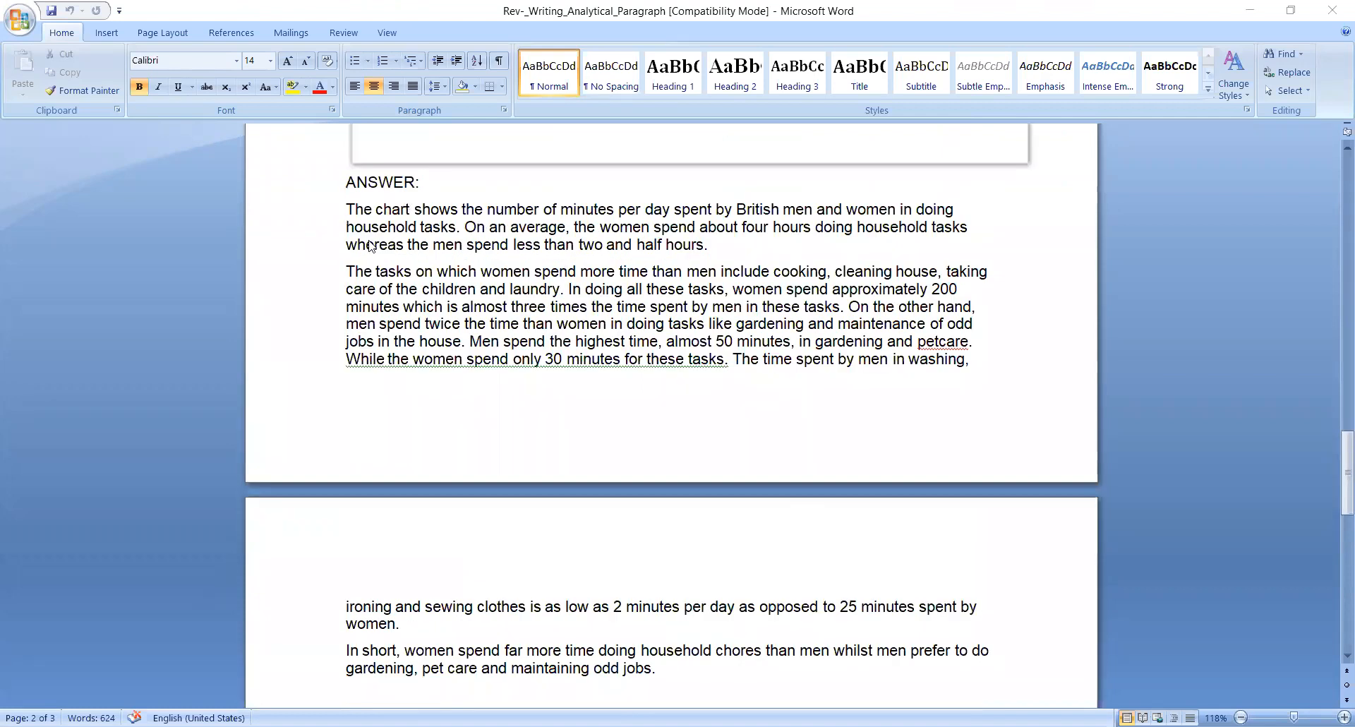
{"action": "mouse_move", "coordinate": [491, 242]}
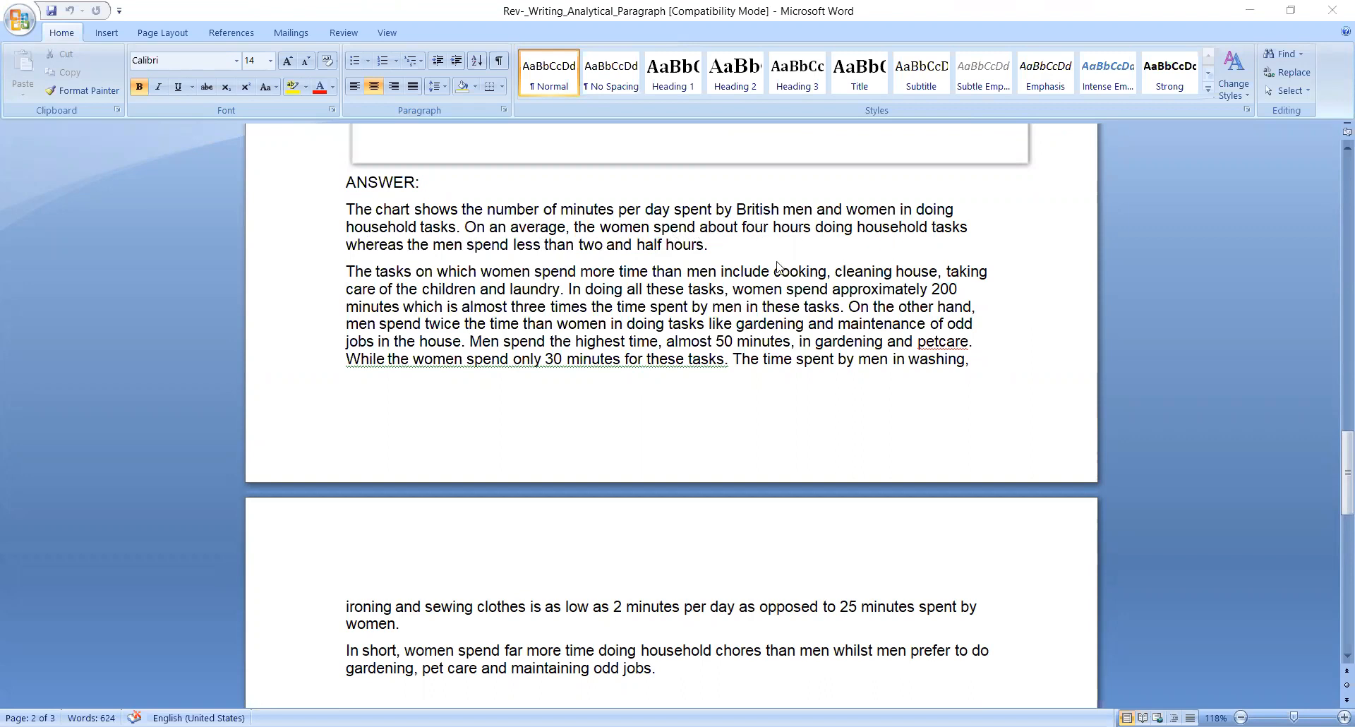
{"action": "mouse_move", "coordinate": [504, 281]}
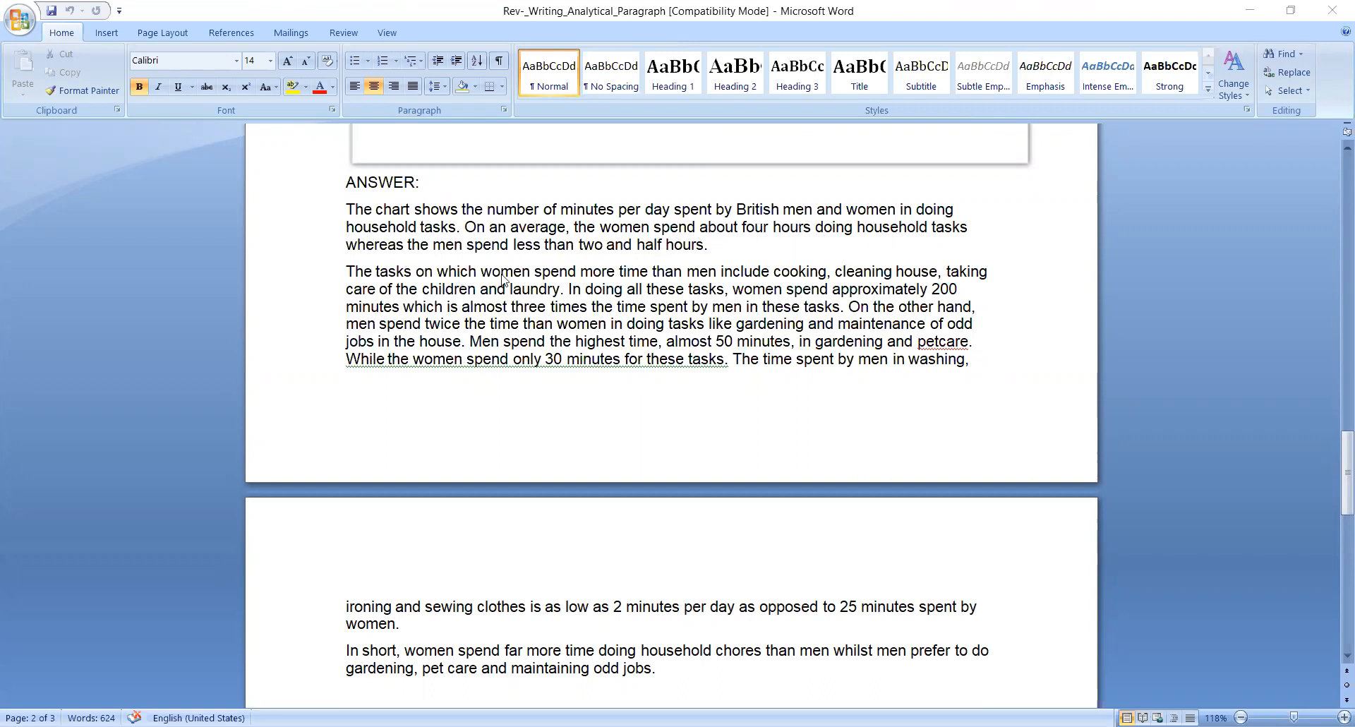
{"action": "mouse_move", "coordinate": [616, 291]}
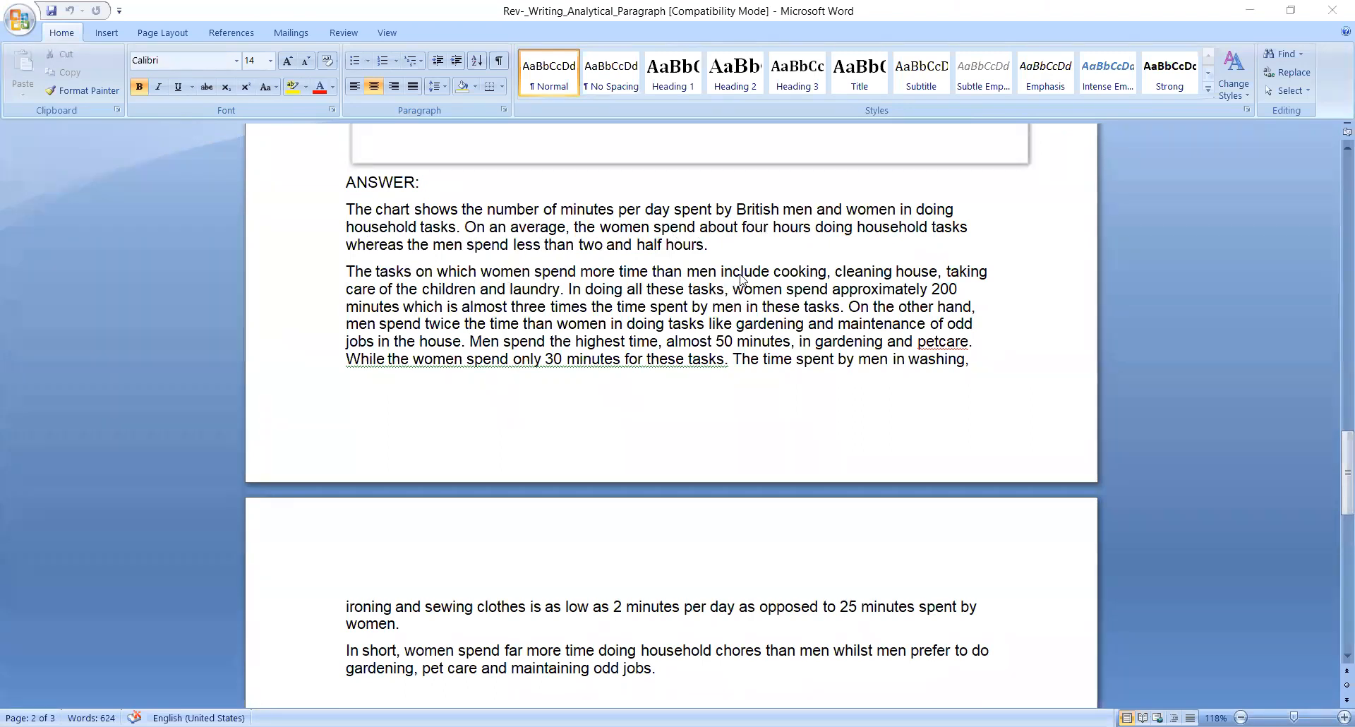
{"action": "mouse_move", "coordinate": [851, 258]}
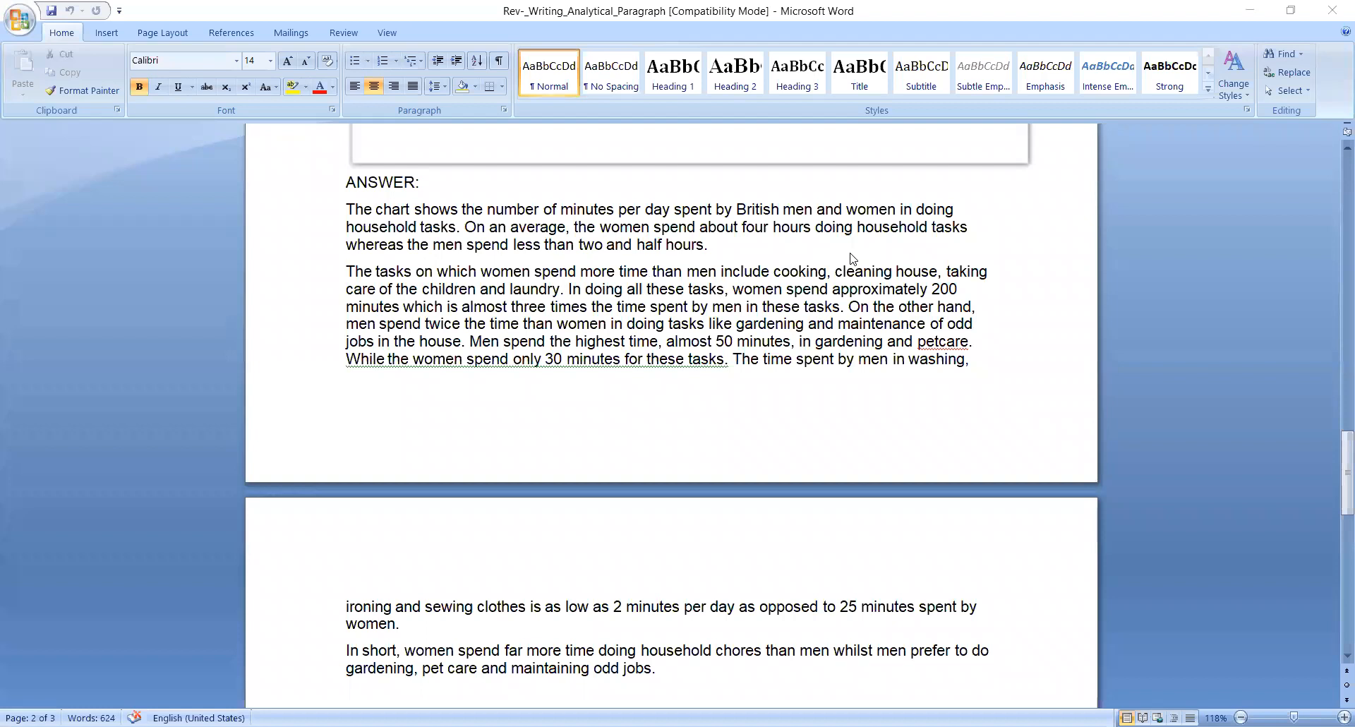
{"action": "mouse_move", "coordinate": [869, 252]}
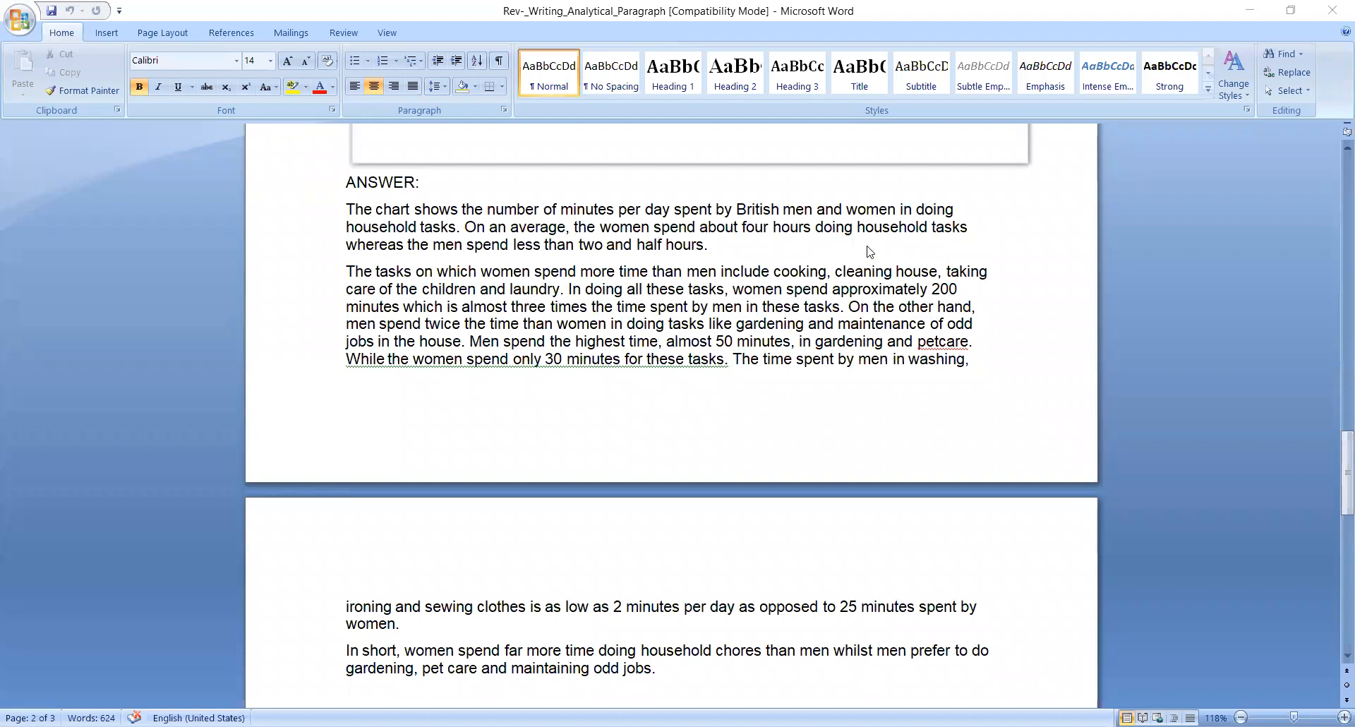
{"action": "mouse_move", "coordinate": [569, 274]}
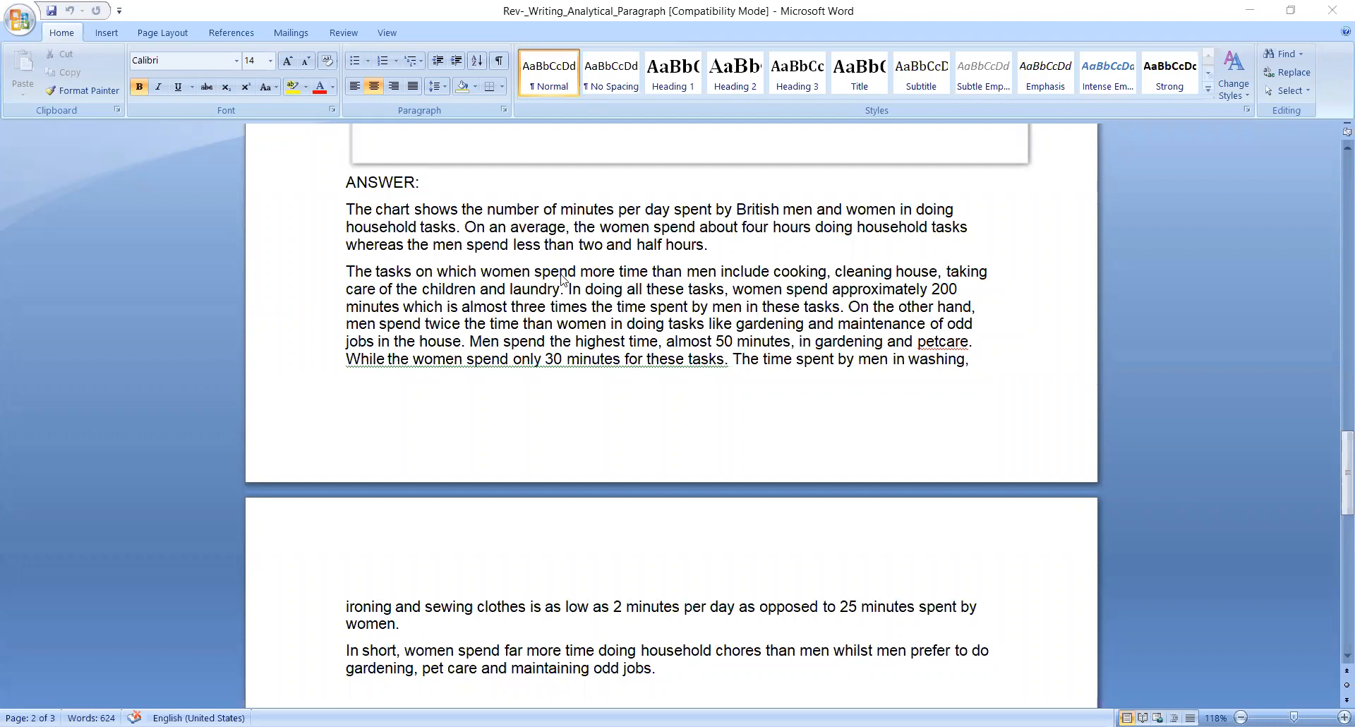
{"action": "scroll", "scroll_direction": "down", "scroll_amount": 3}
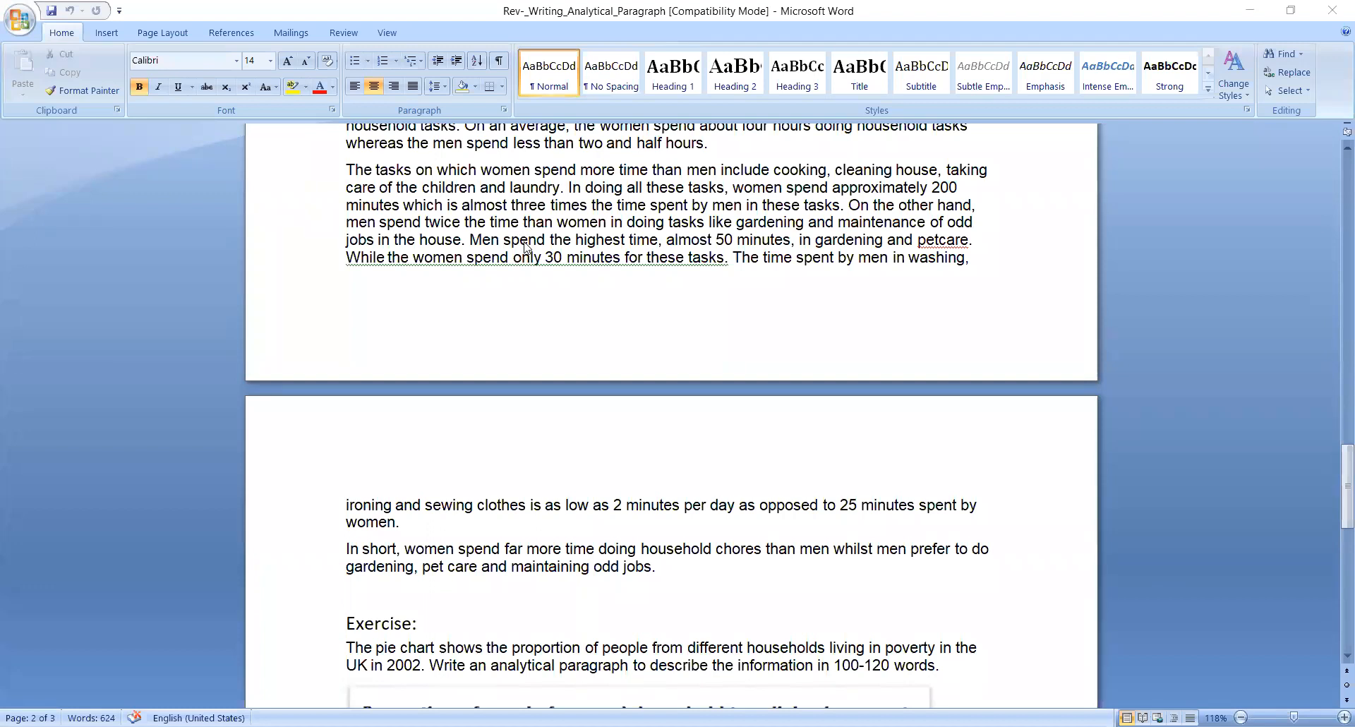
{"action": "mouse_move", "coordinate": [517, 283]}
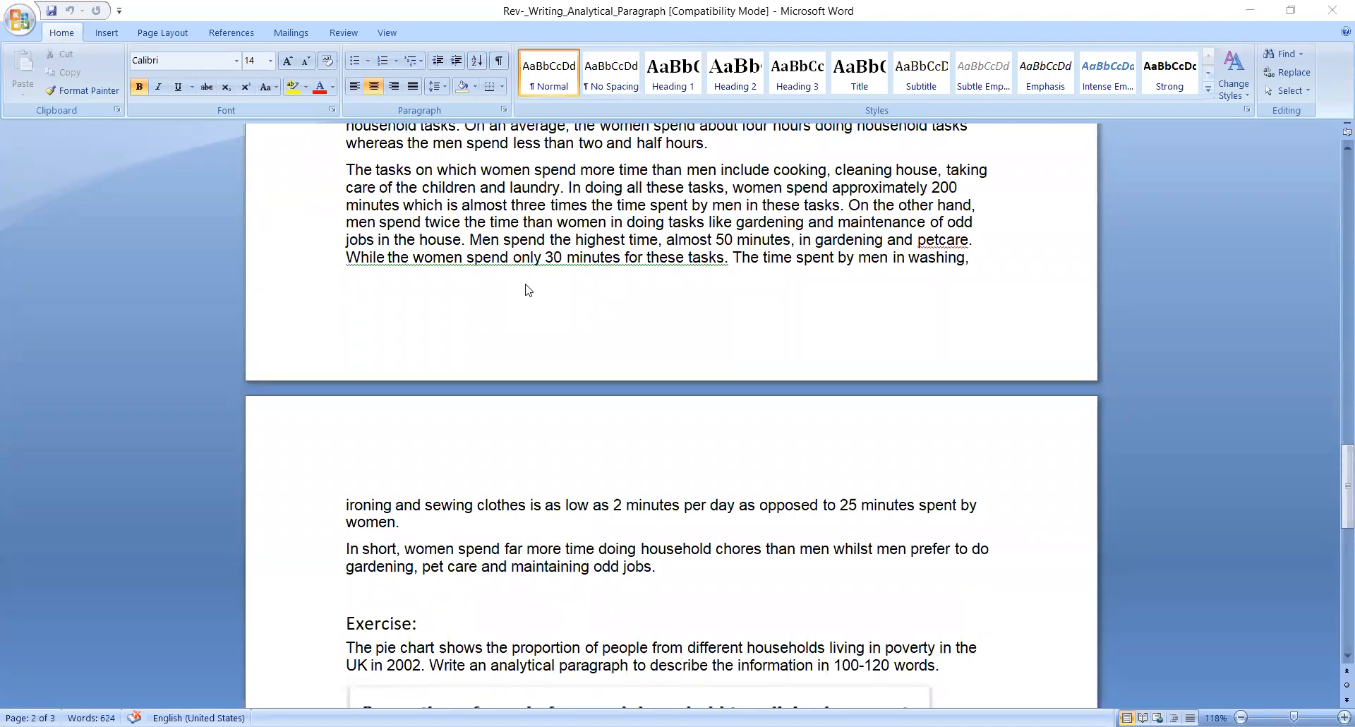
{"action": "mouse_move", "coordinate": [532, 307]}
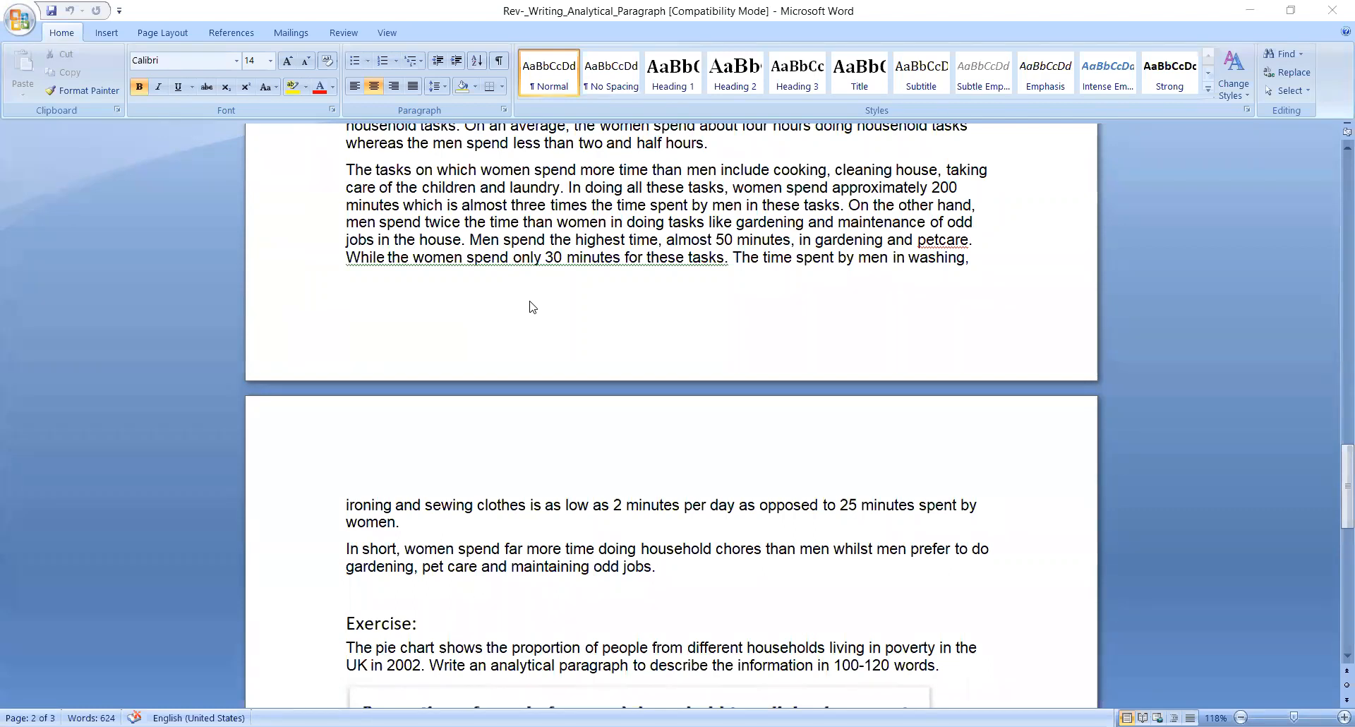
{"action": "mouse_move", "coordinate": [631, 260]}
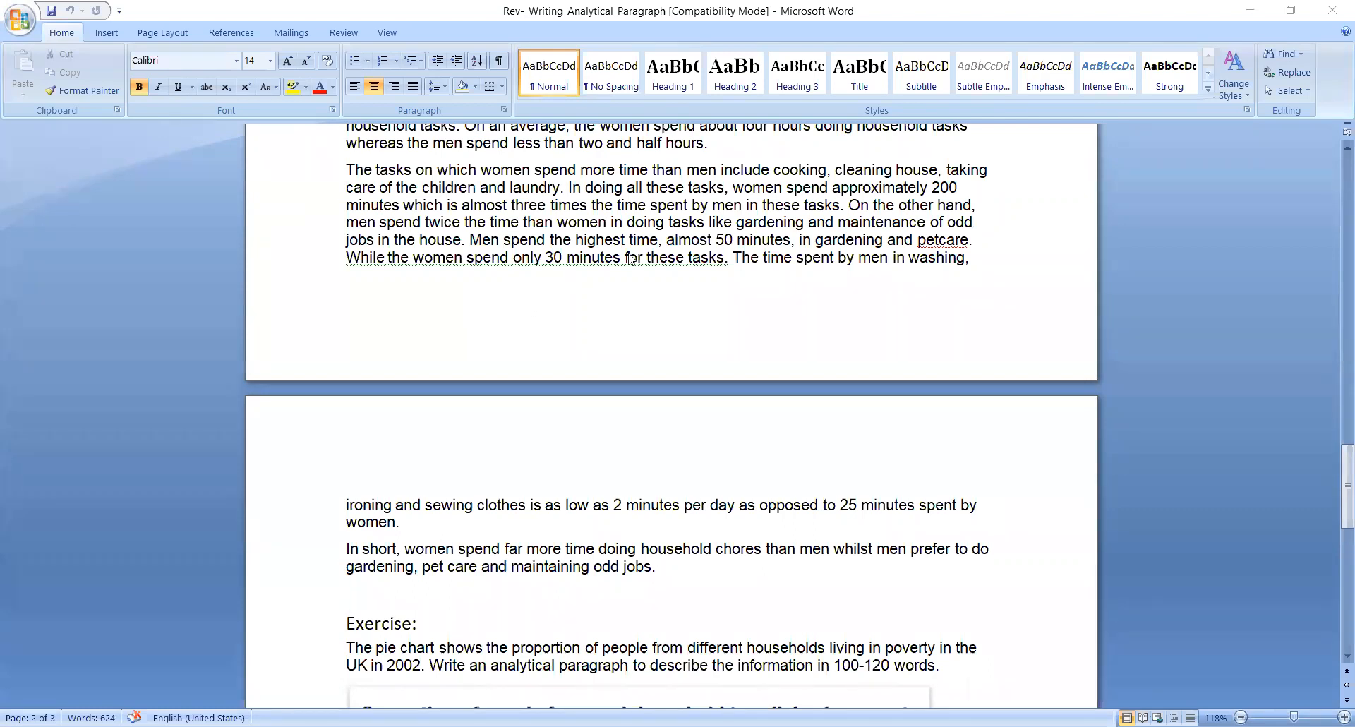
{"action": "mouse_move", "coordinate": [749, 261]}
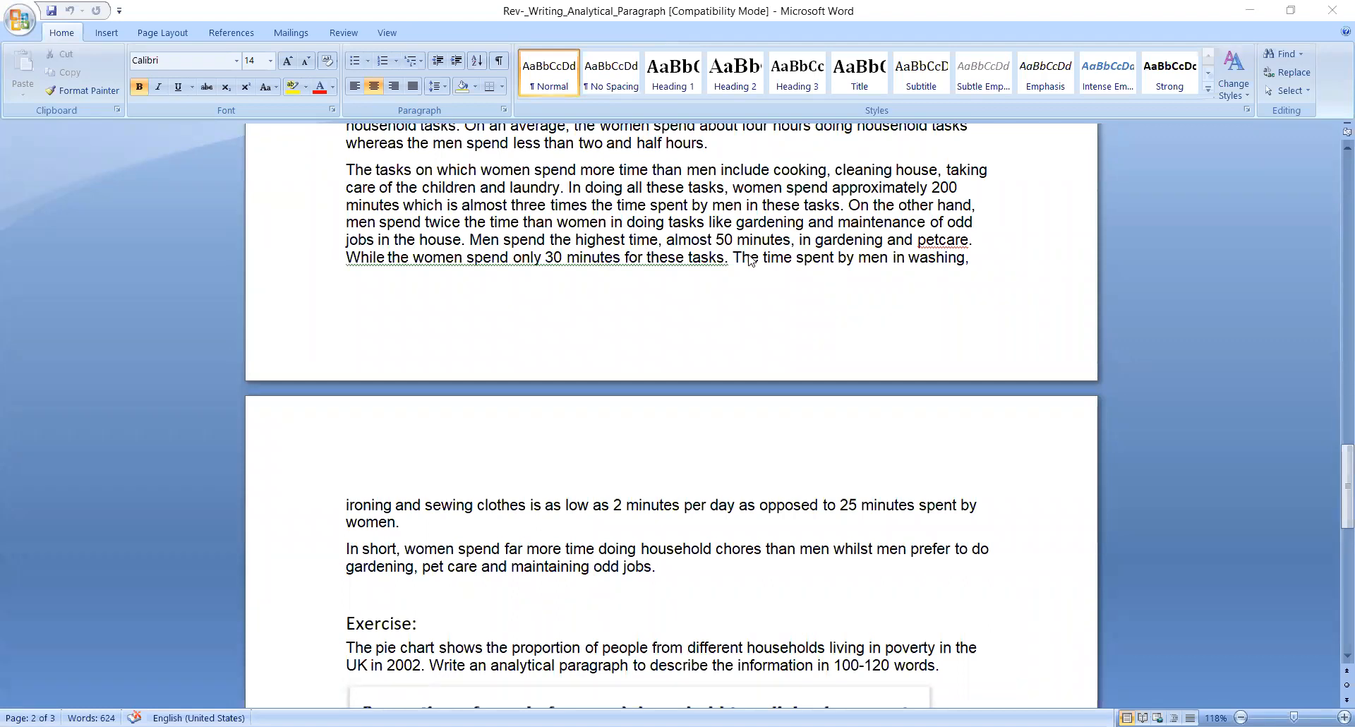
{"action": "mouse_move", "coordinate": [739, 313]}
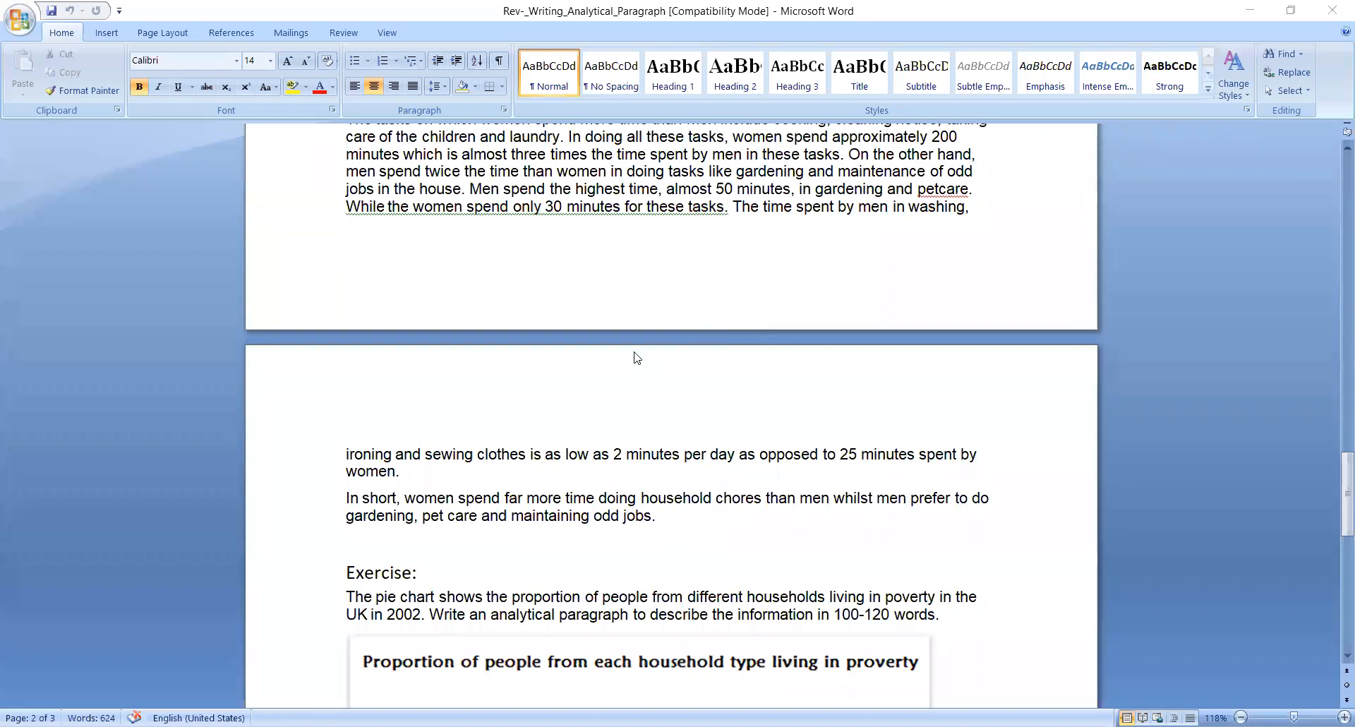
{"action": "scroll", "scroll_direction": "down", "scroll_amount": 3}
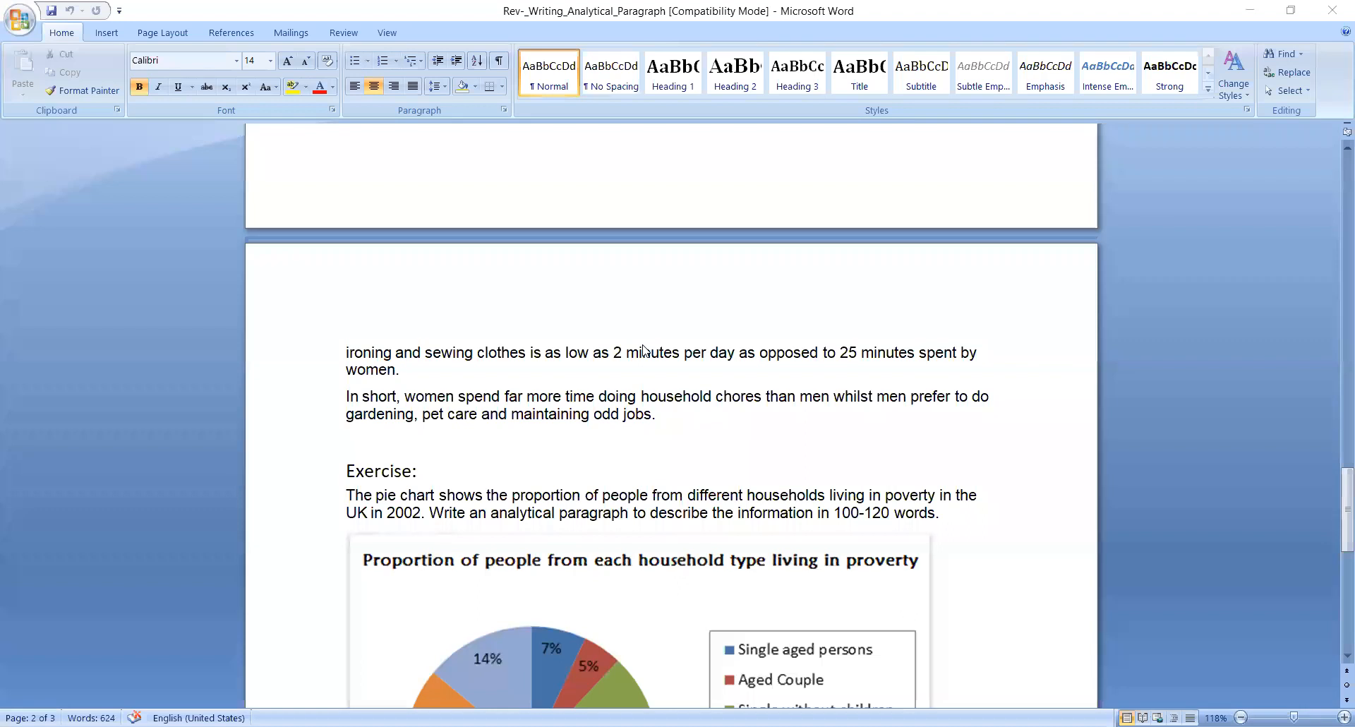
{"action": "mouse_move", "coordinate": [696, 340]}
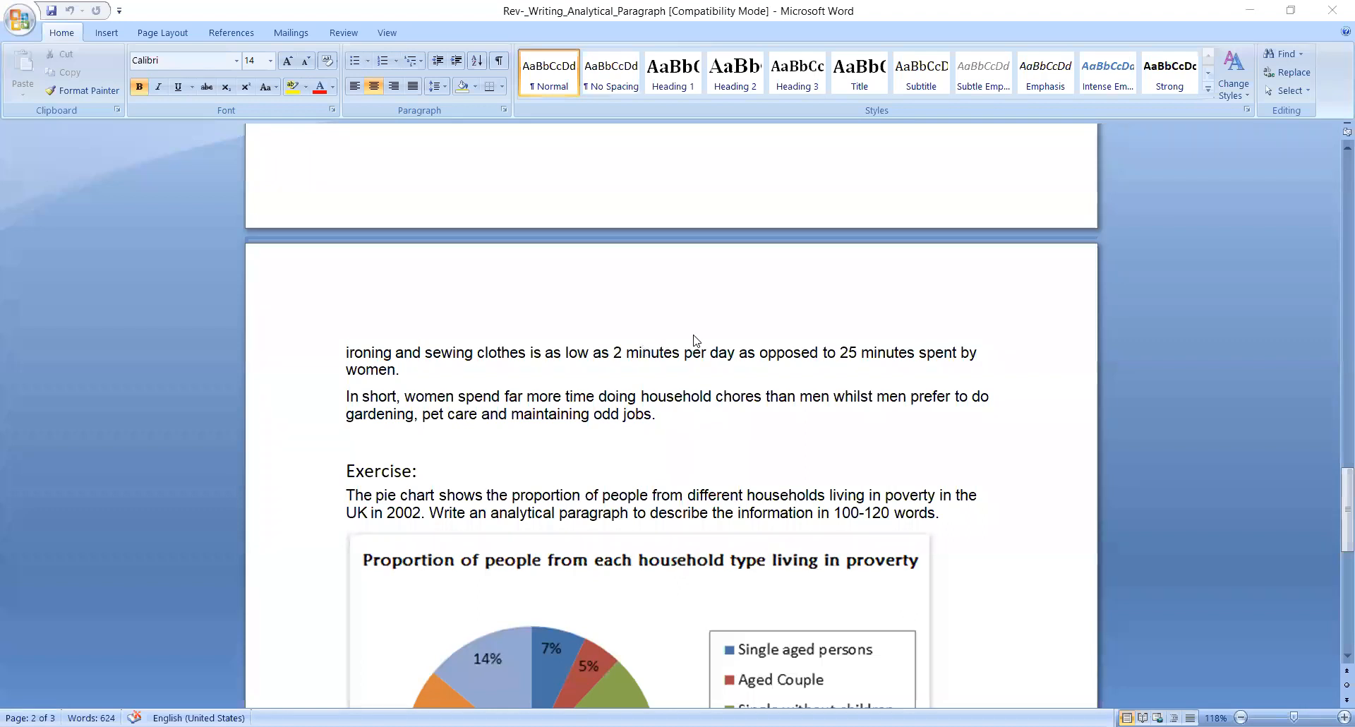
{"action": "scroll", "scroll_direction": "down", "scroll_amount": 3}
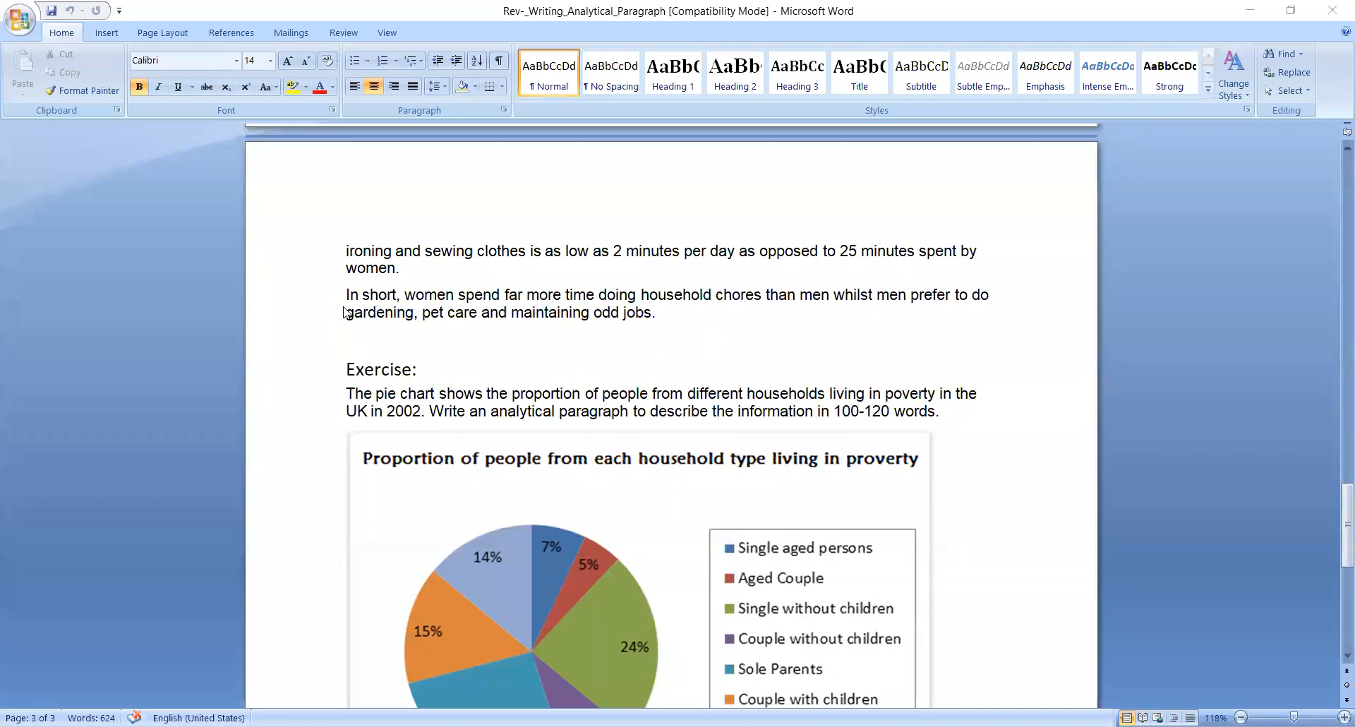
{"action": "mouse_move", "coordinate": [353, 313]}
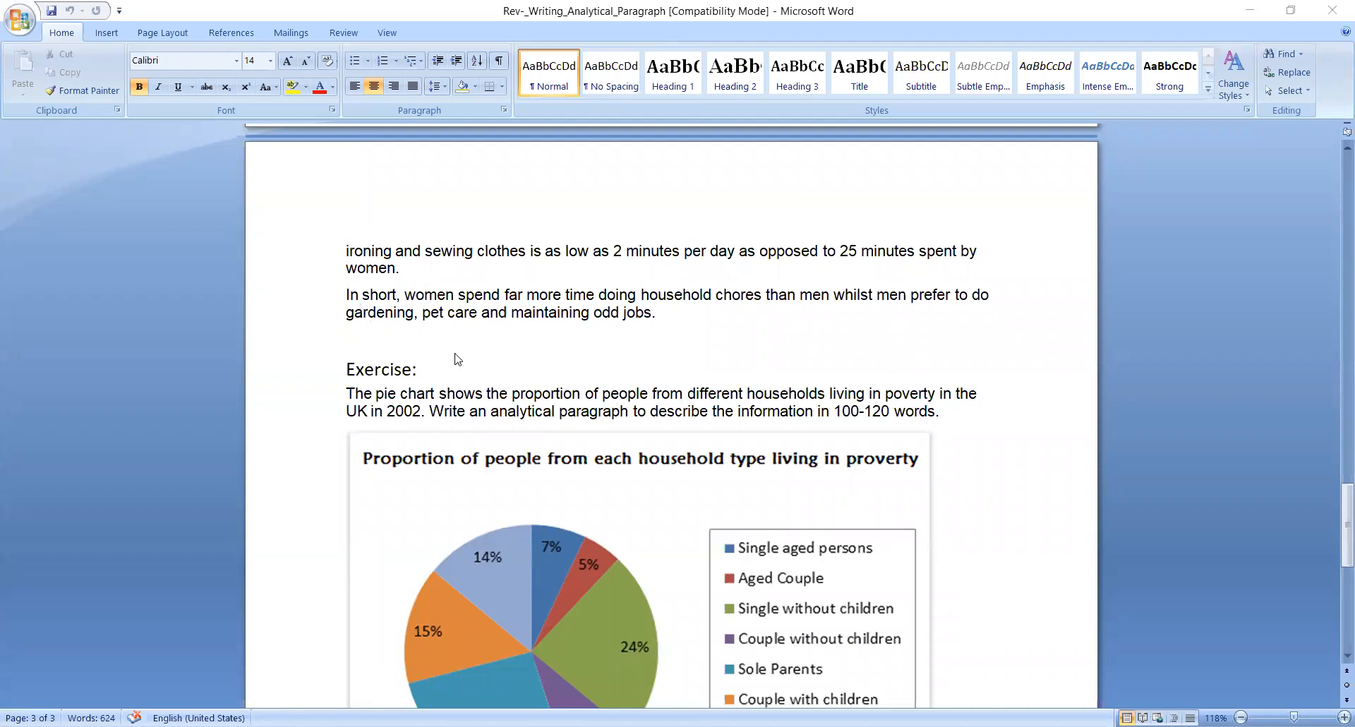
{"action": "mouse_move", "coordinate": [574, 364]}
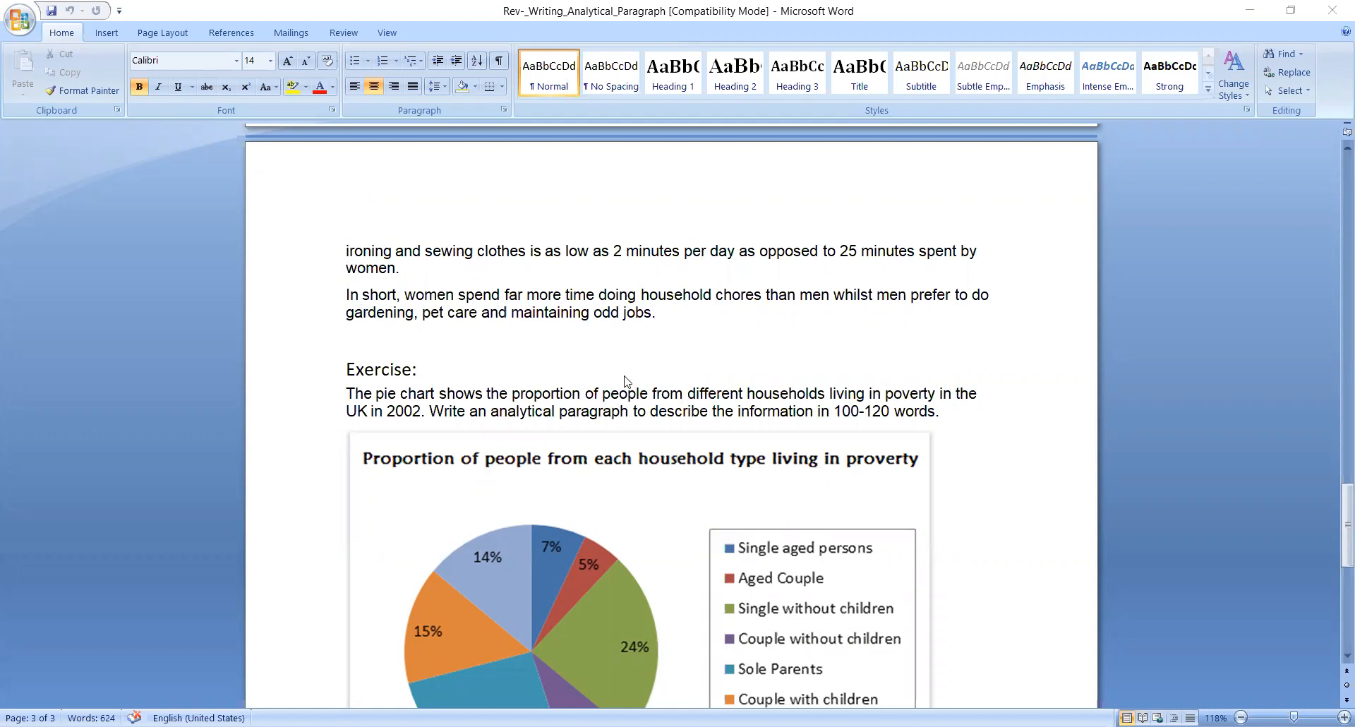
{"action": "mouse_move", "coordinate": [220, 9]}
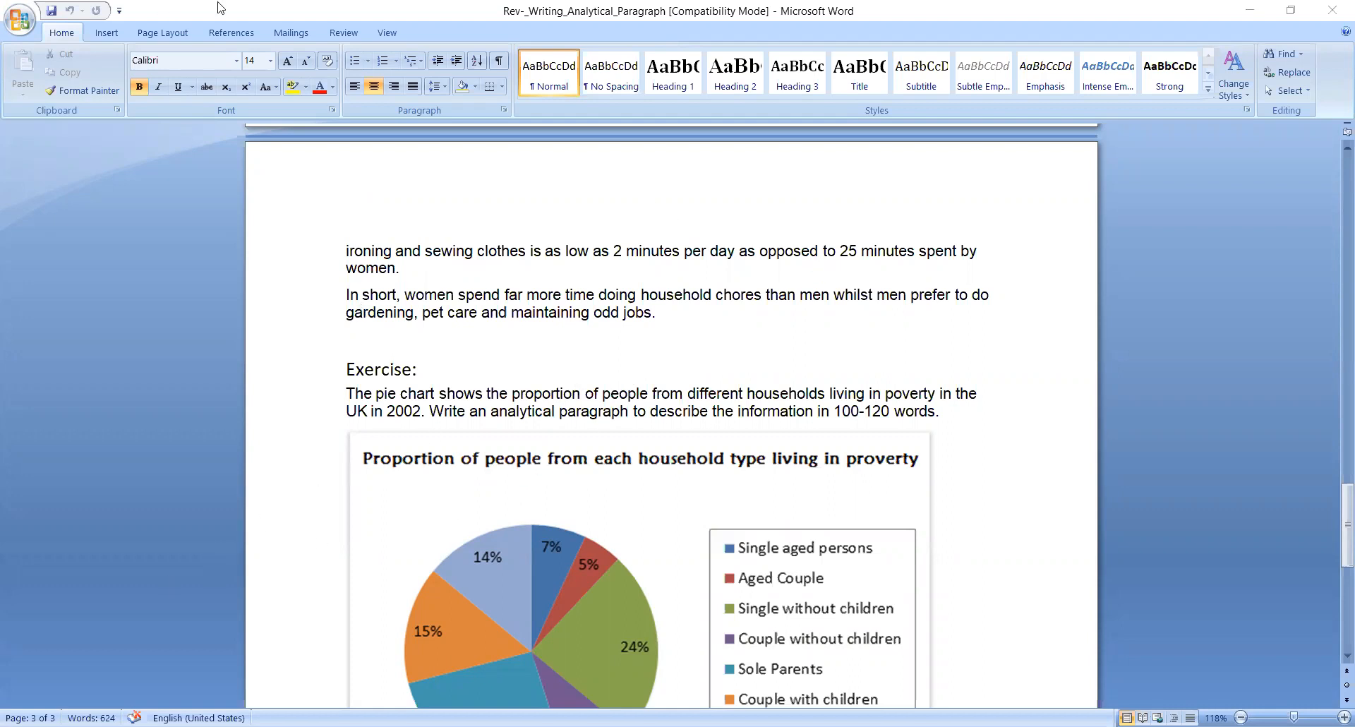
{"action": "mouse_move", "coordinate": [1077, 128]}
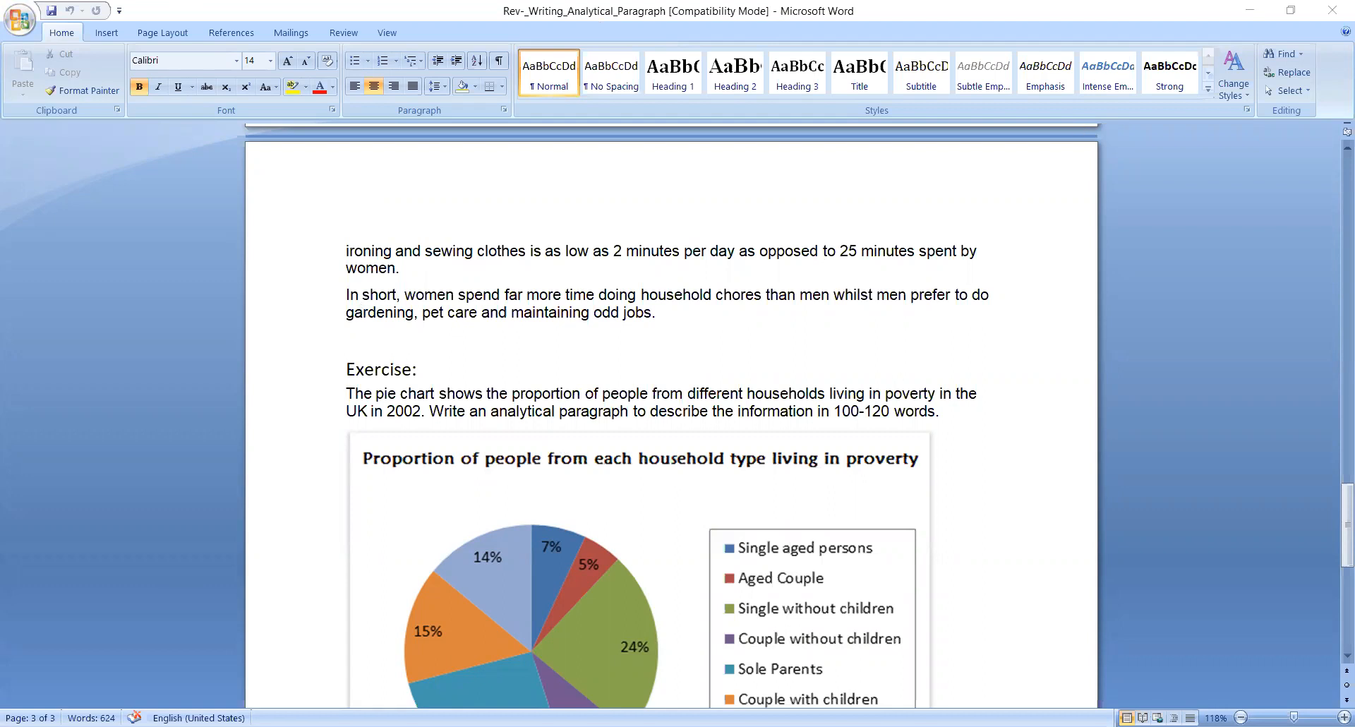
{"action": "mouse_move", "coordinate": [771, 516]}
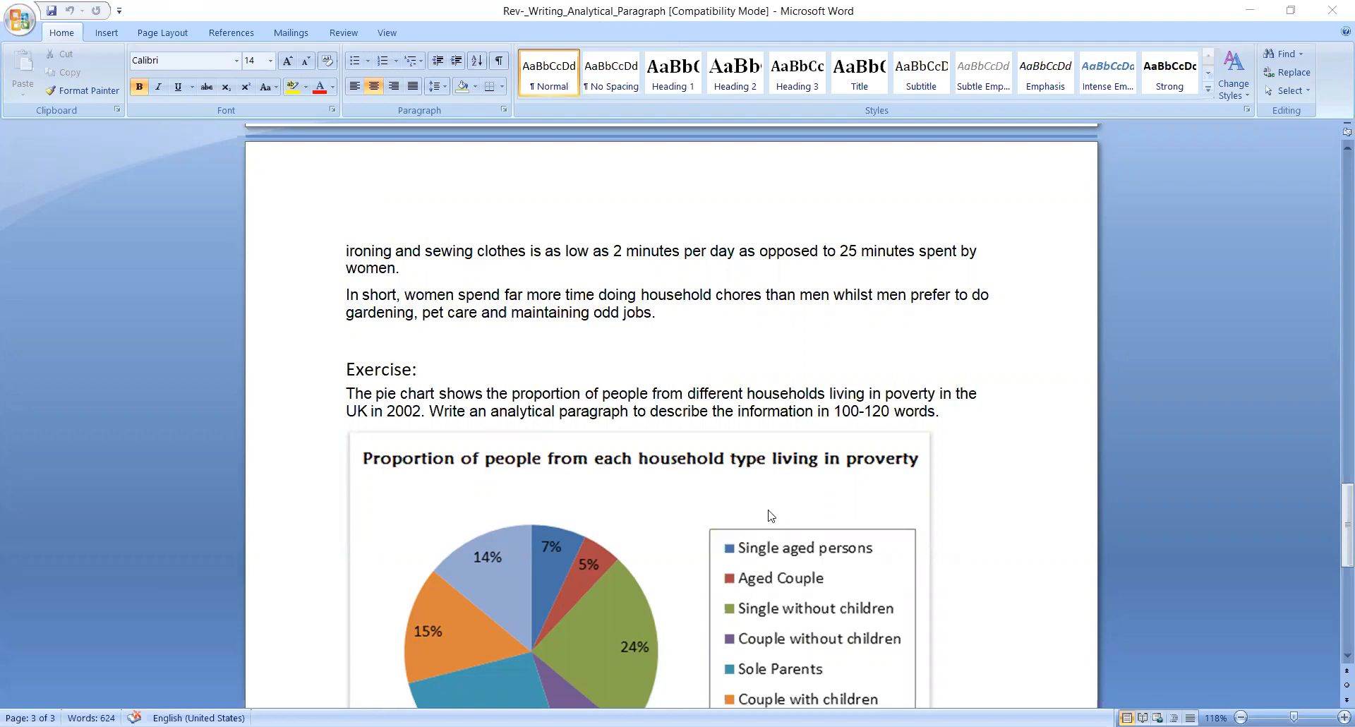
{"action": "mouse_move", "coordinate": [688, 519]}
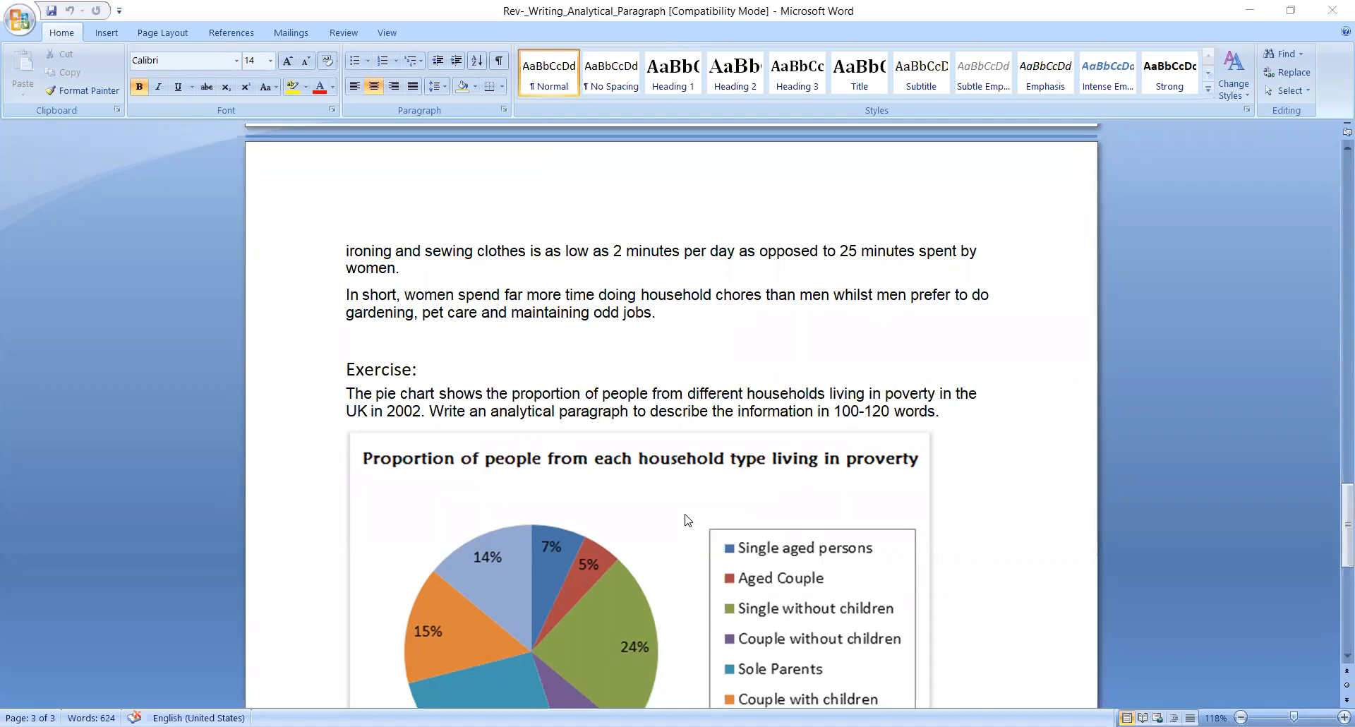
{"action": "mouse_move", "coordinate": [722, 480]}
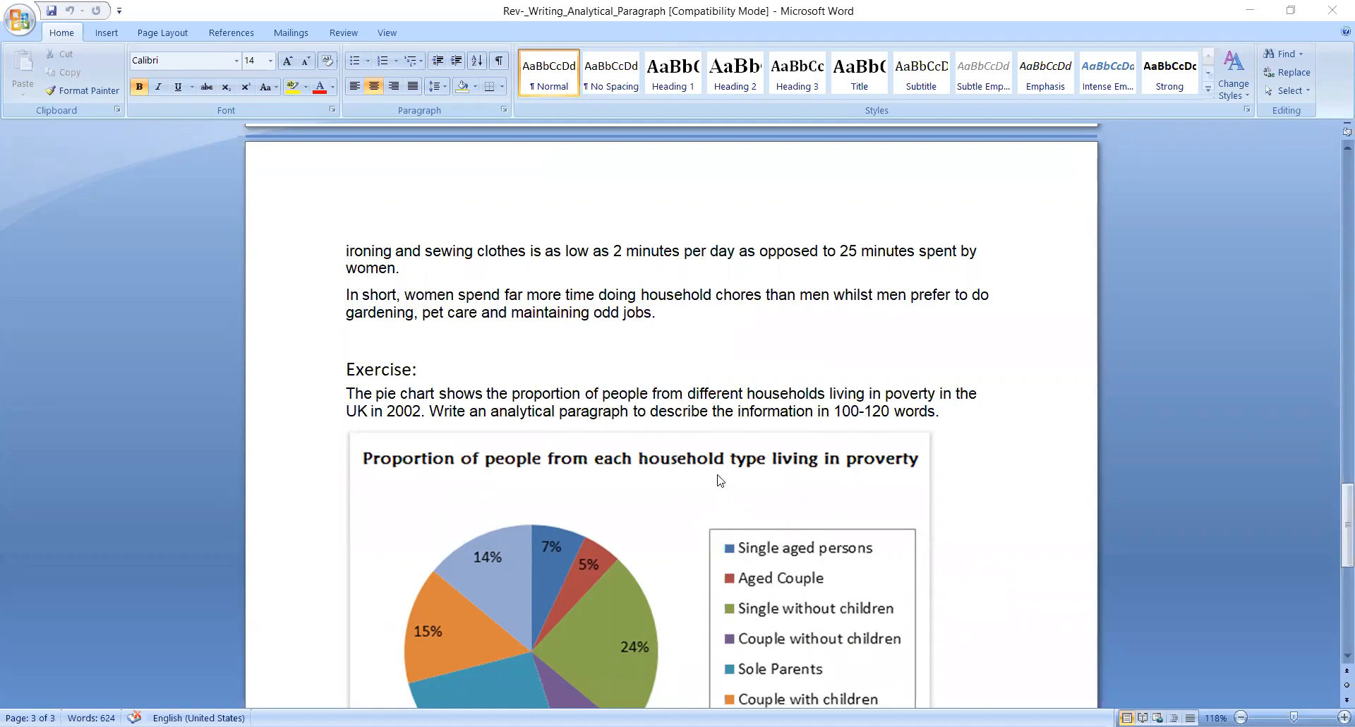
{"action": "mouse_move", "coordinate": [1198, 504]}
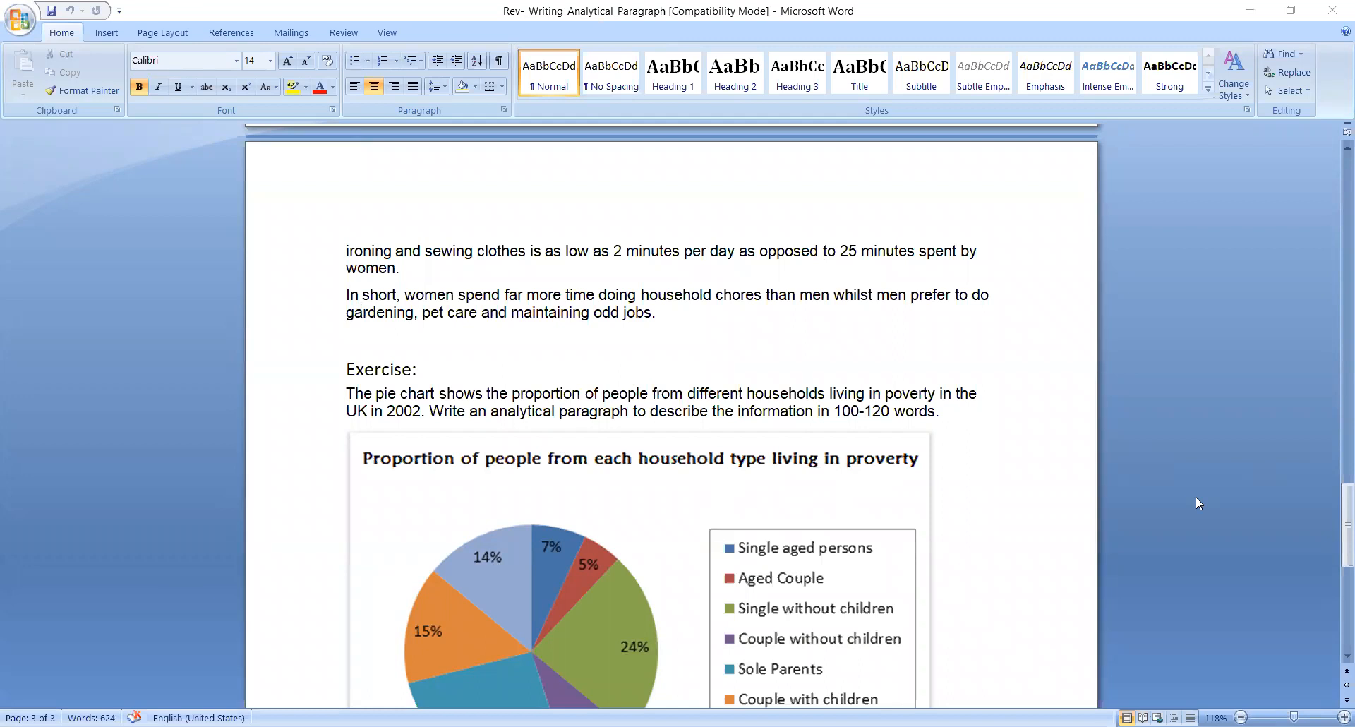
{"action": "mouse_move", "coordinate": [1015, 595]}
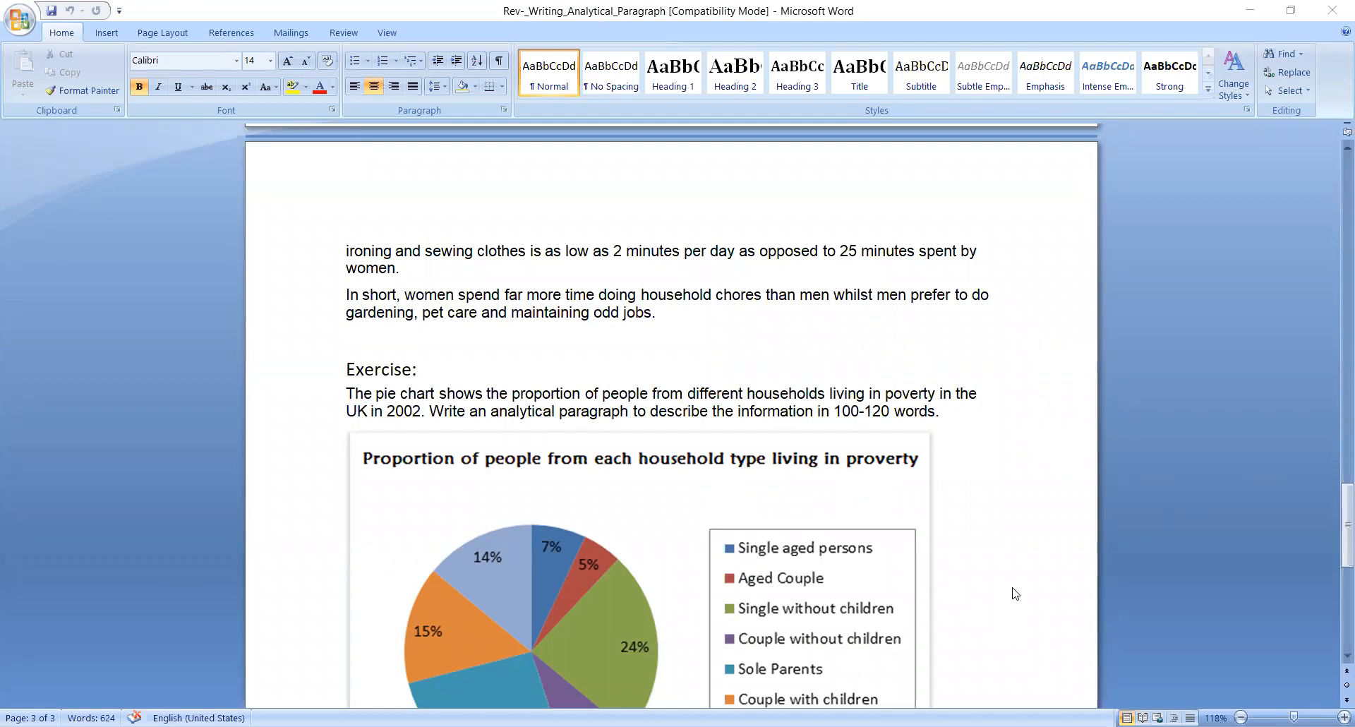